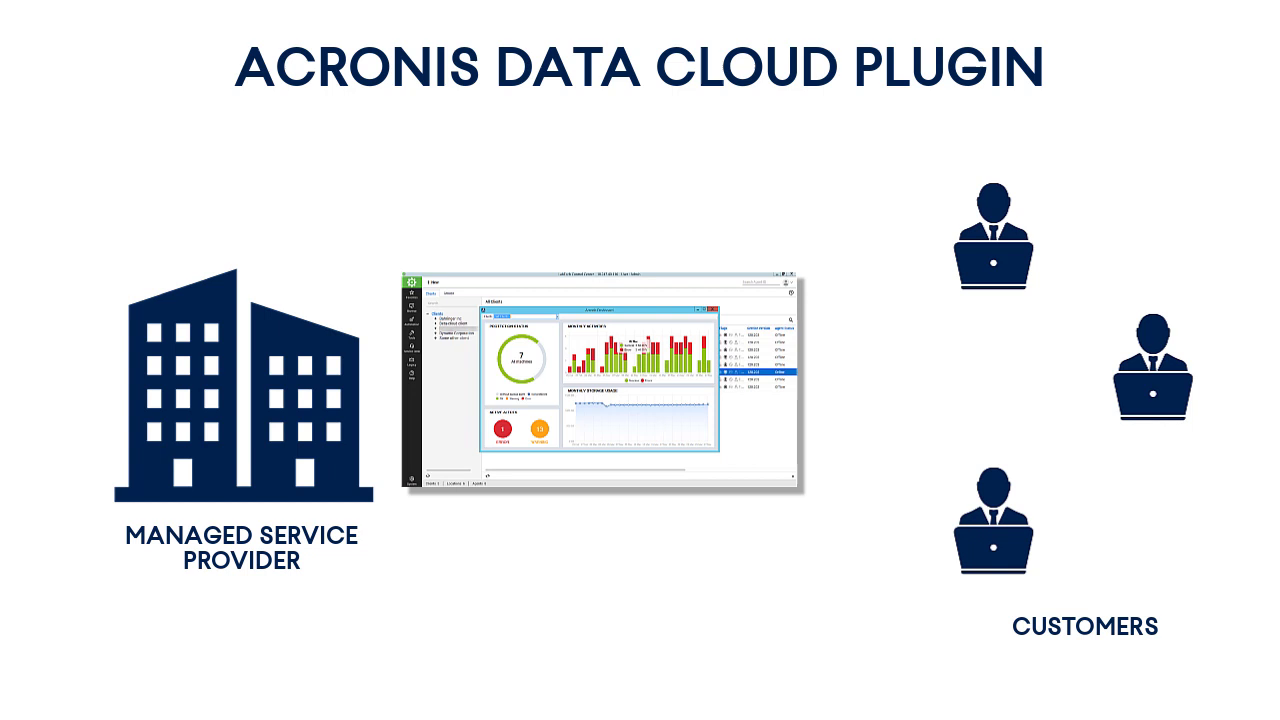
# Advance the slideshow past the plugin overview to the 'Installing the Plugin' slide
pyautogui.press('right')
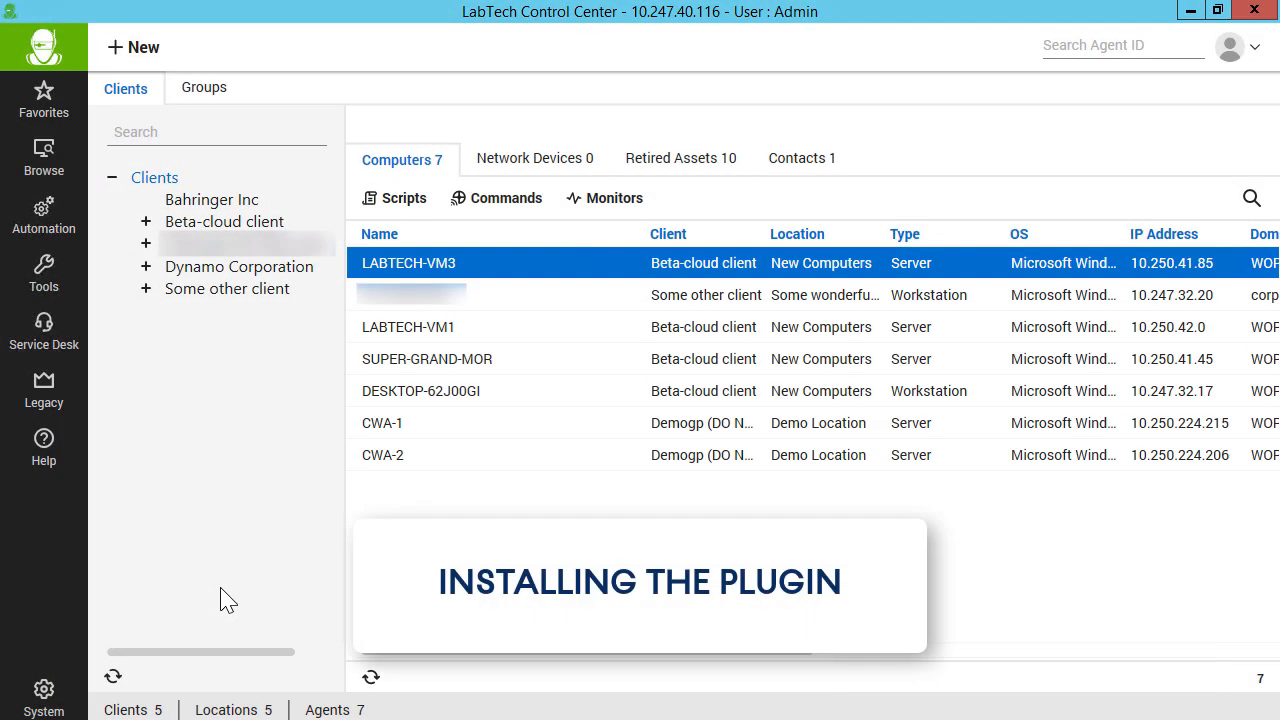
# Search Solution Center for 'Acron' and queue the Acronis Backup Cloud solution
pyautogui.click(43, 690)
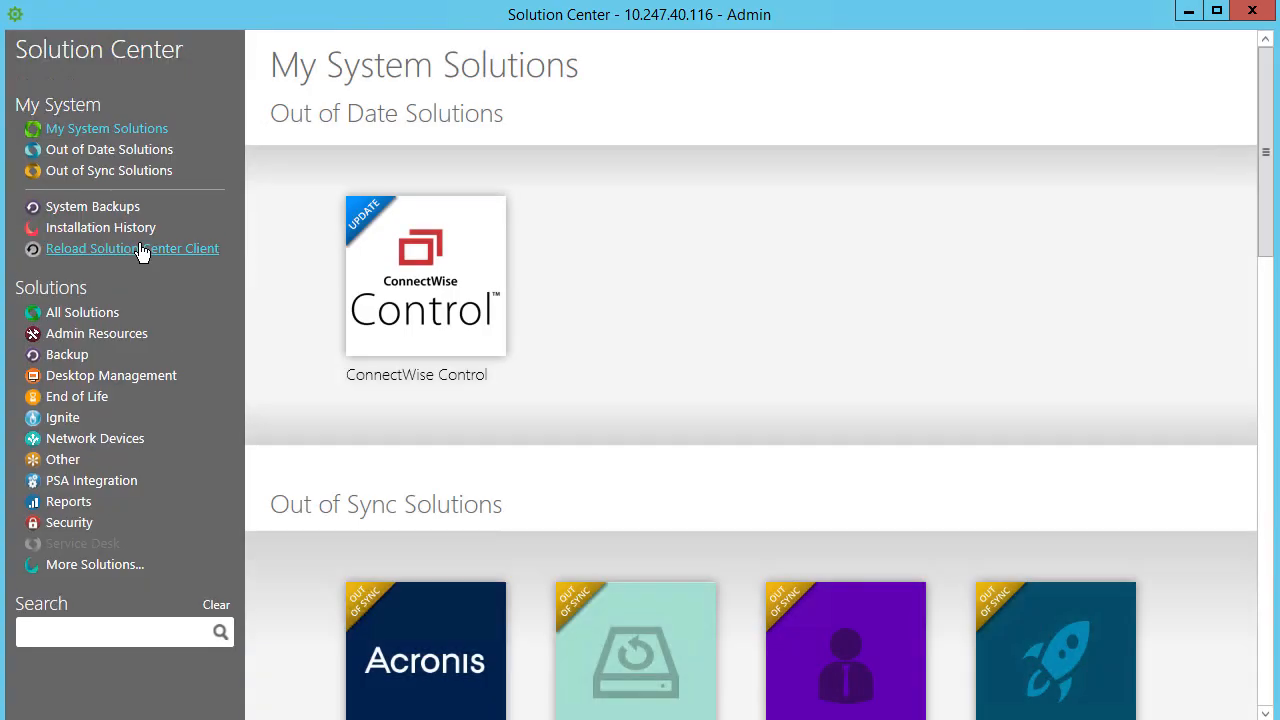
pyautogui.scroll(-3)
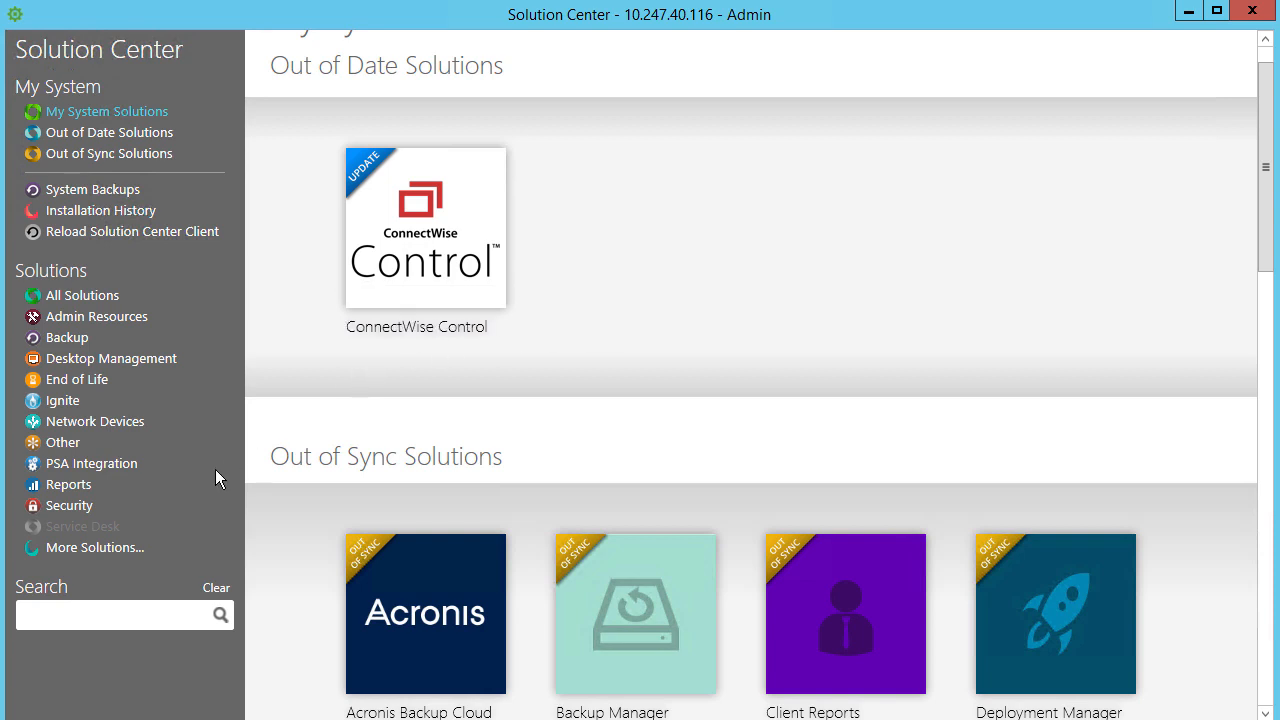
pyautogui.write('Acronis')
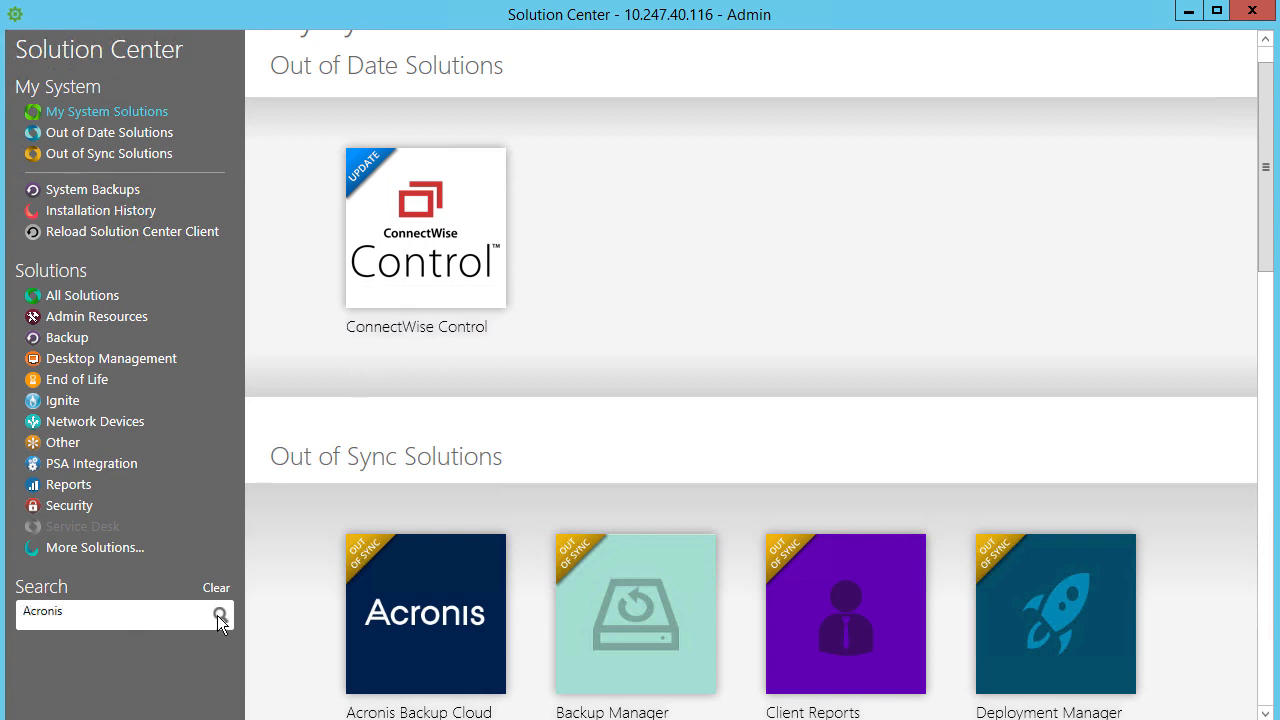
pyautogui.click(219, 615)
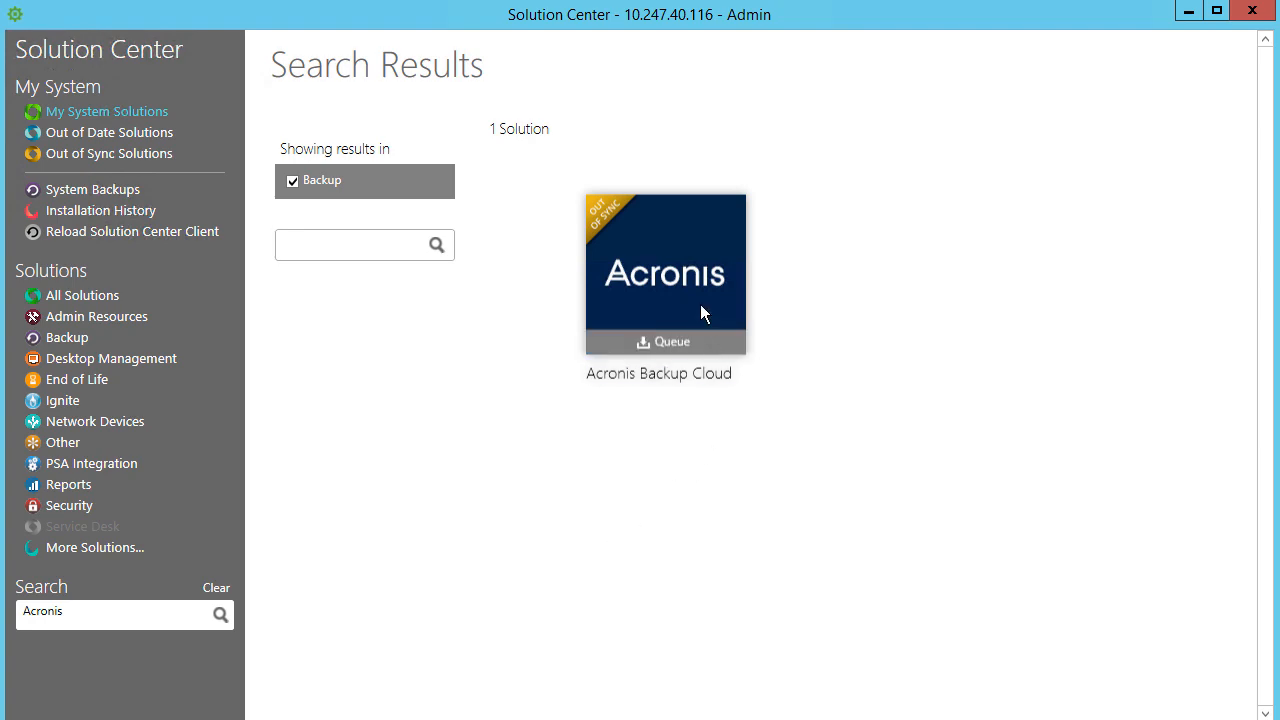
pyautogui.click(665, 270)
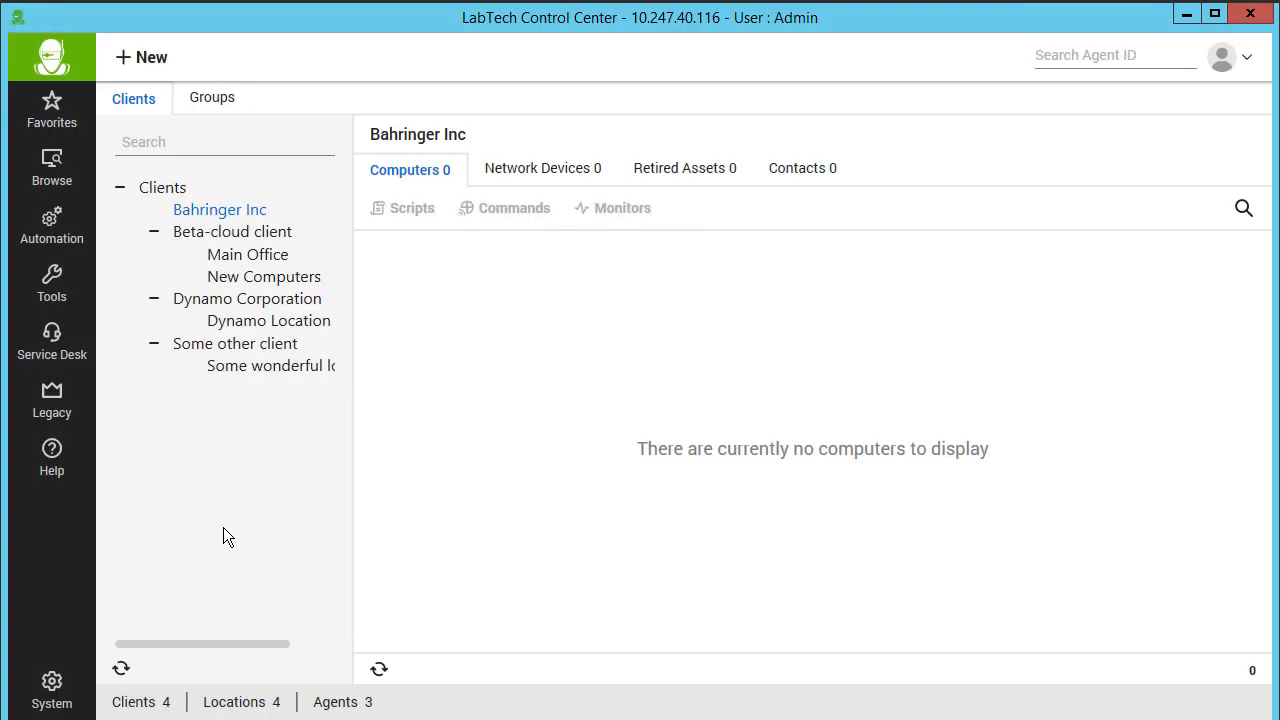
pyautogui.moveTo(51, 685)
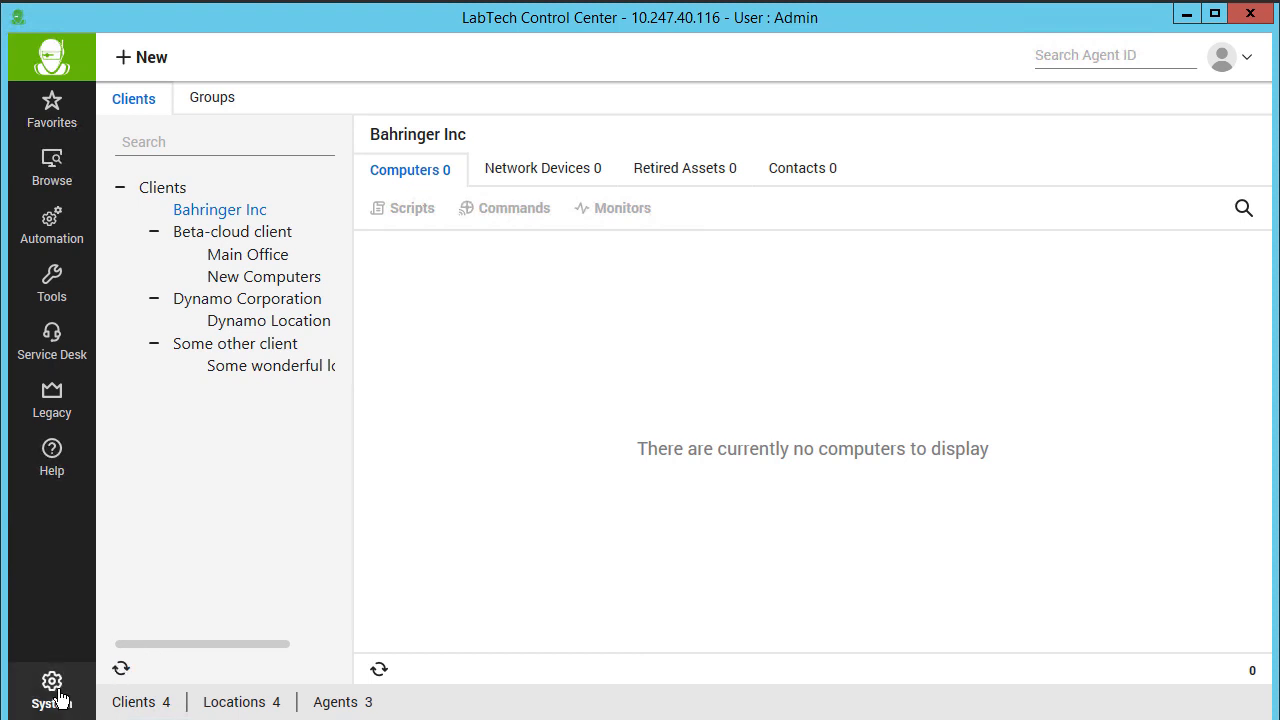
# Reload the Control Center plugins from Plugin Manager's Advanced menu
pyautogui.click(51, 687)
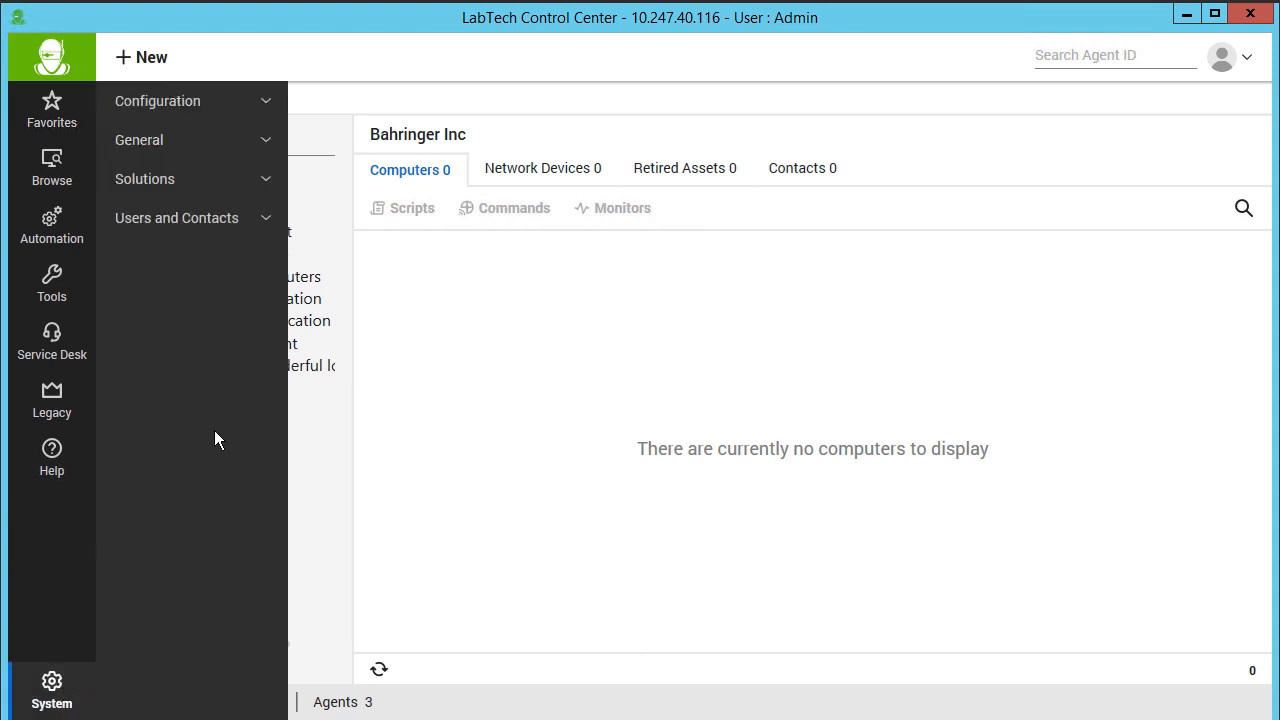
pyautogui.click(145, 178)
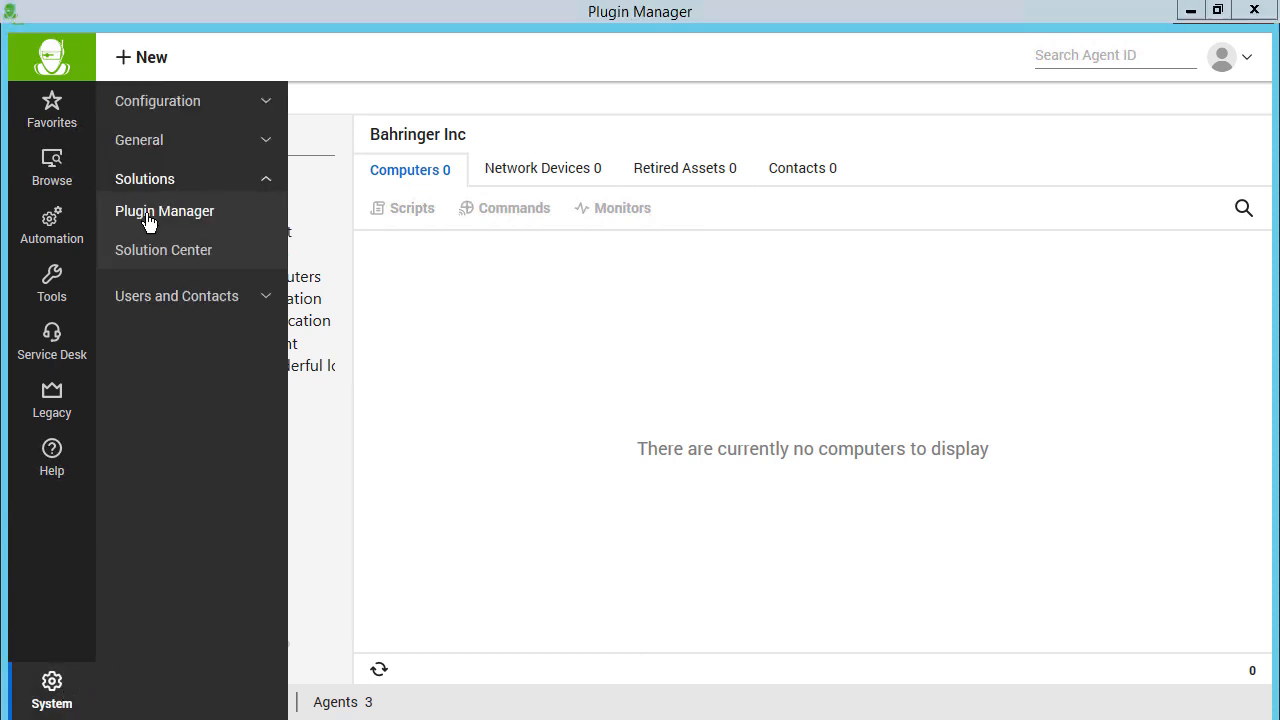
pyautogui.click(164, 211)
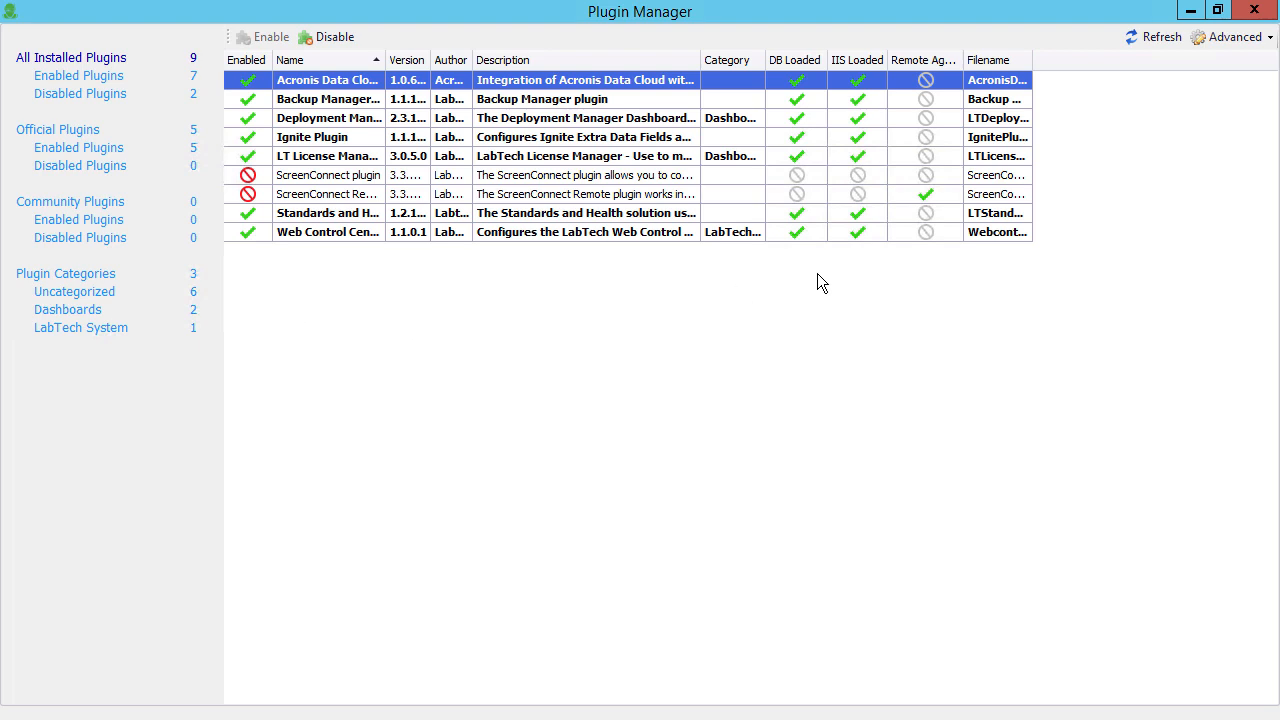
pyautogui.click(1234, 37)
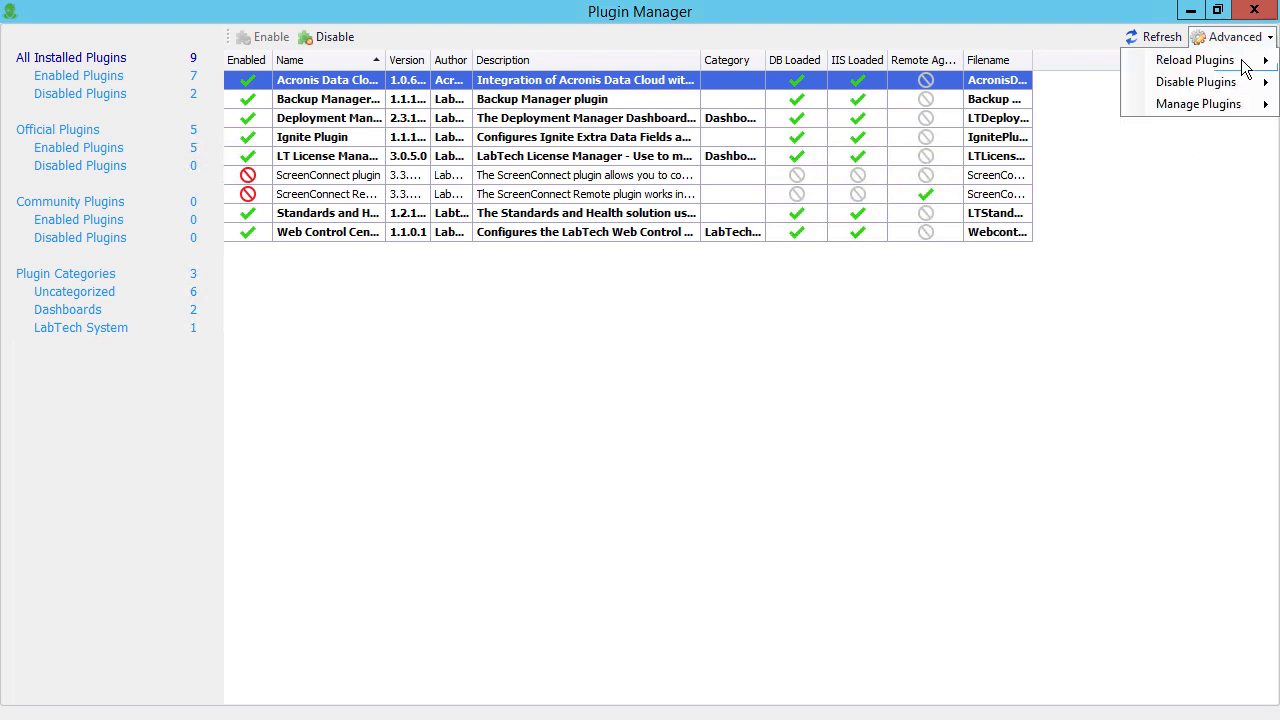
pyautogui.click(1194, 59)
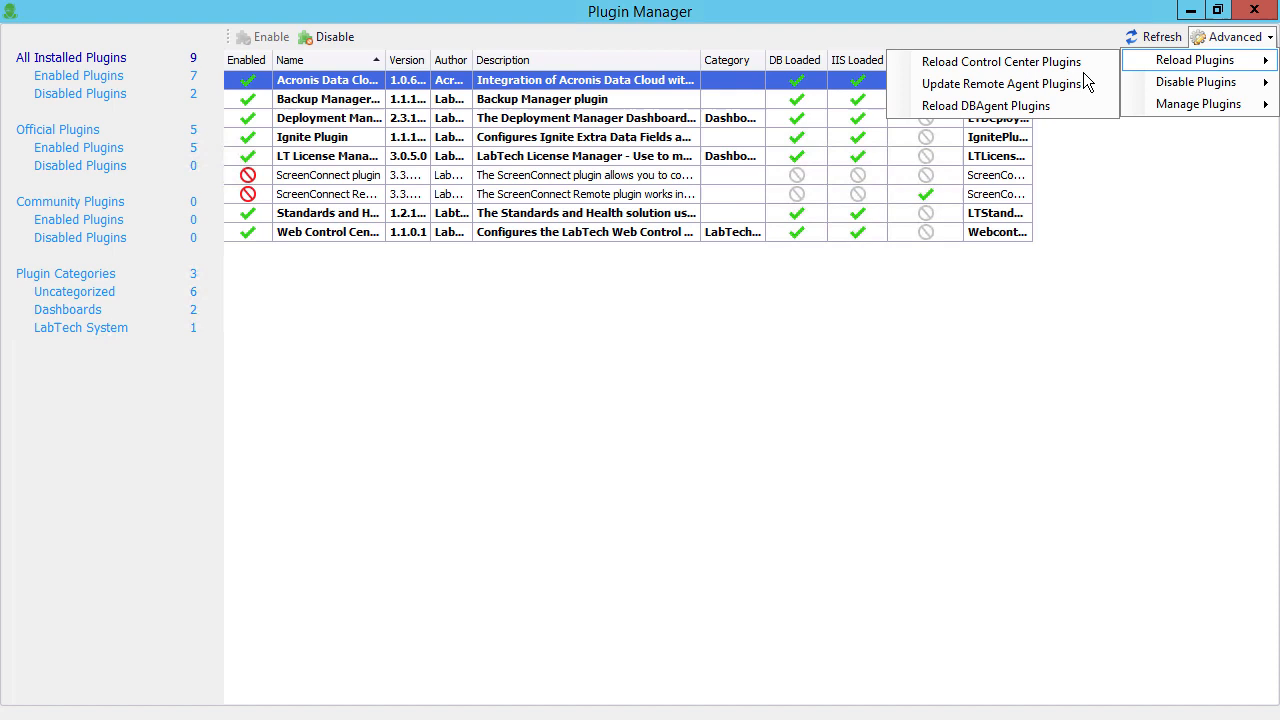
pyautogui.click(986, 106)
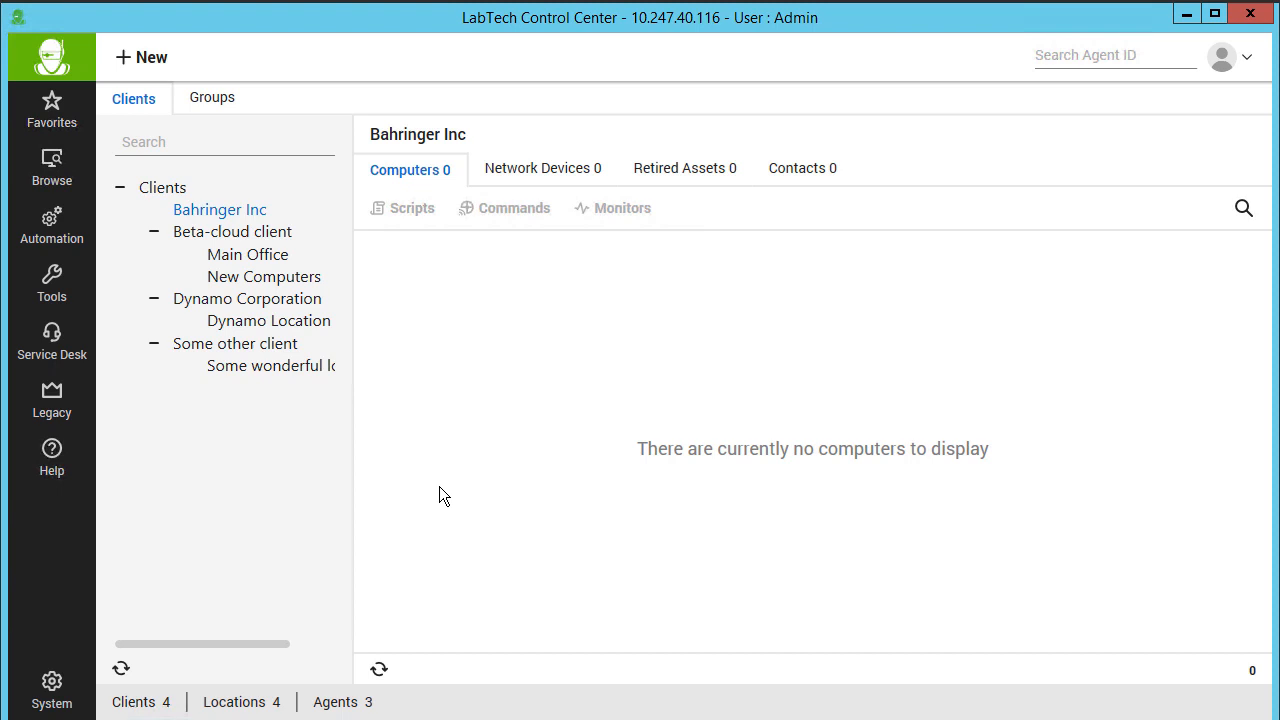
# Show the System Dashboard's Integration settings with the existing Acronis Data Cloud accounts
pyautogui.click(51, 685)
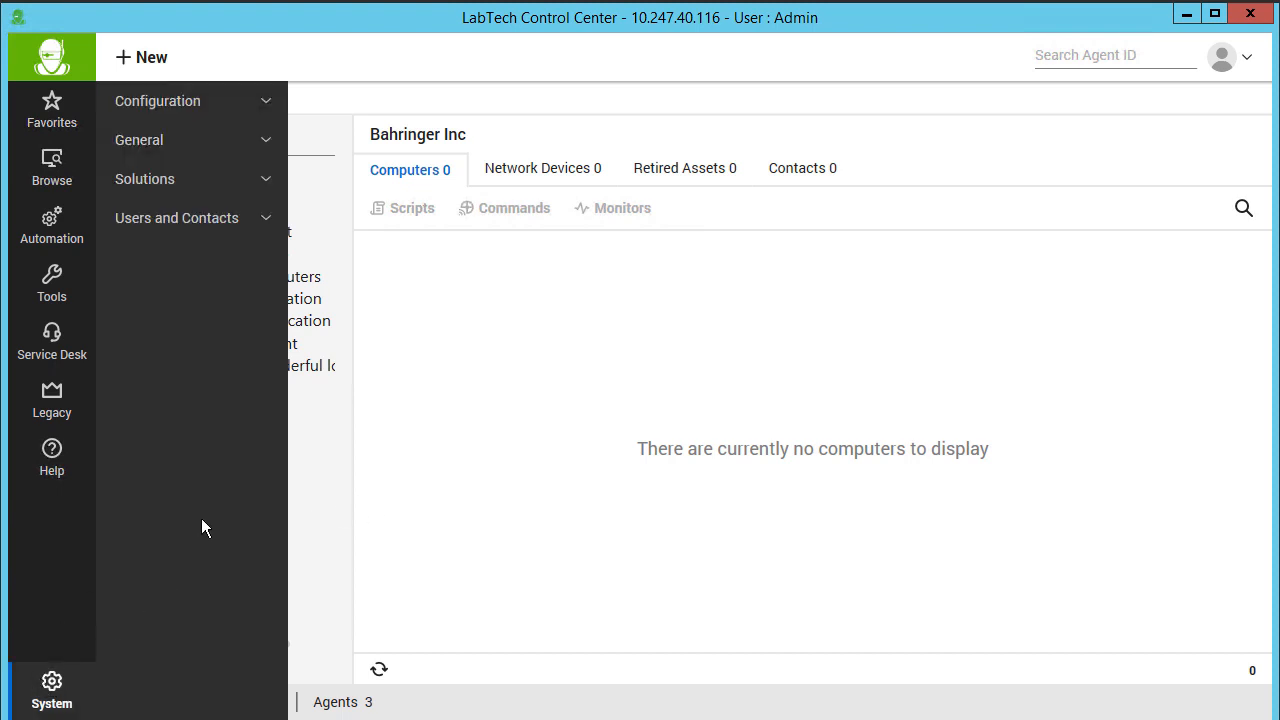
pyautogui.click(157, 100)
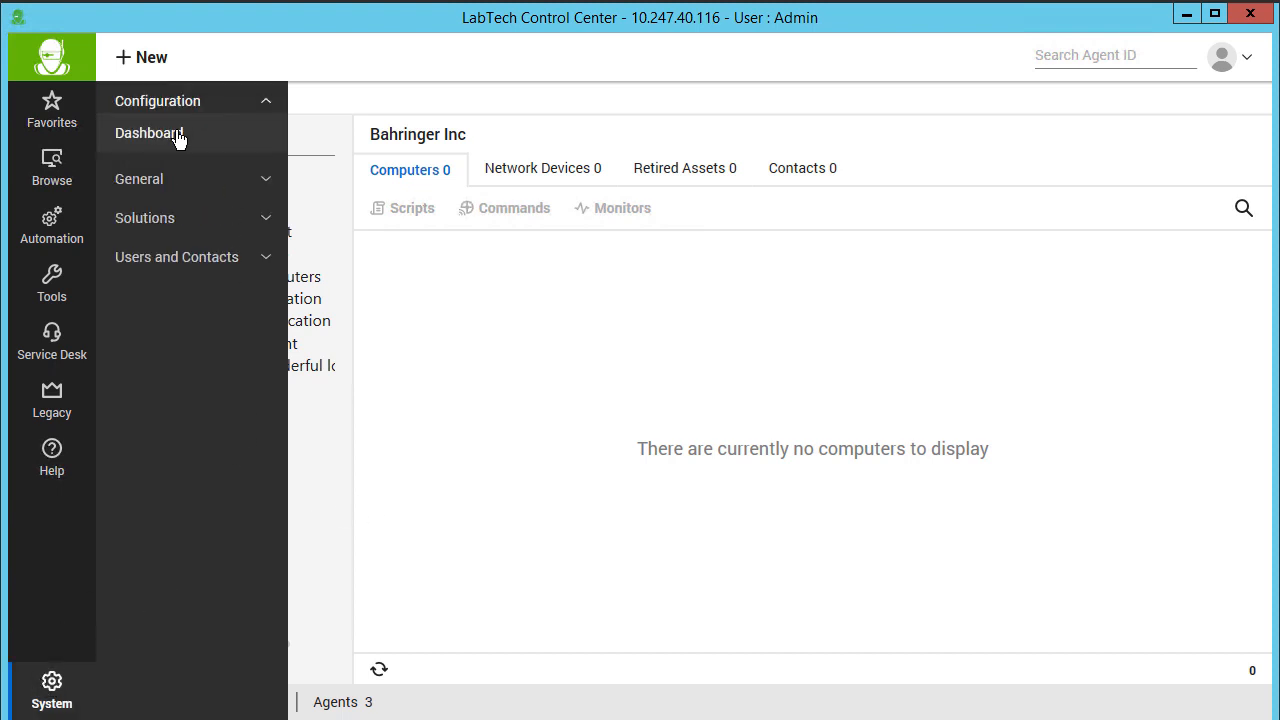
pyautogui.click(149, 133)
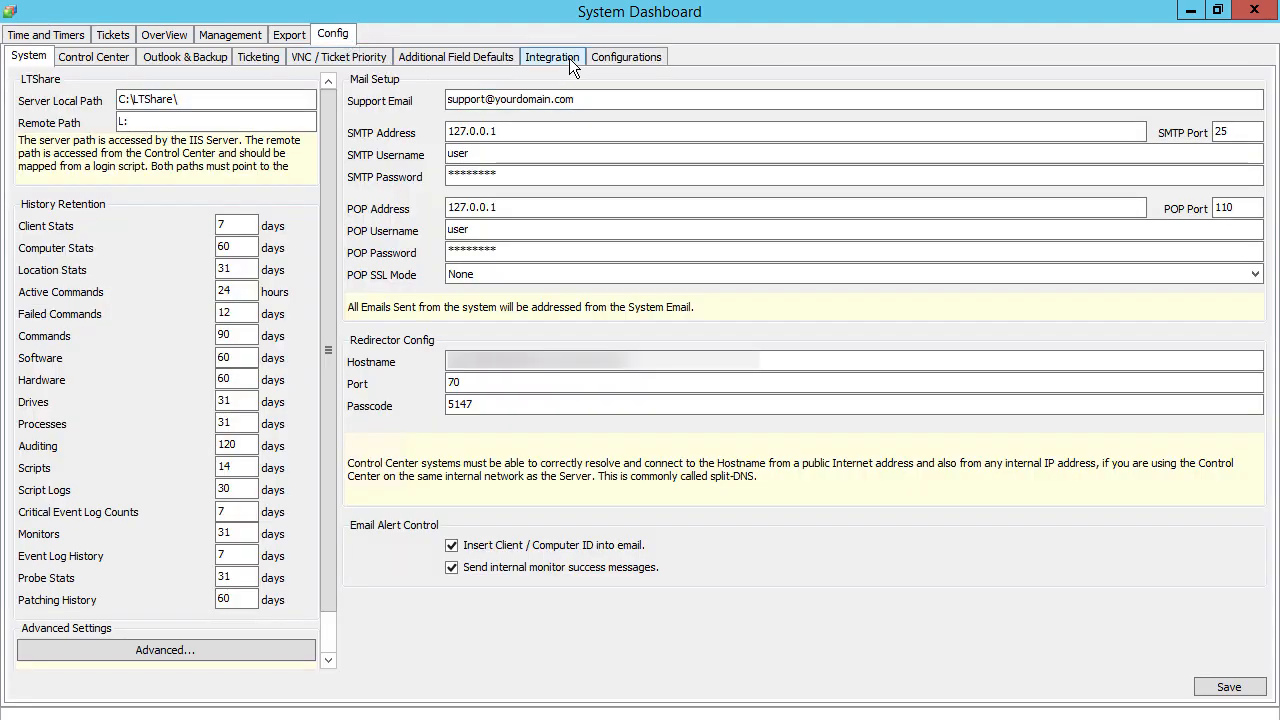
pyautogui.click(552, 56)
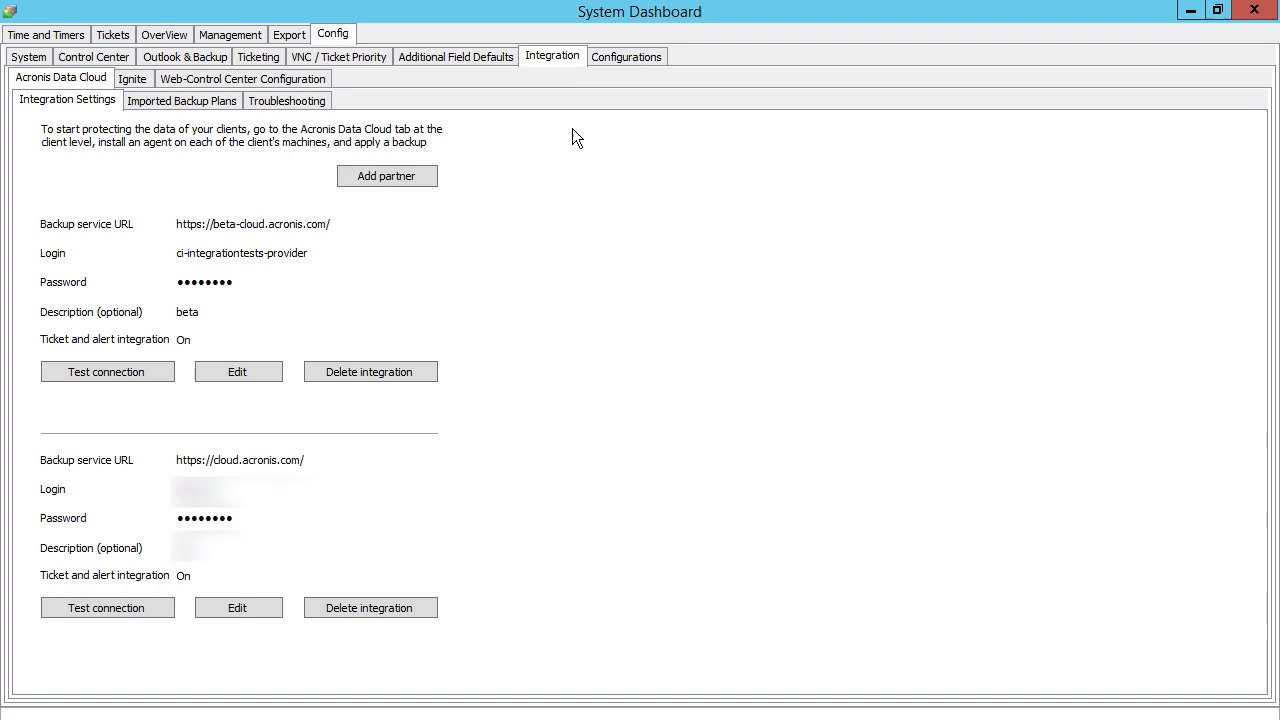
pyautogui.moveTo(593, 154)
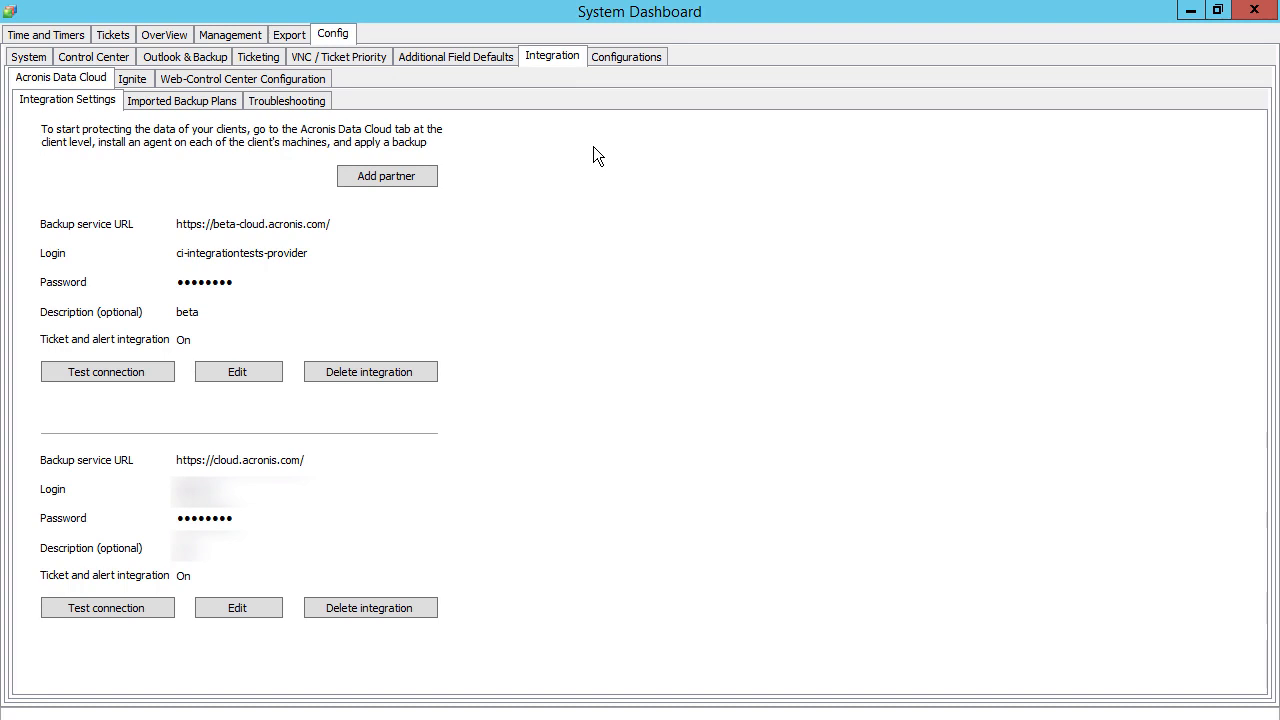
pyautogui.moveTo(527, 147)
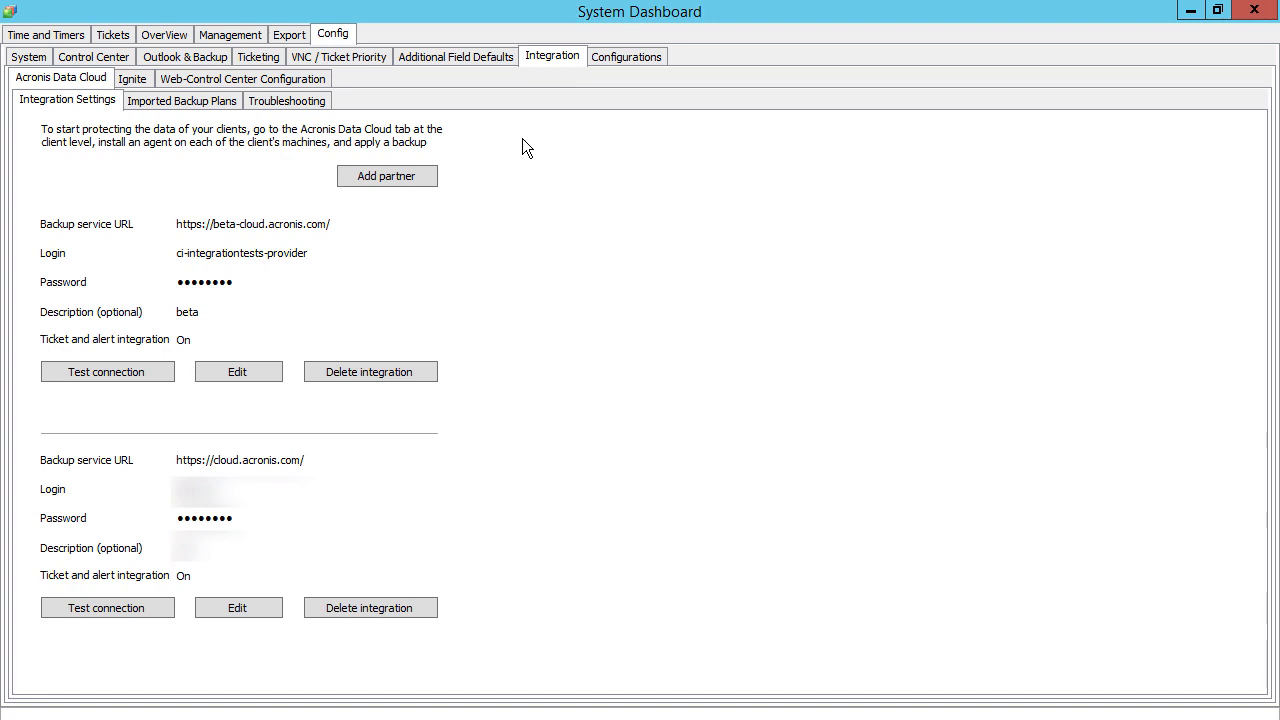
pyautogui.click(386, 176)
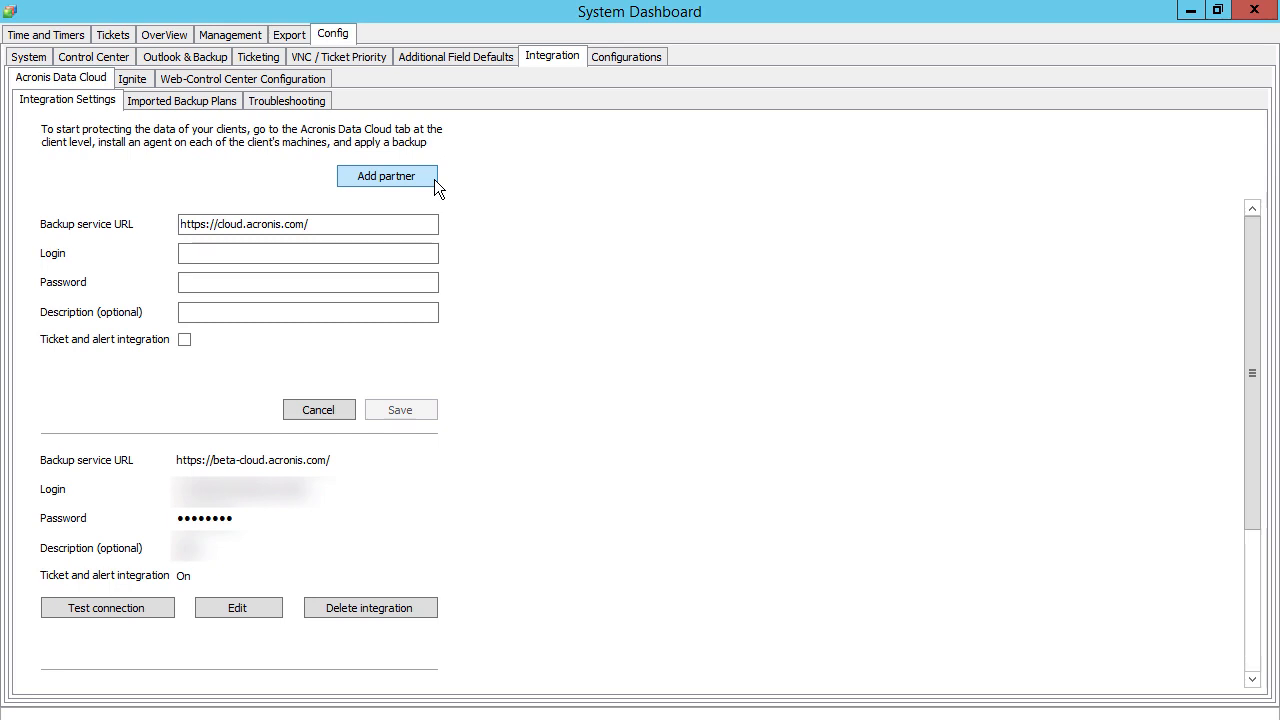
pyautogui.click(308, 224)
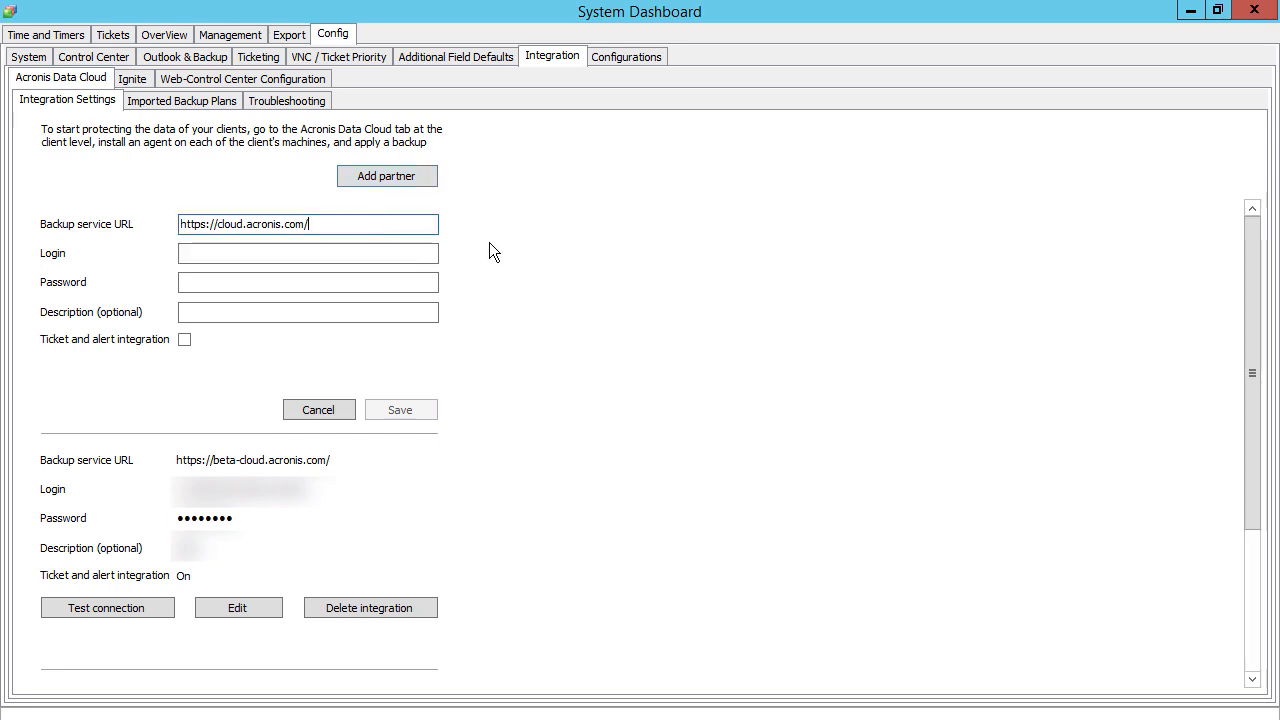
pyautogui.write('https://beta-cloud.acronis.com')
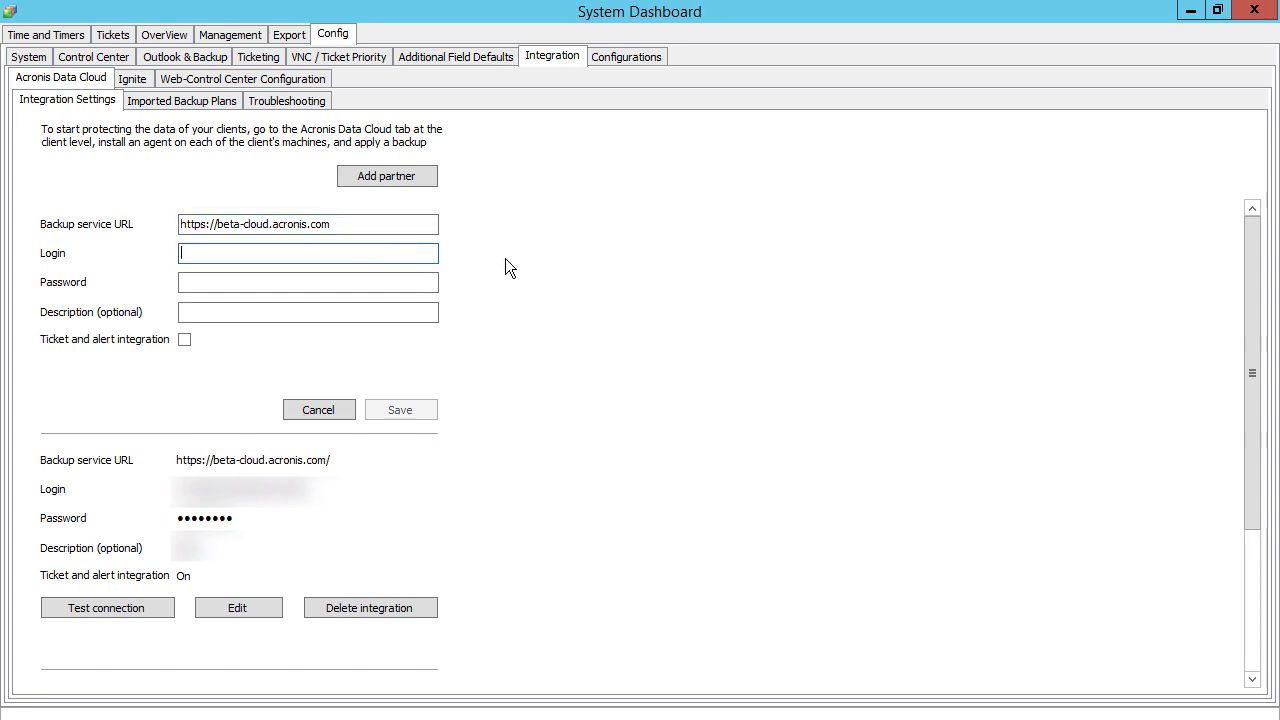
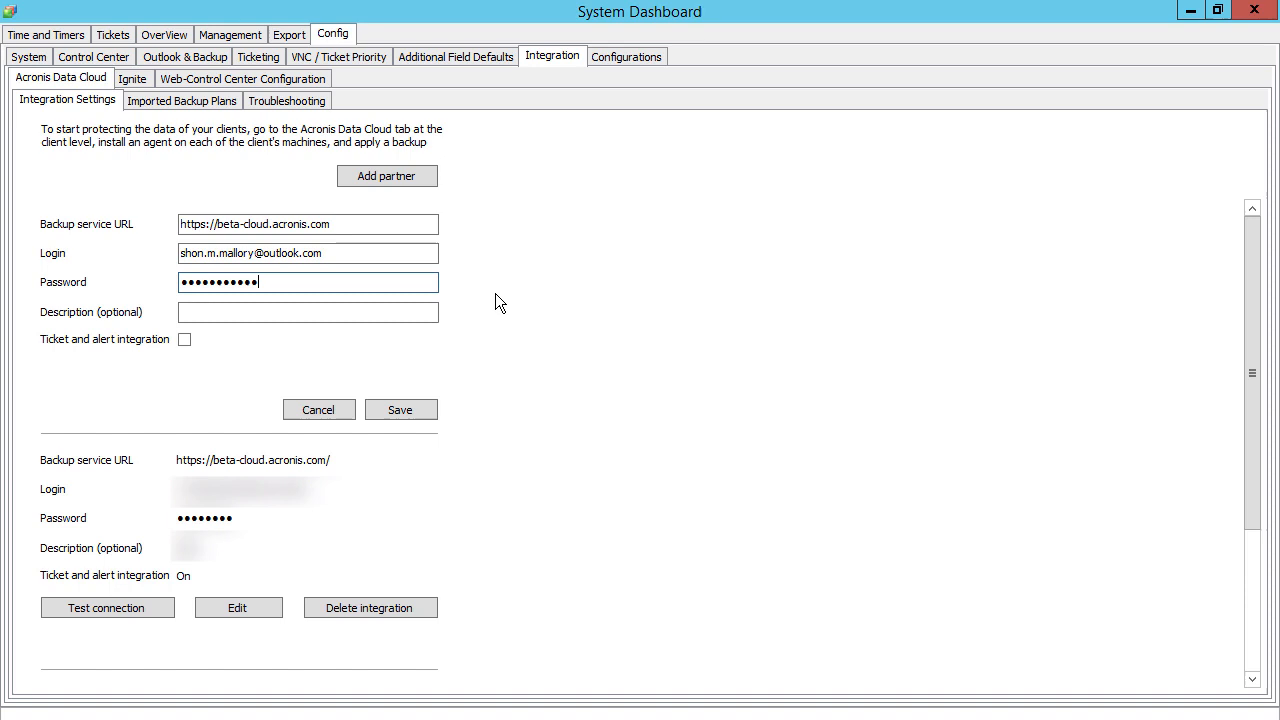
pyautogui.write('Bahring')
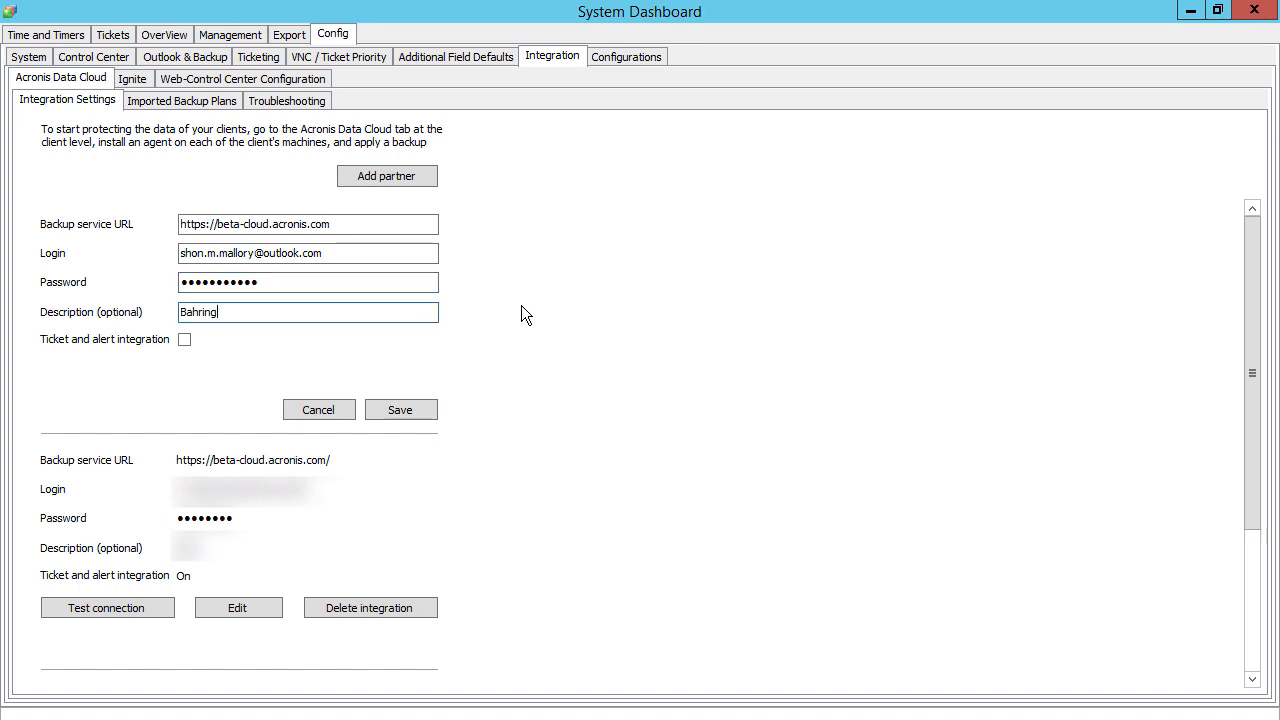
pyautogui.click(184, 339)
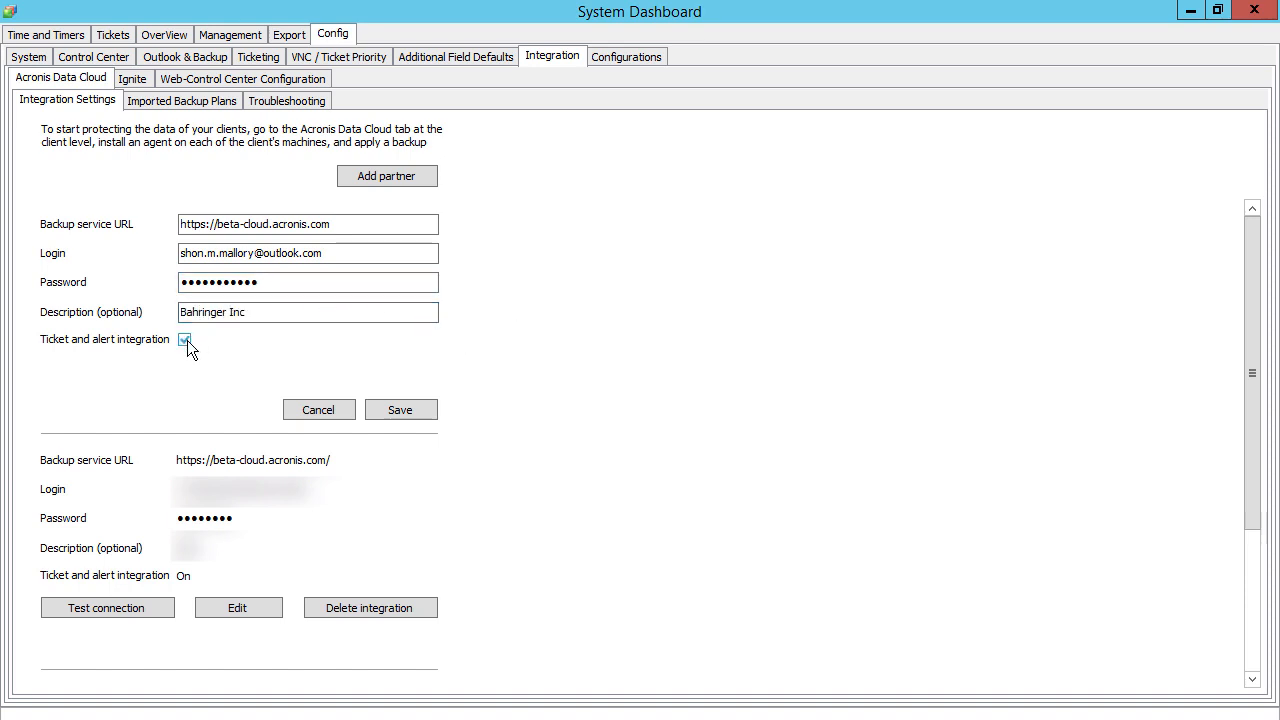
pyautogui.click(184, 339)
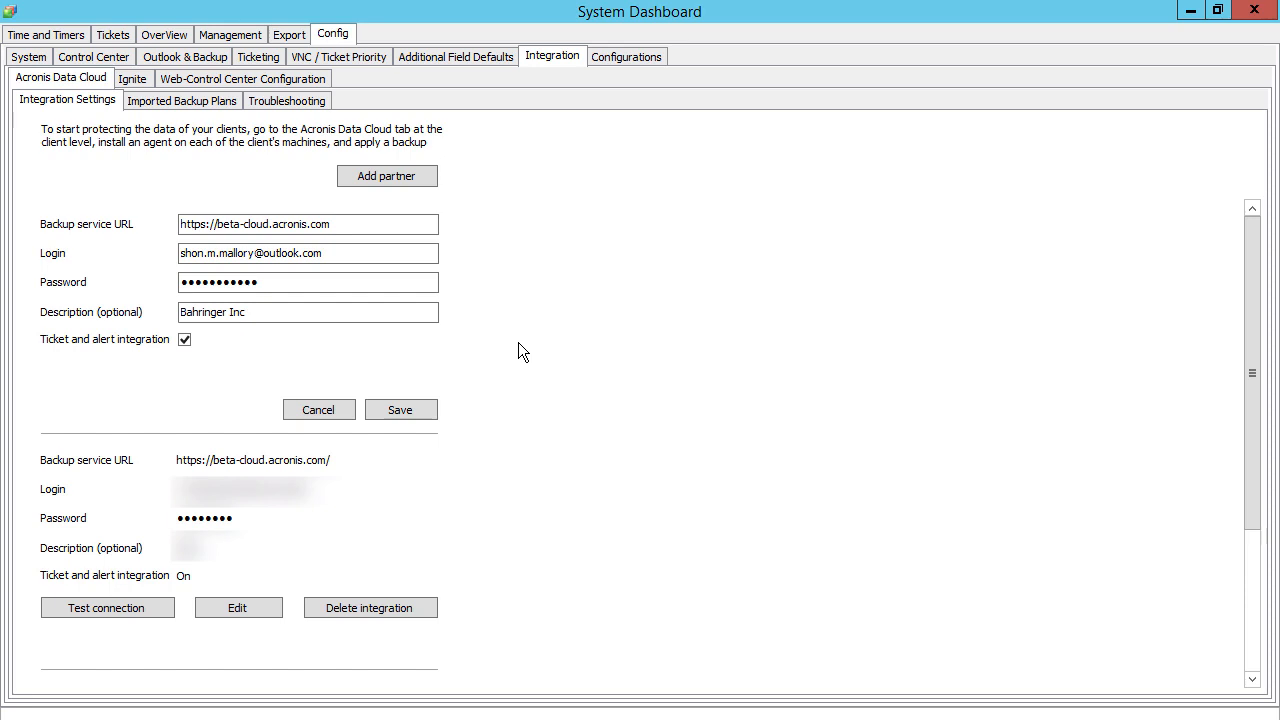
# Save the Bahringer Inc integration and test its connection
pyautogui.click(400, 409)
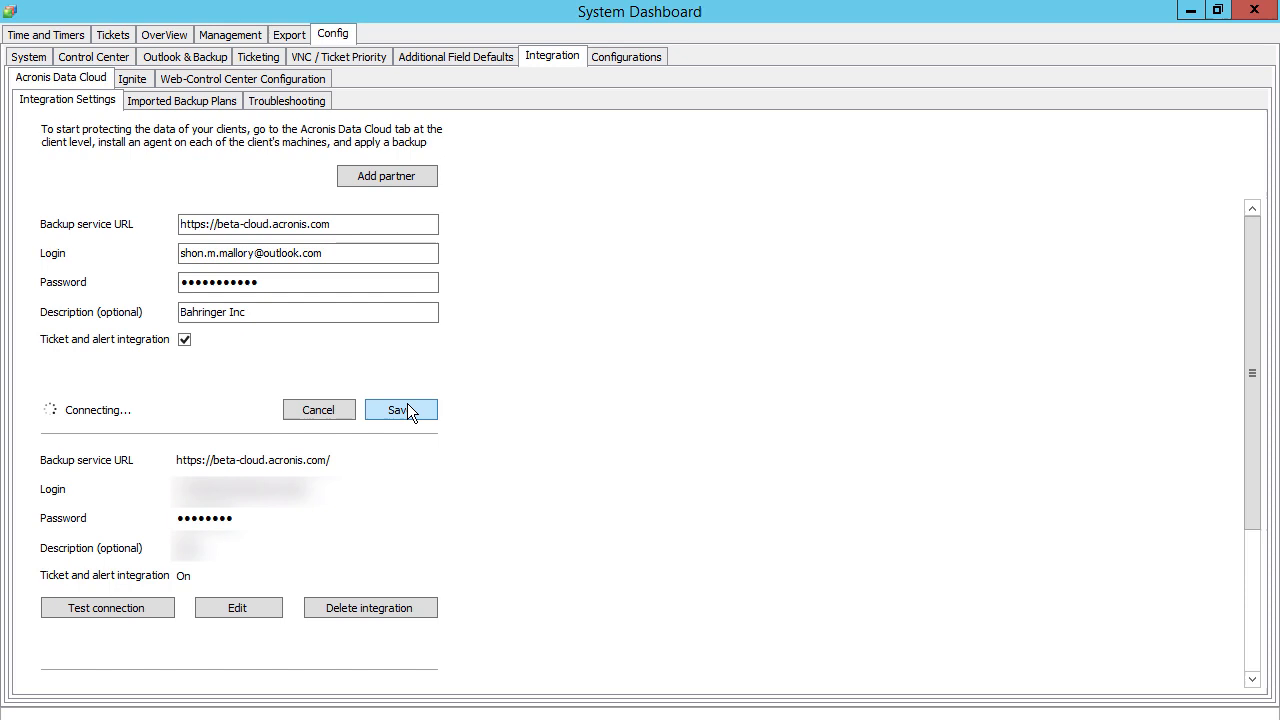
pyautogui.click(400, 409)
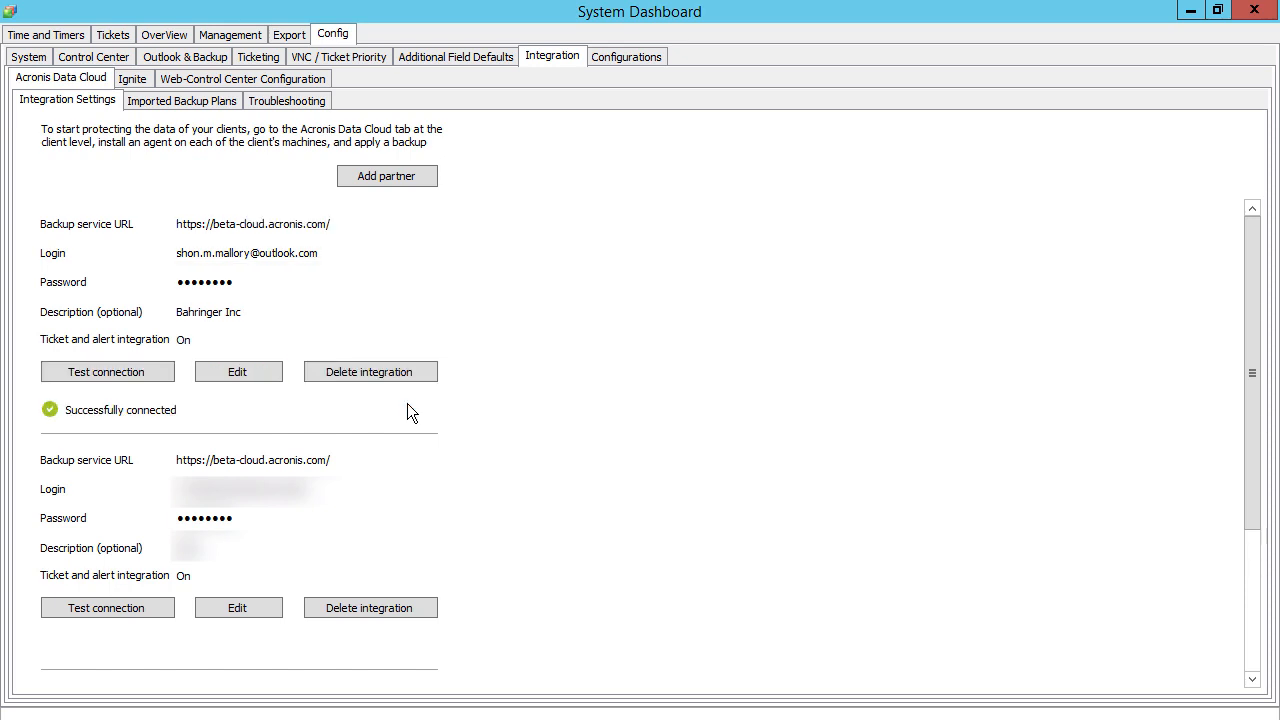
pyautogui.click(106, 371)
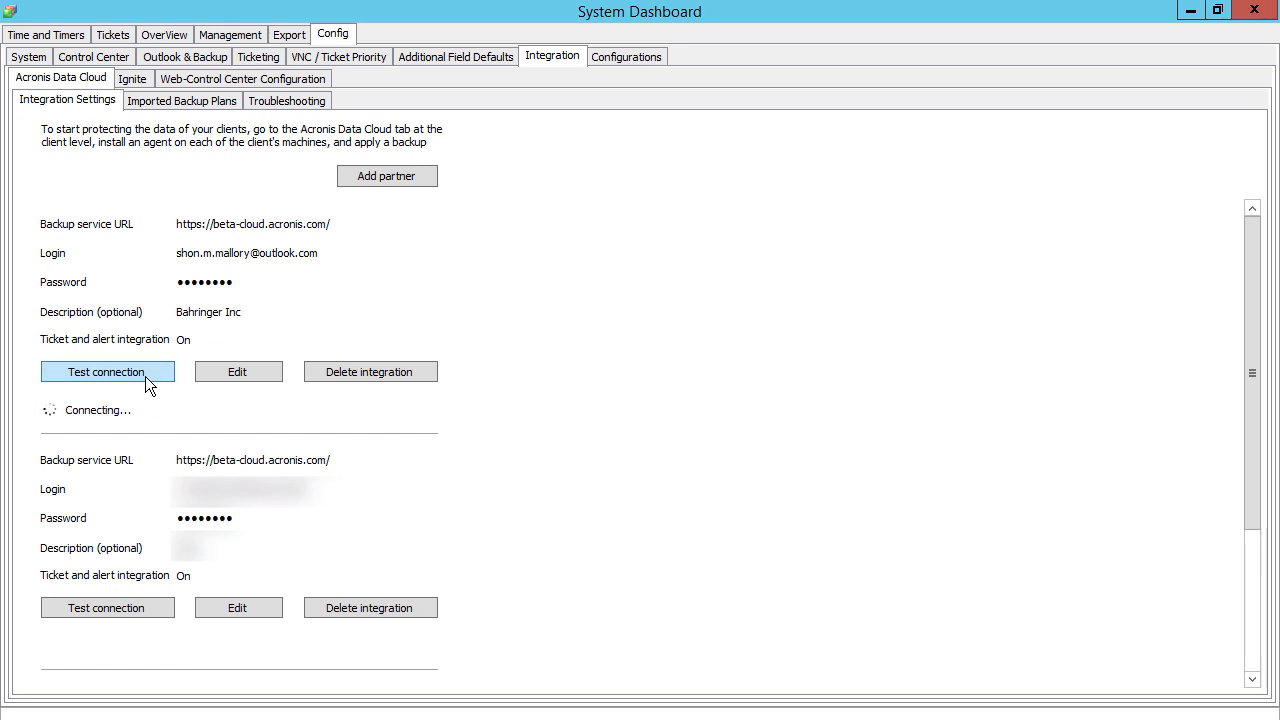
pyautogui.click(106, 371)
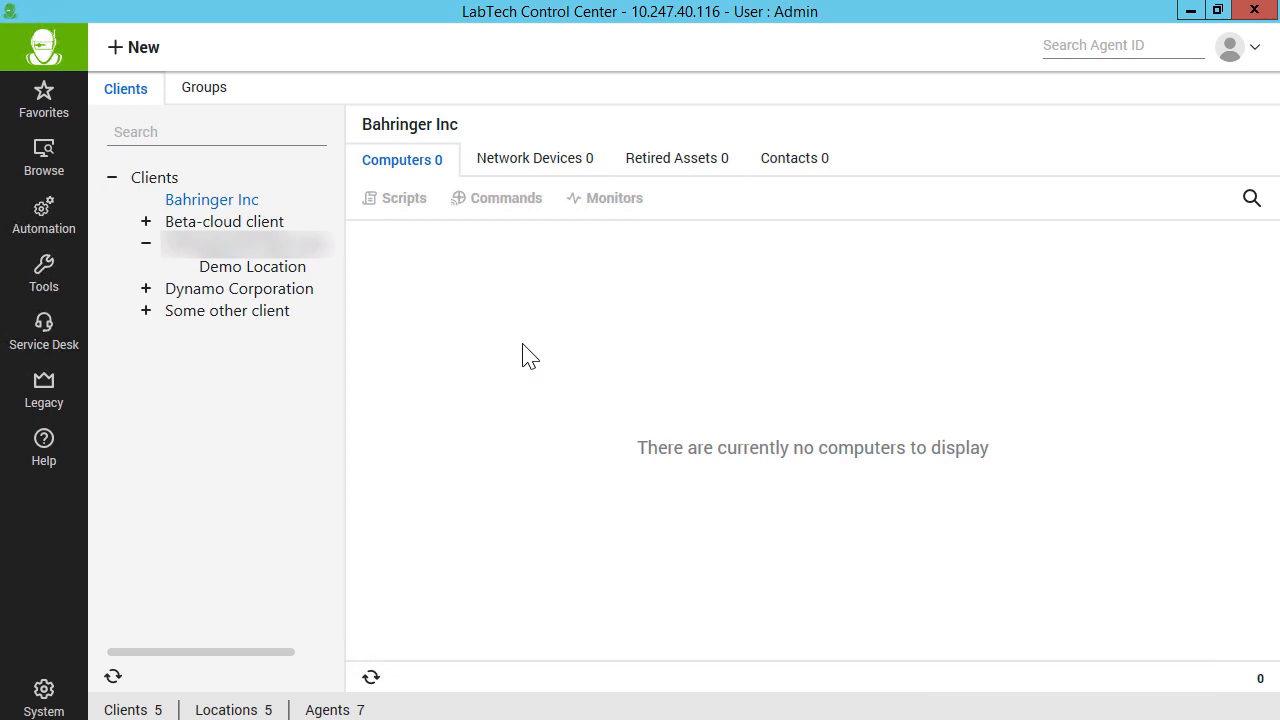
pyautogui.moveTo(451, 349)
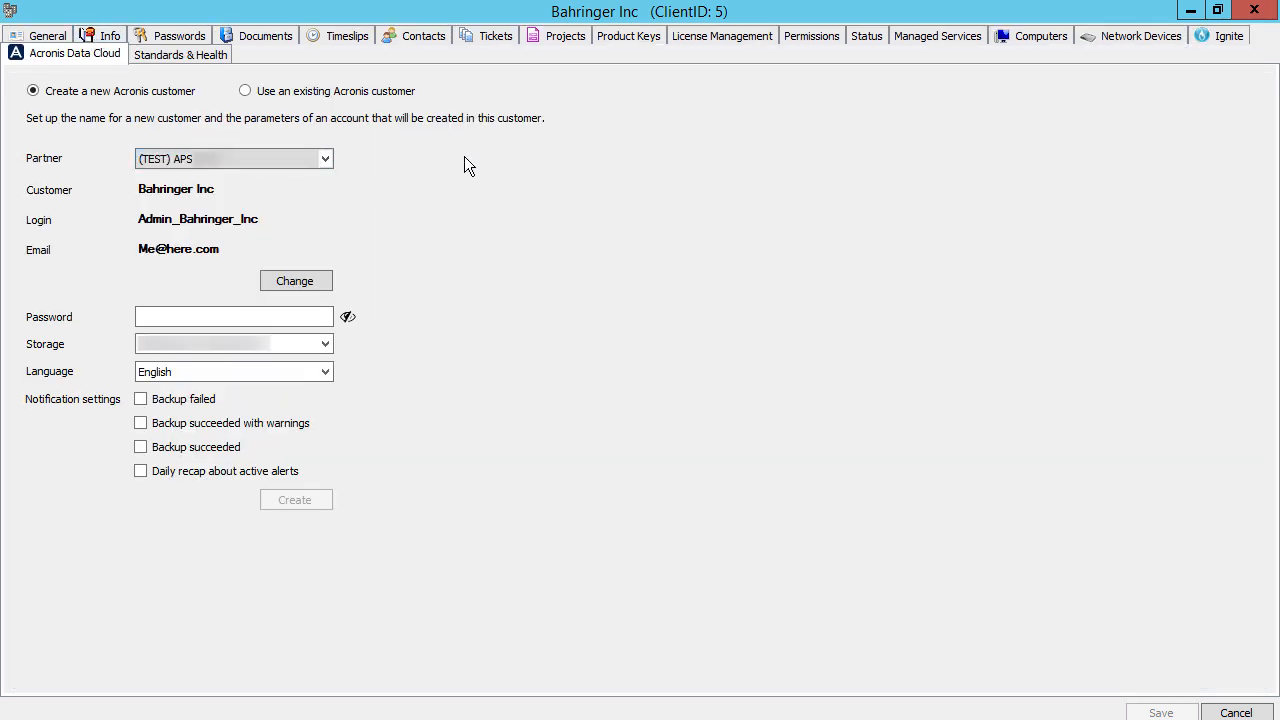
# Select partner Bahringer Inc. and name the new Acronis customer Howe LLC
pyautogui.click(324, 158)
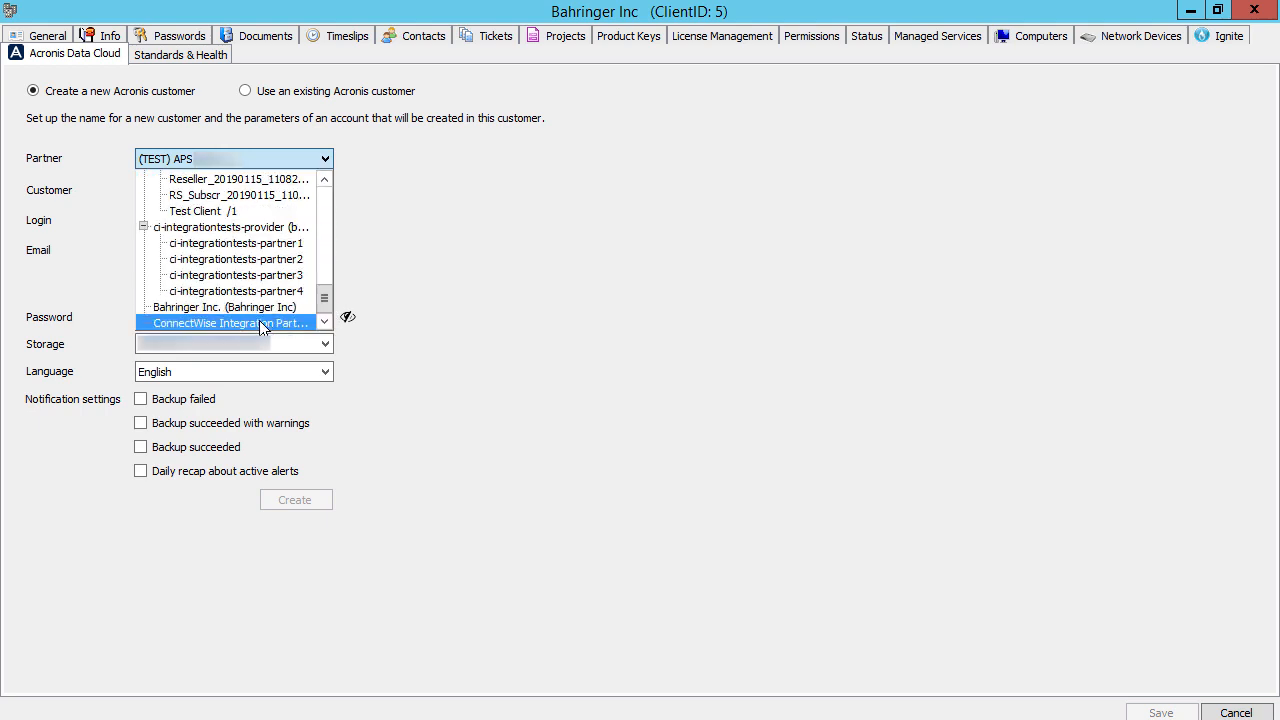
pyautogui.click(225, 307)
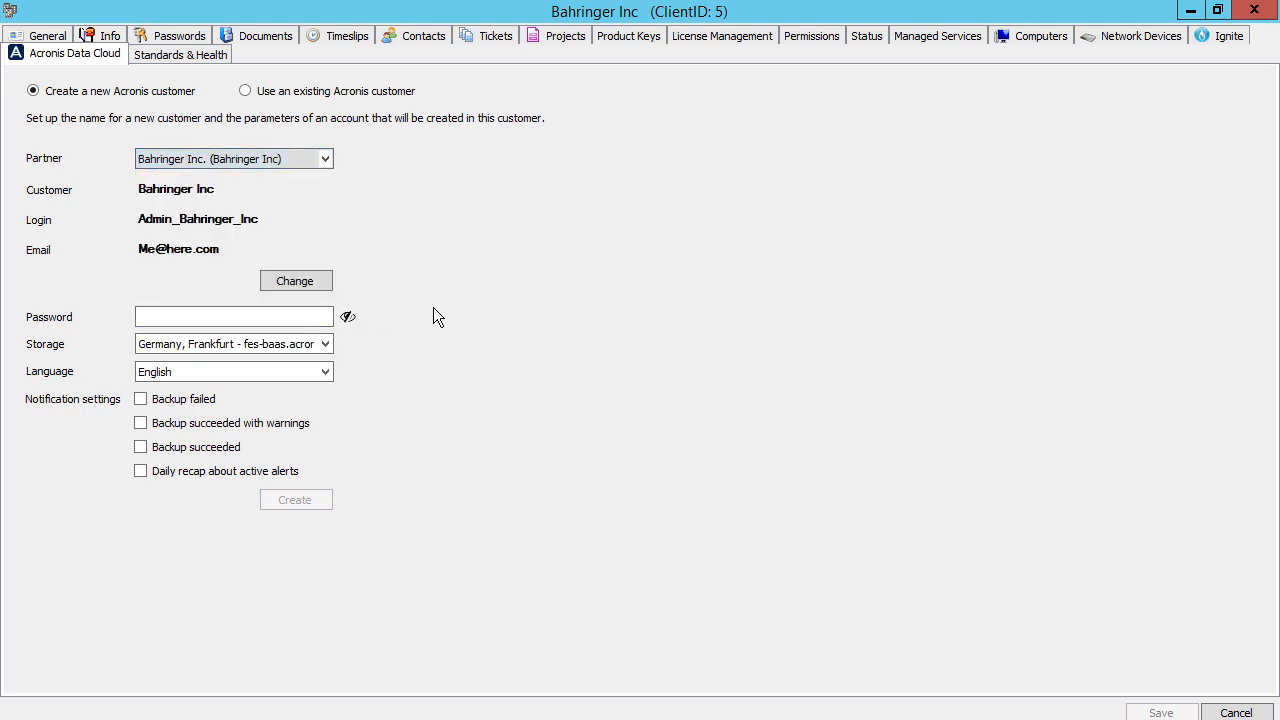
pyautogui.click(295, 280)
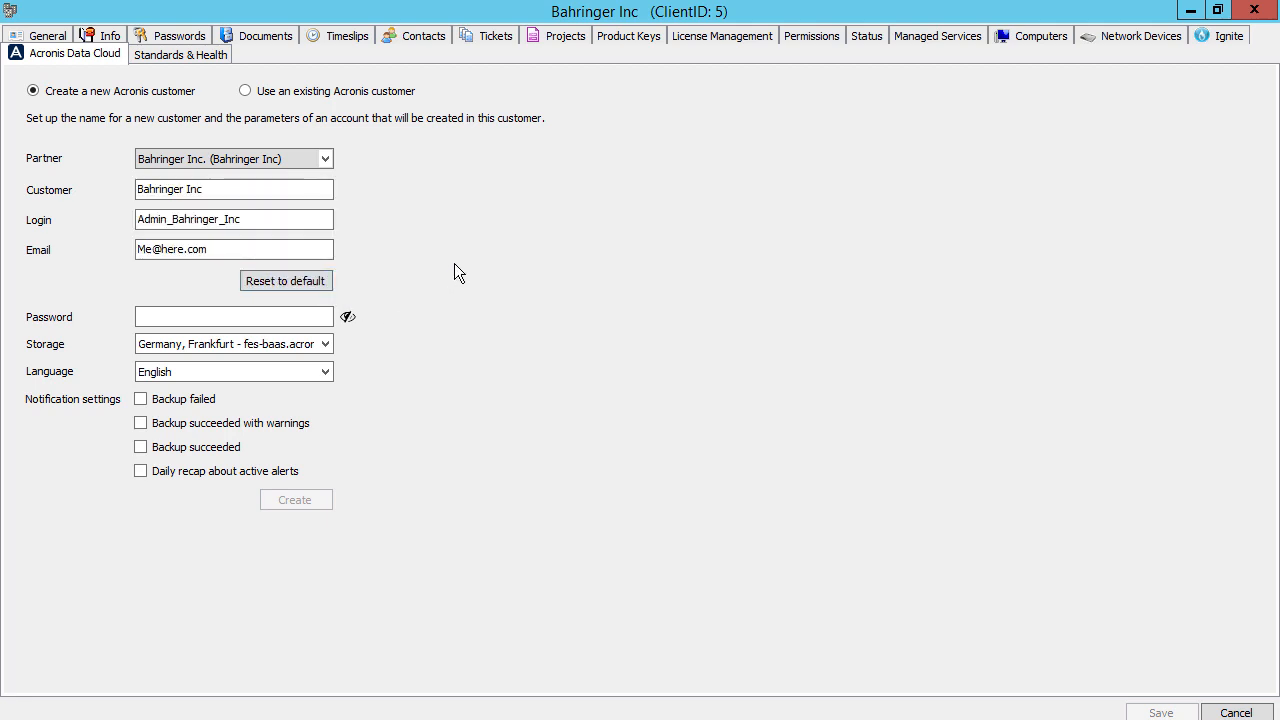
pyautogui.click(233, 189)
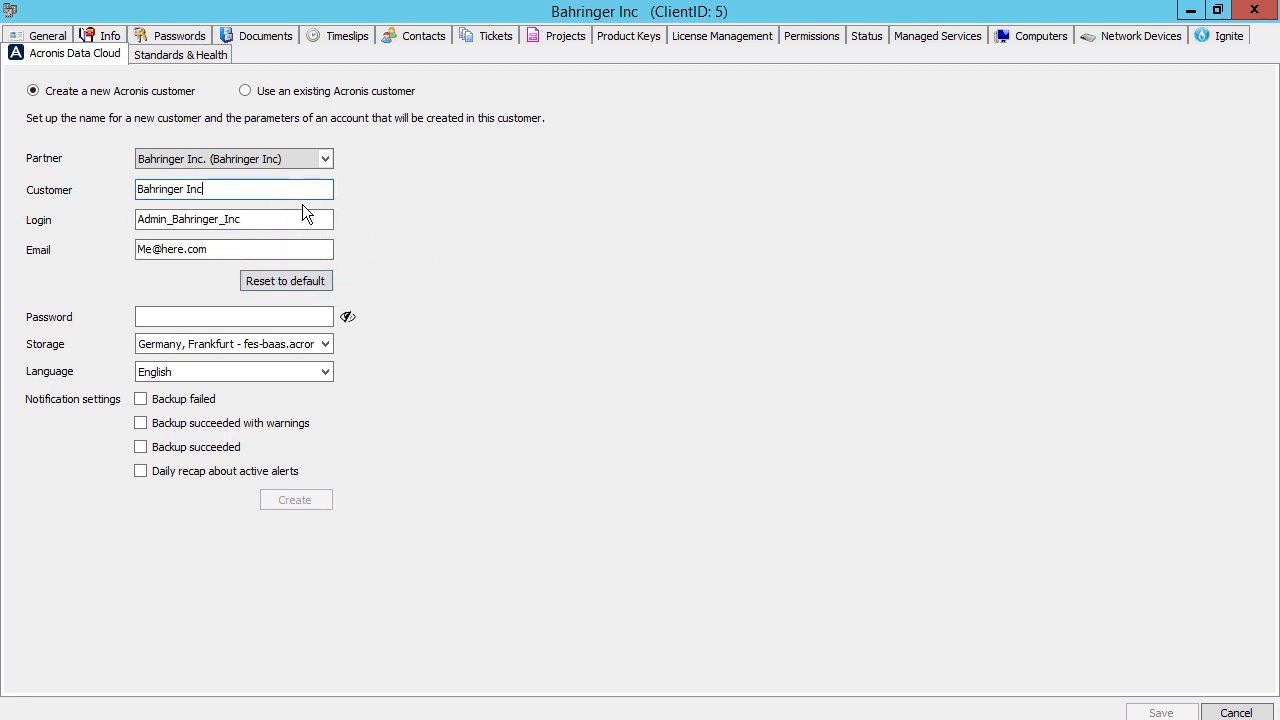
pyautogui.write('Howe LLC')
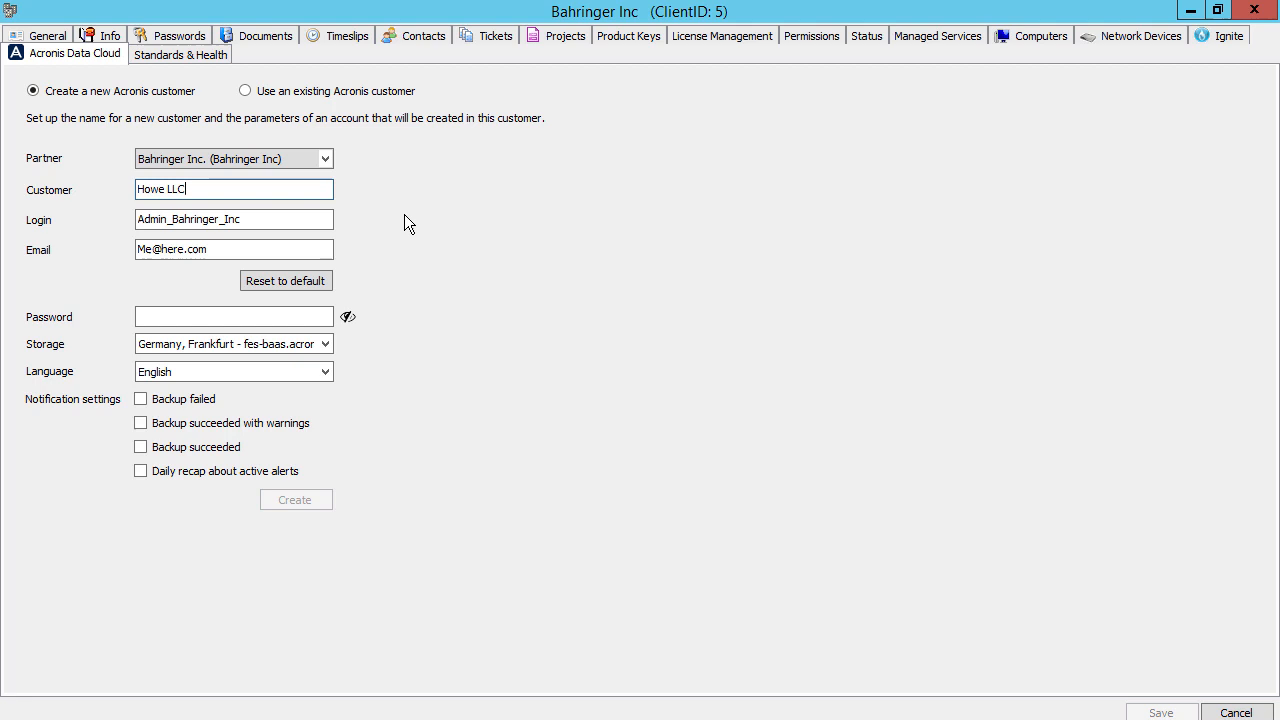
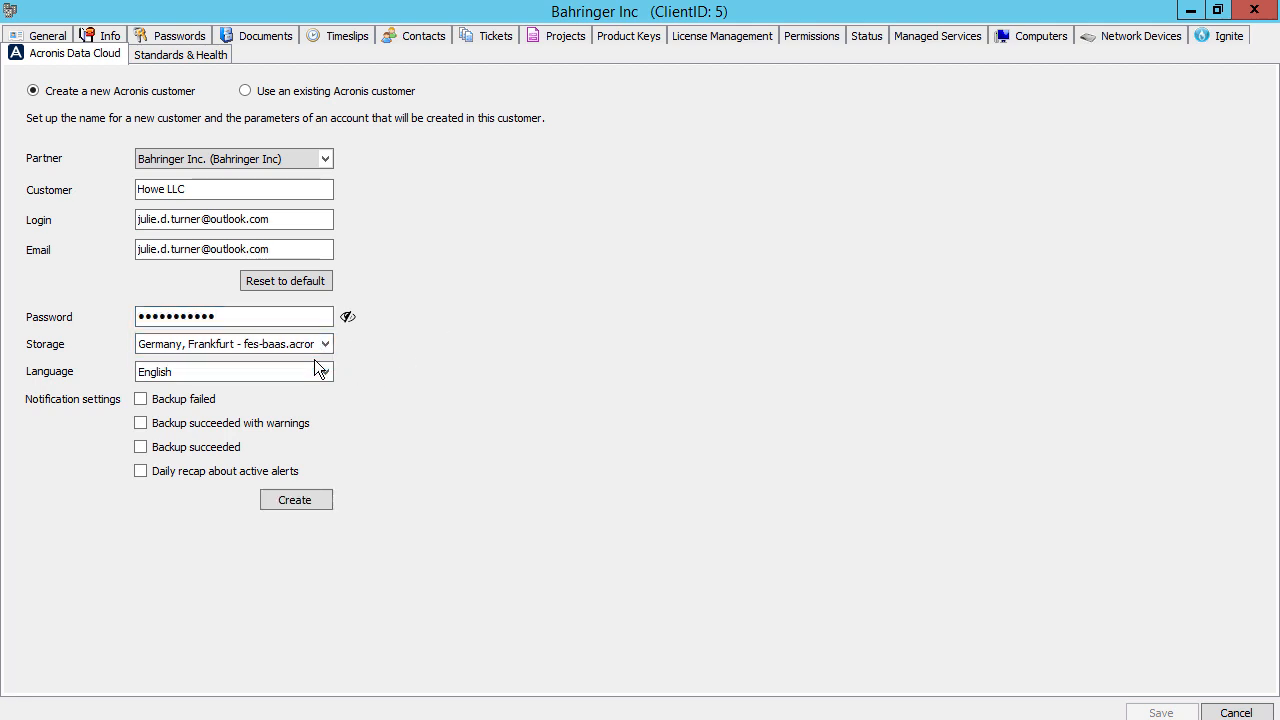
pyautogui.click(233, 371)
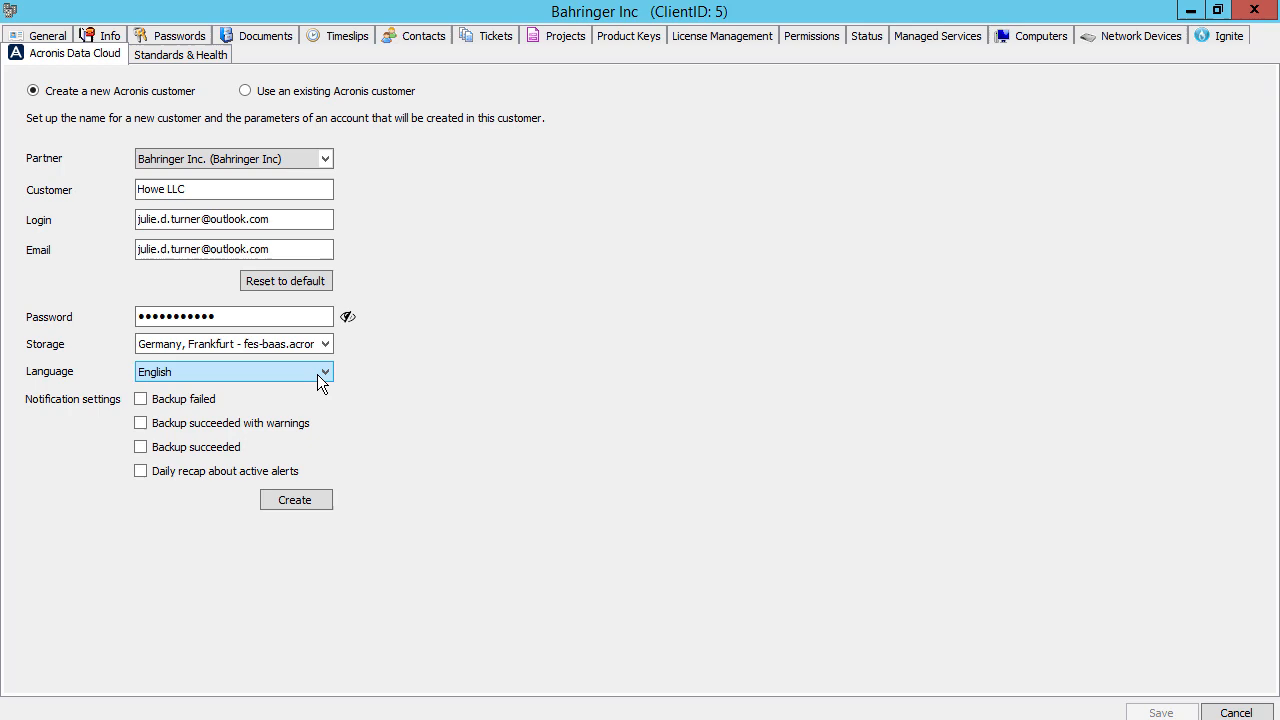
pyautogui.moveTo(282, 460)
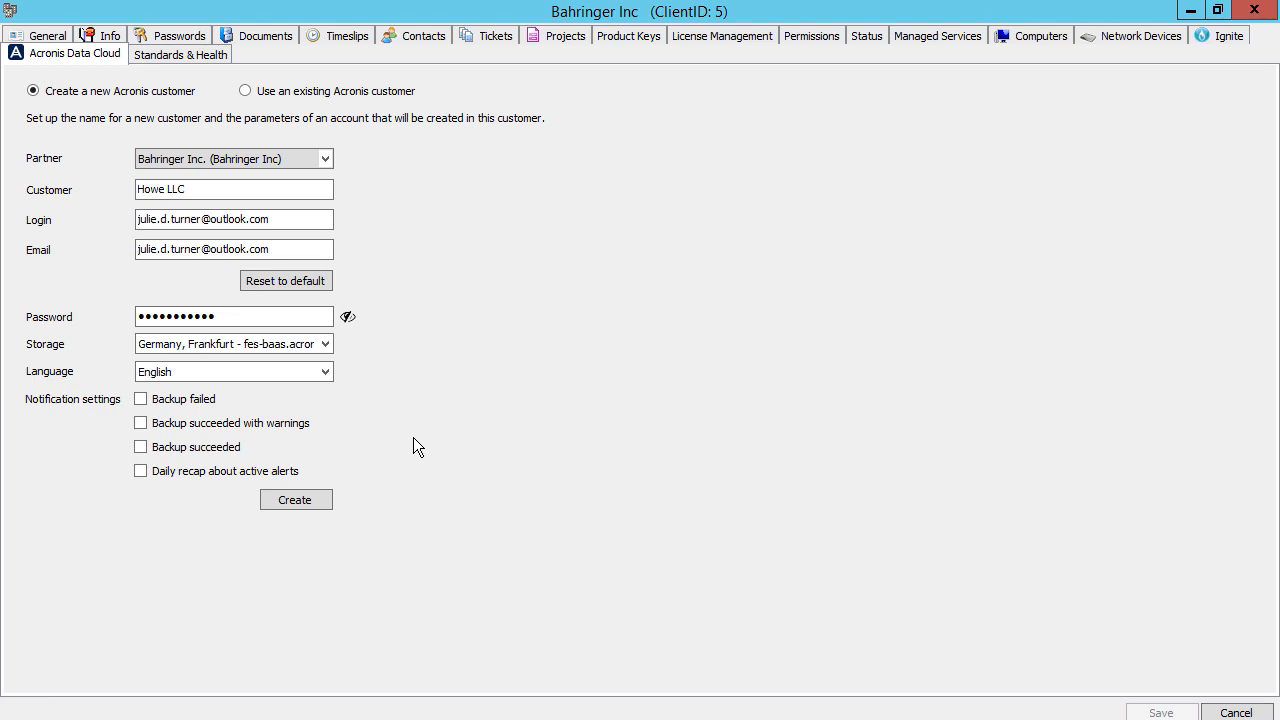
pyautogui.click(295, 499)
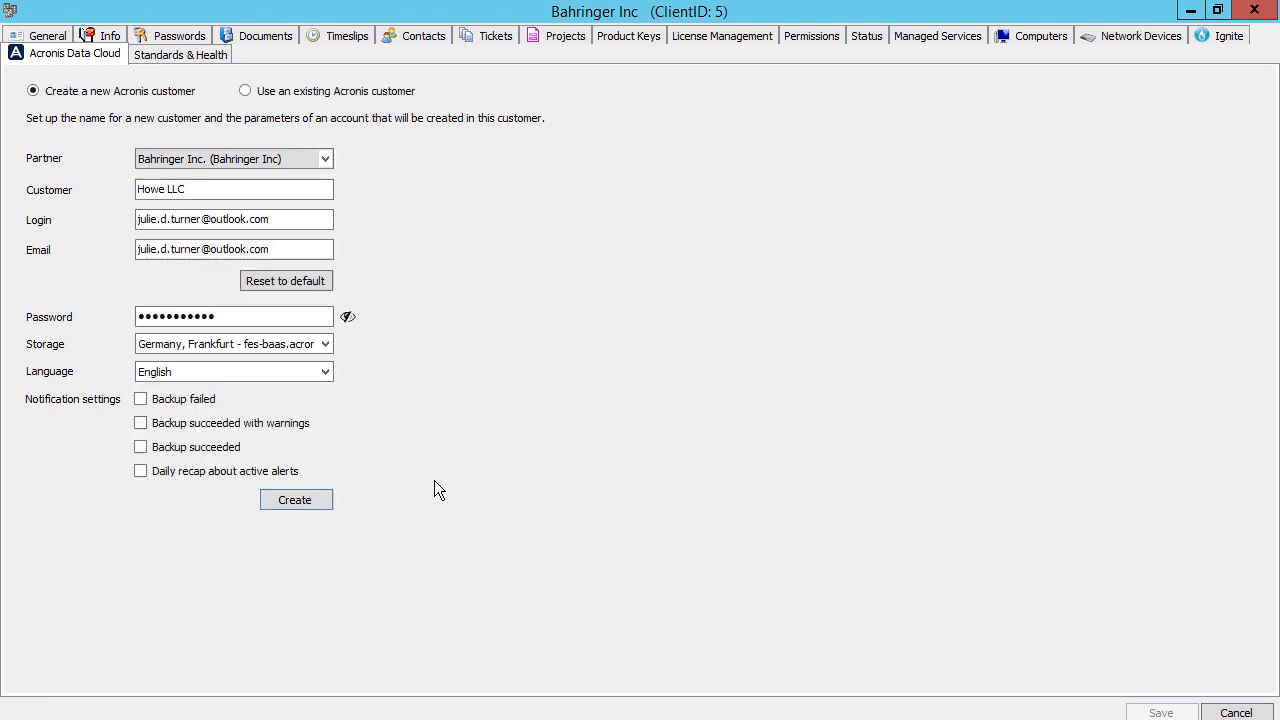
pyautogui.click(295, 499)
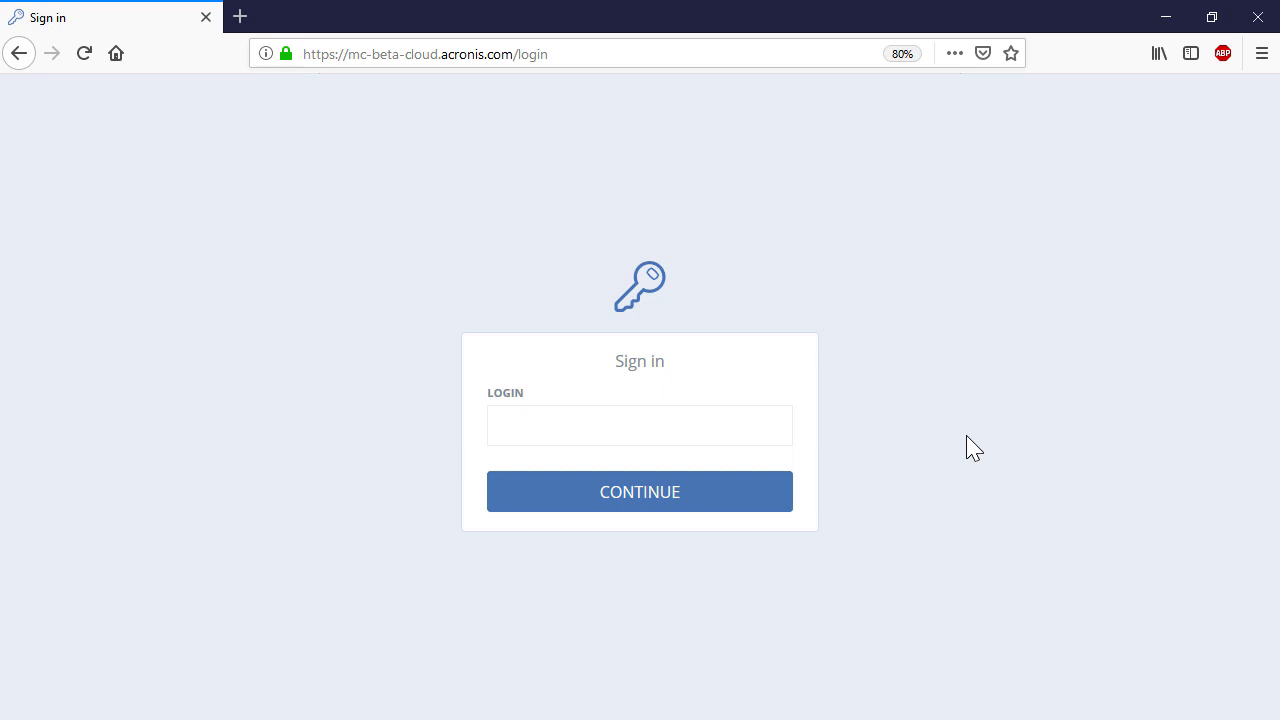
pyautogui.moveTo(848, 480)
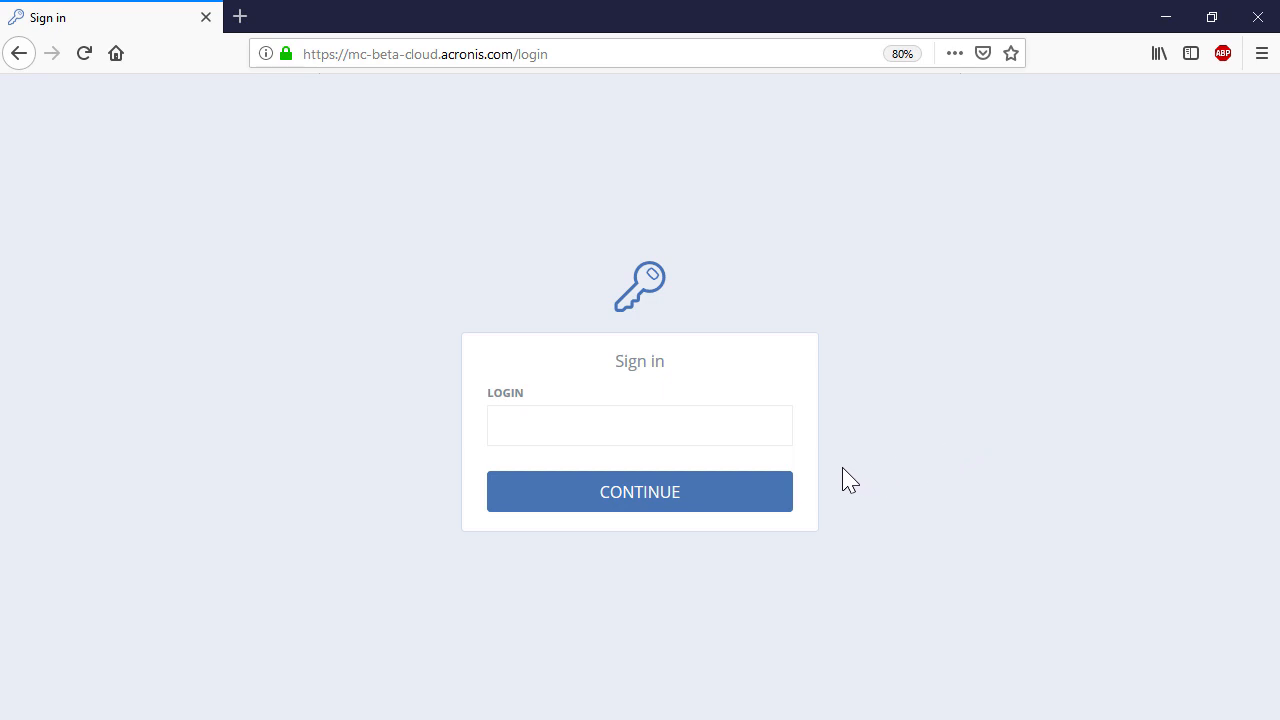
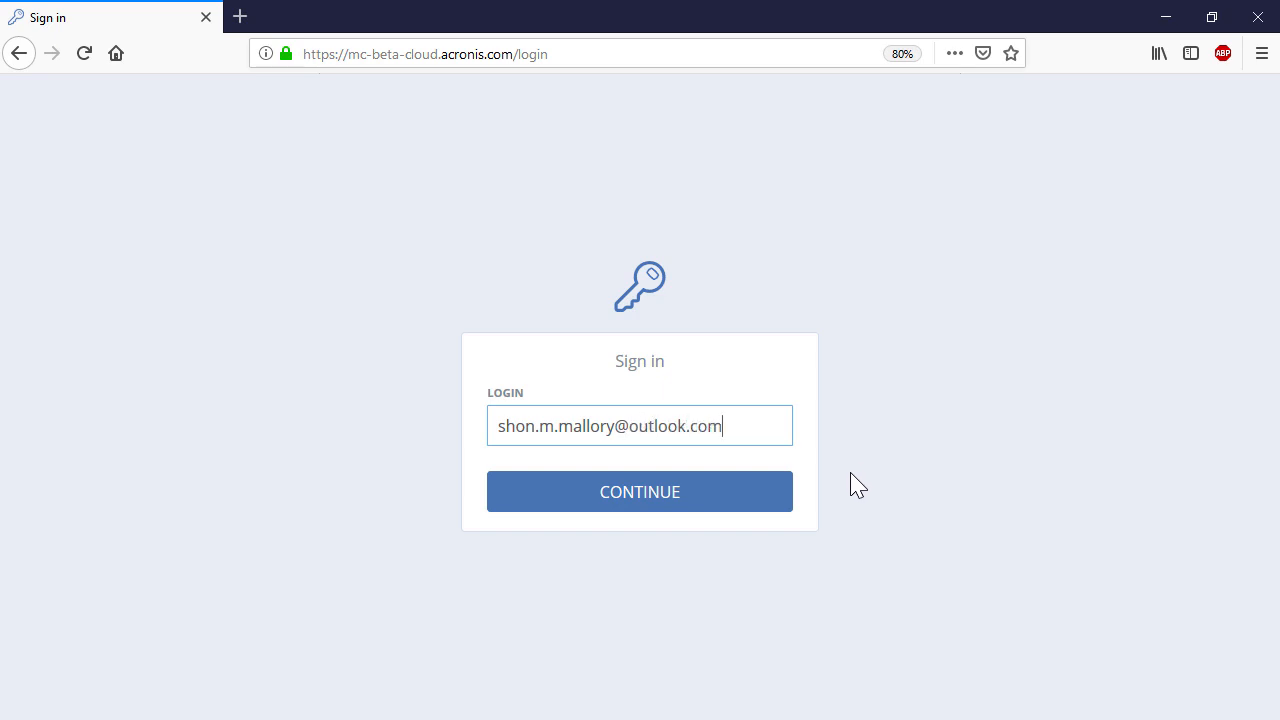
# Sign in to the Acronis console with the shon. partner login and accept the legal terms
pyautogui.click(639, 491)
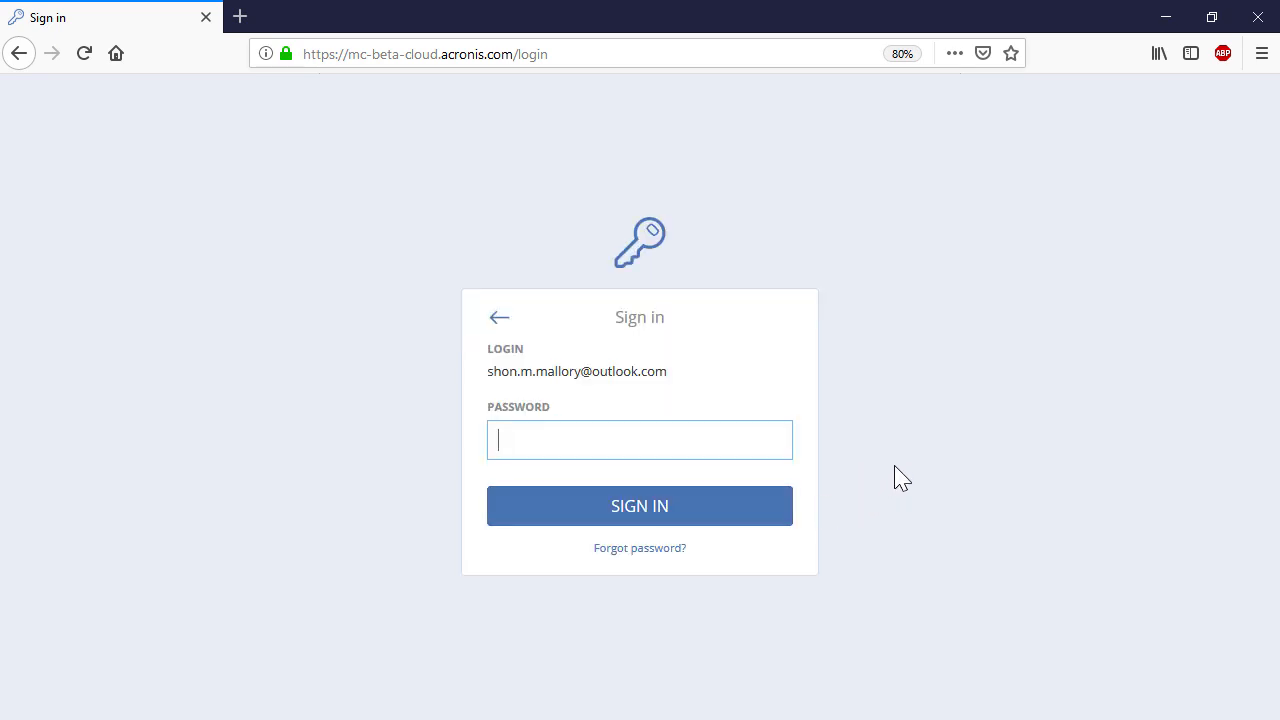
pyautogui.write('password')
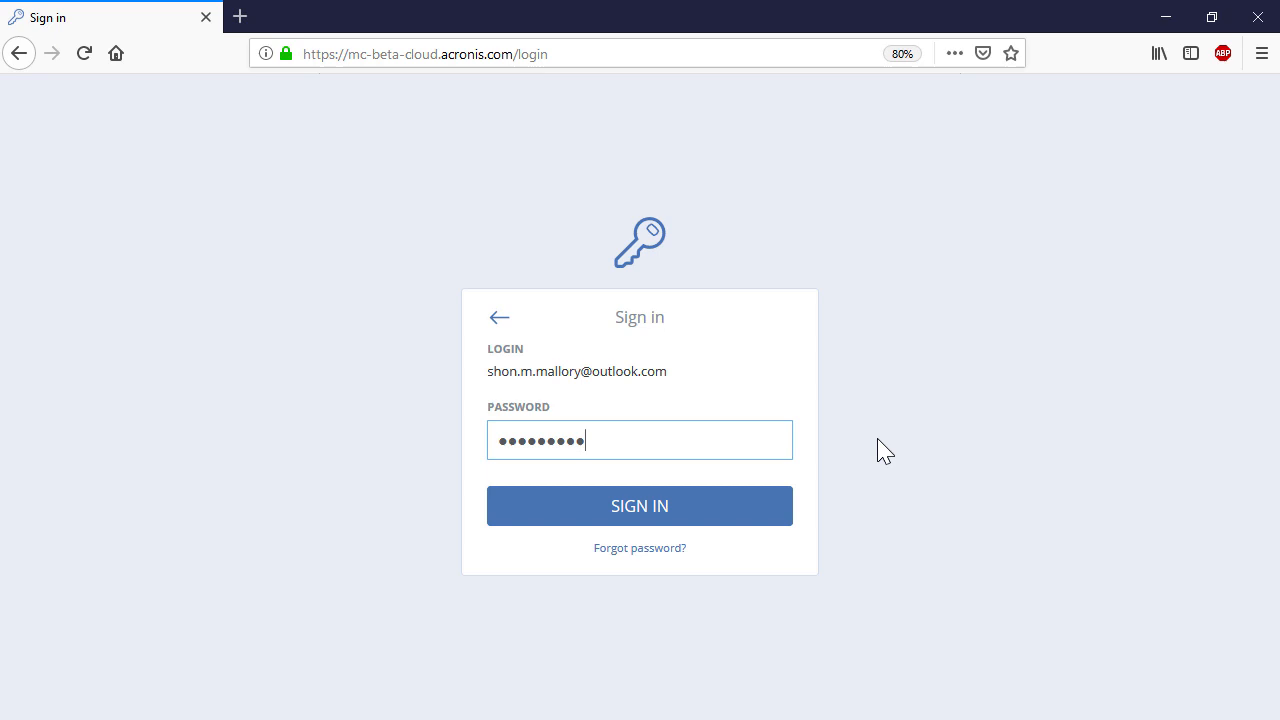
pyautogui.click(639, 505)
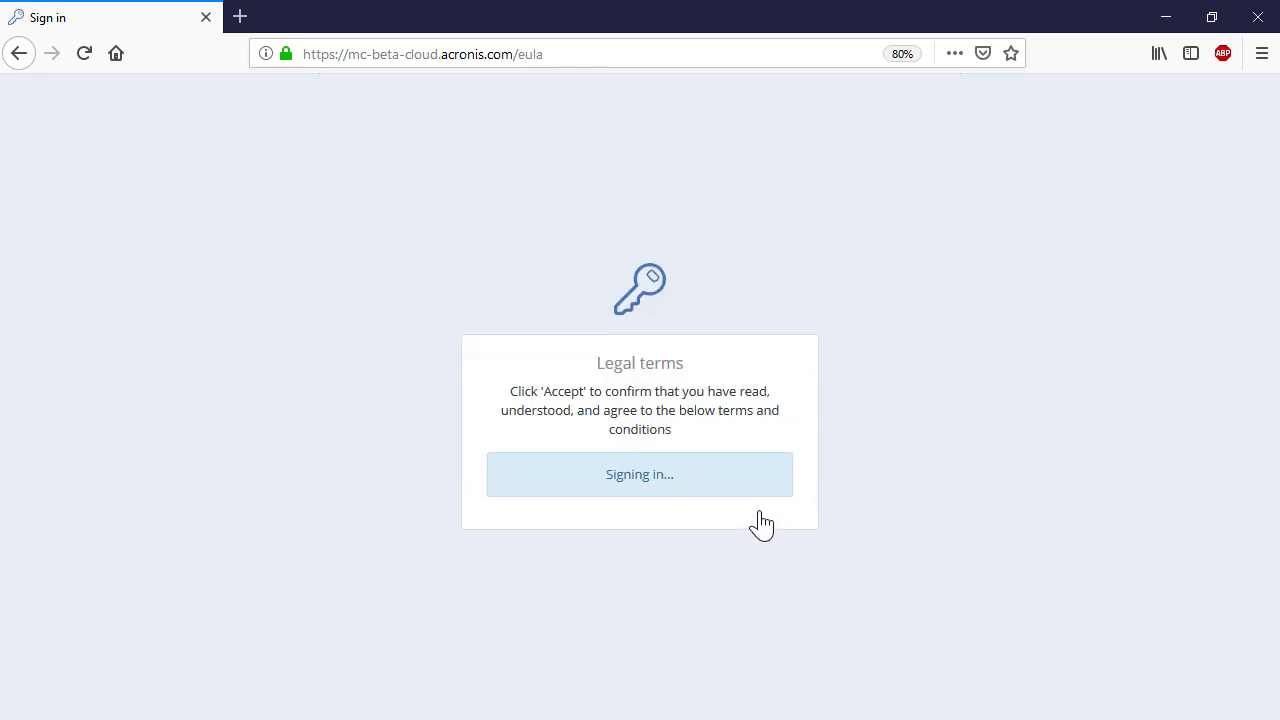
pyautogui.click(639, 474)
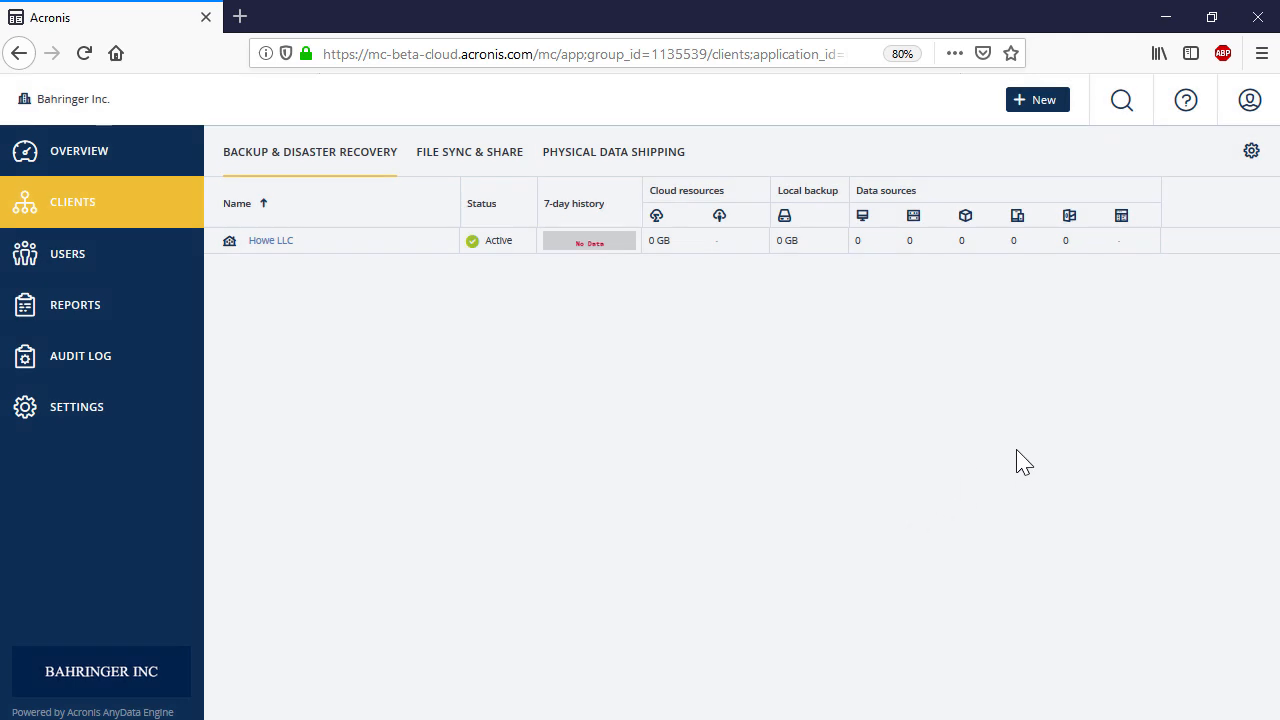
# Start a new customer named Hills LLC in Production mode
pyautogui.click(1037, 99)
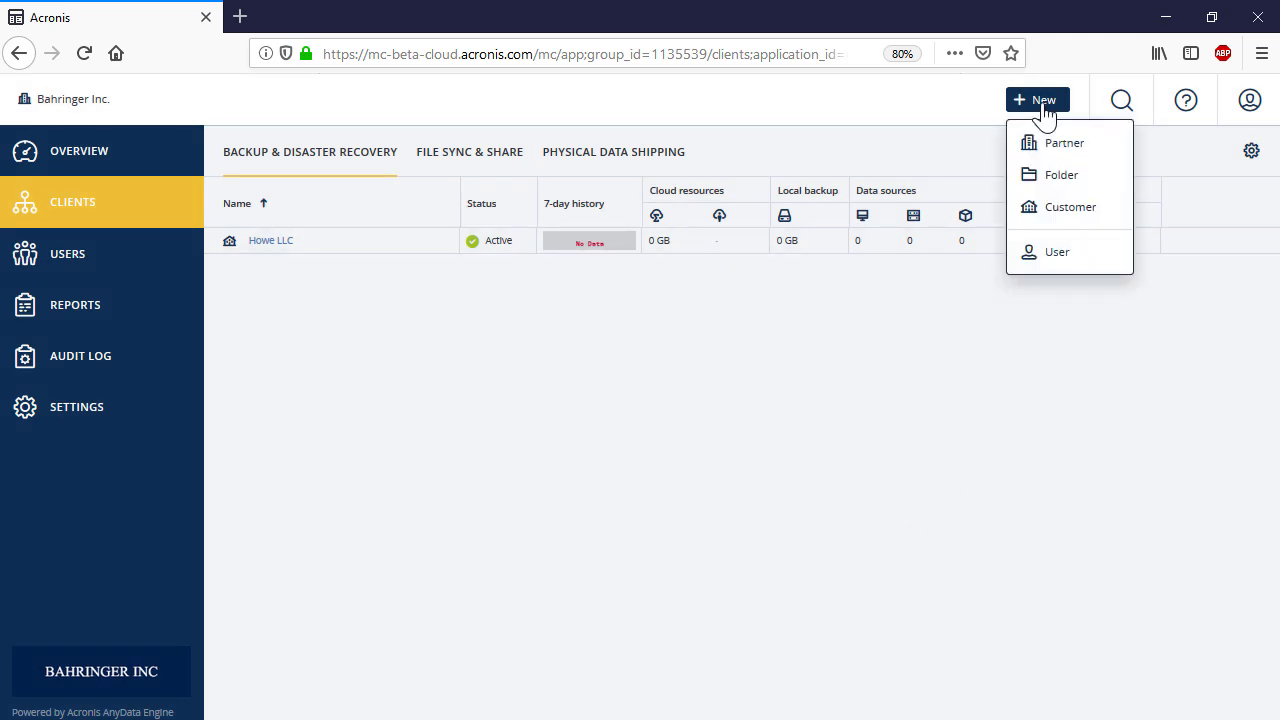
pyautogui.moveTo(1069, 207)
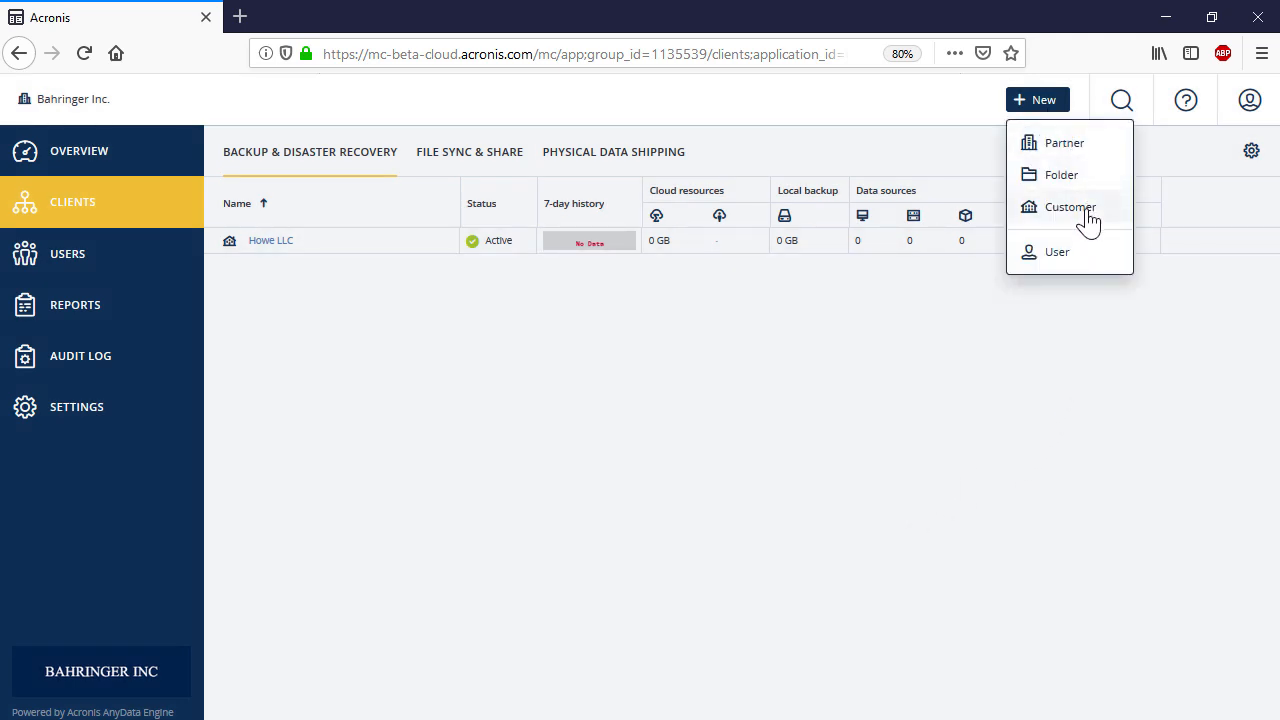
pyautogui.click(1070, 207)
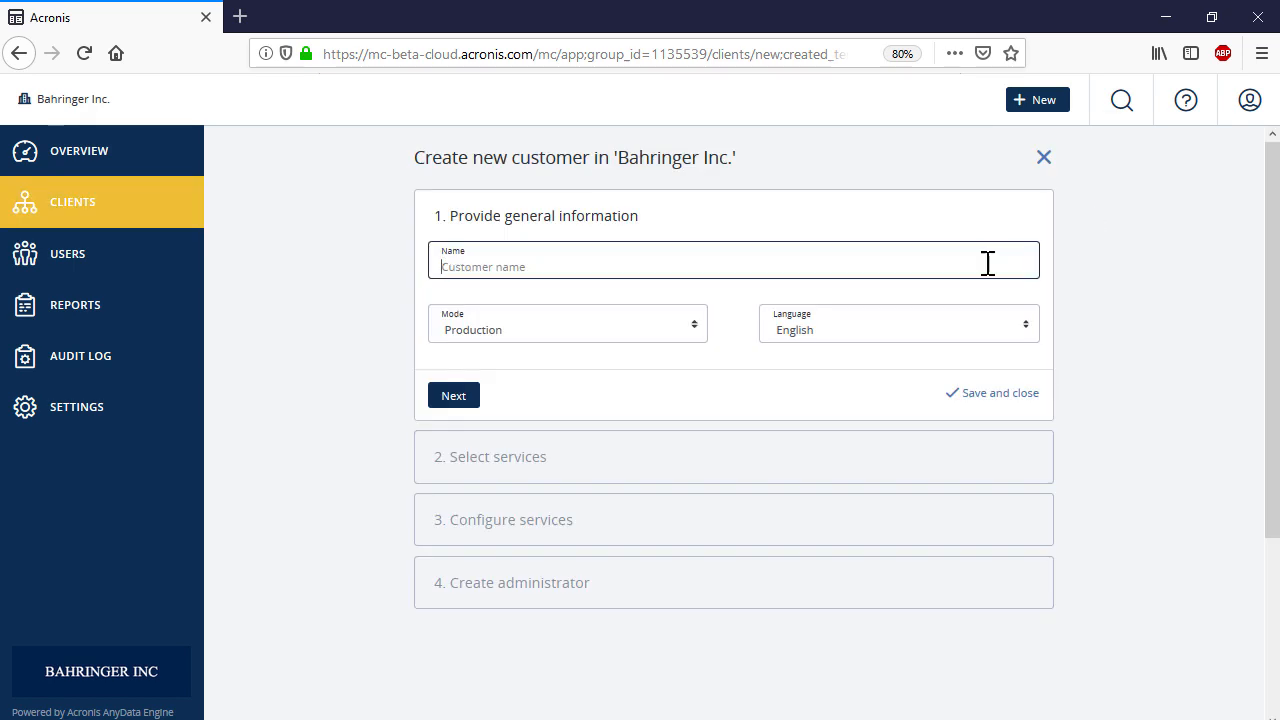
pyautogui.write('Hills')
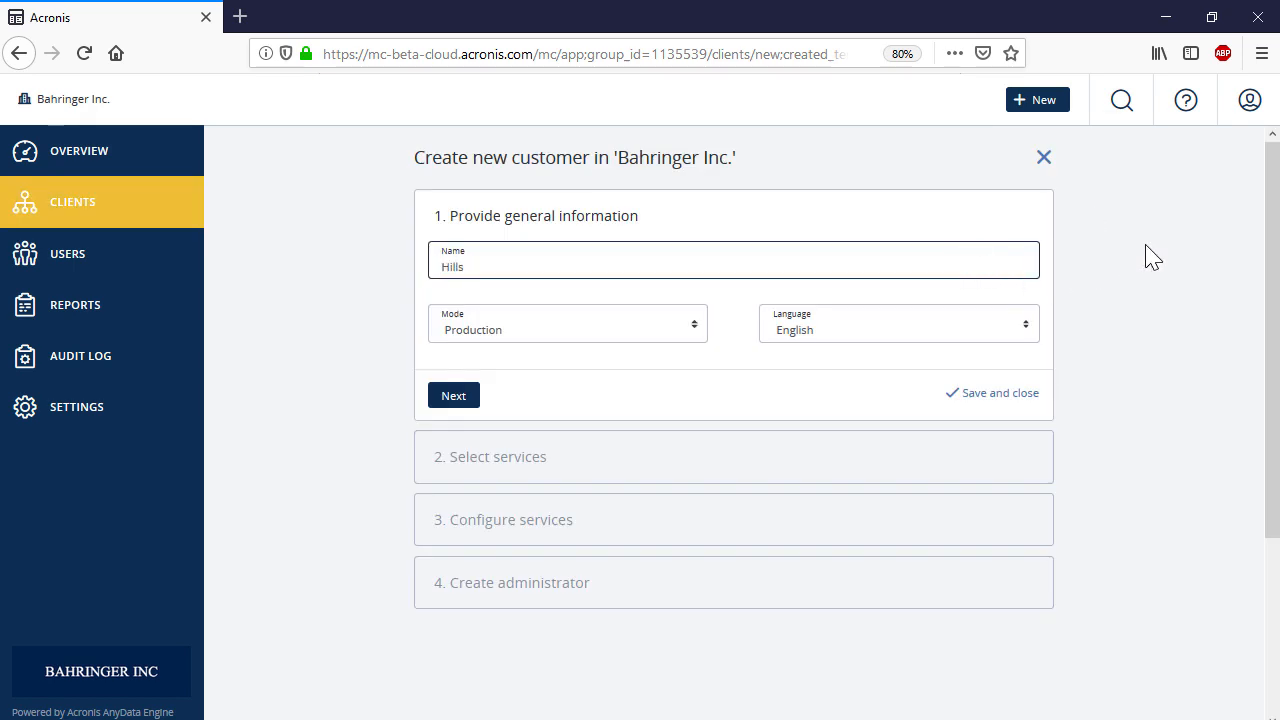
pyautogui.click(567, 323)
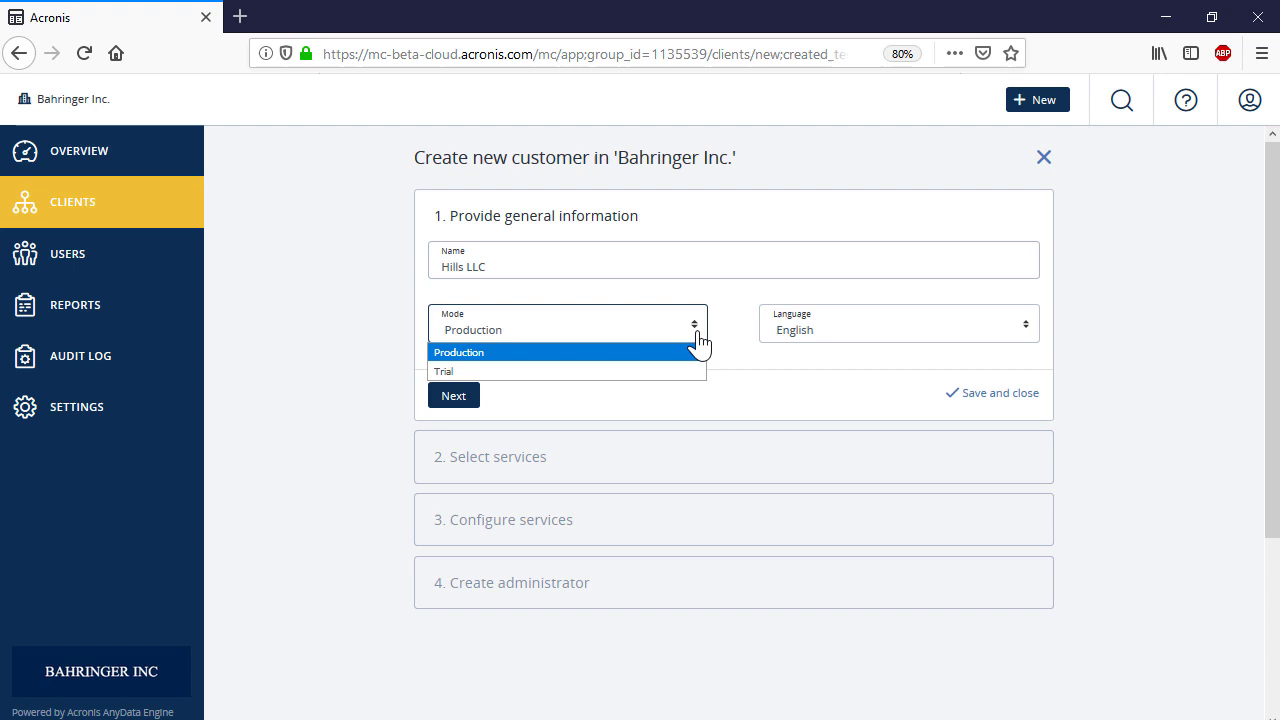
pyautogui.click(459, 351)
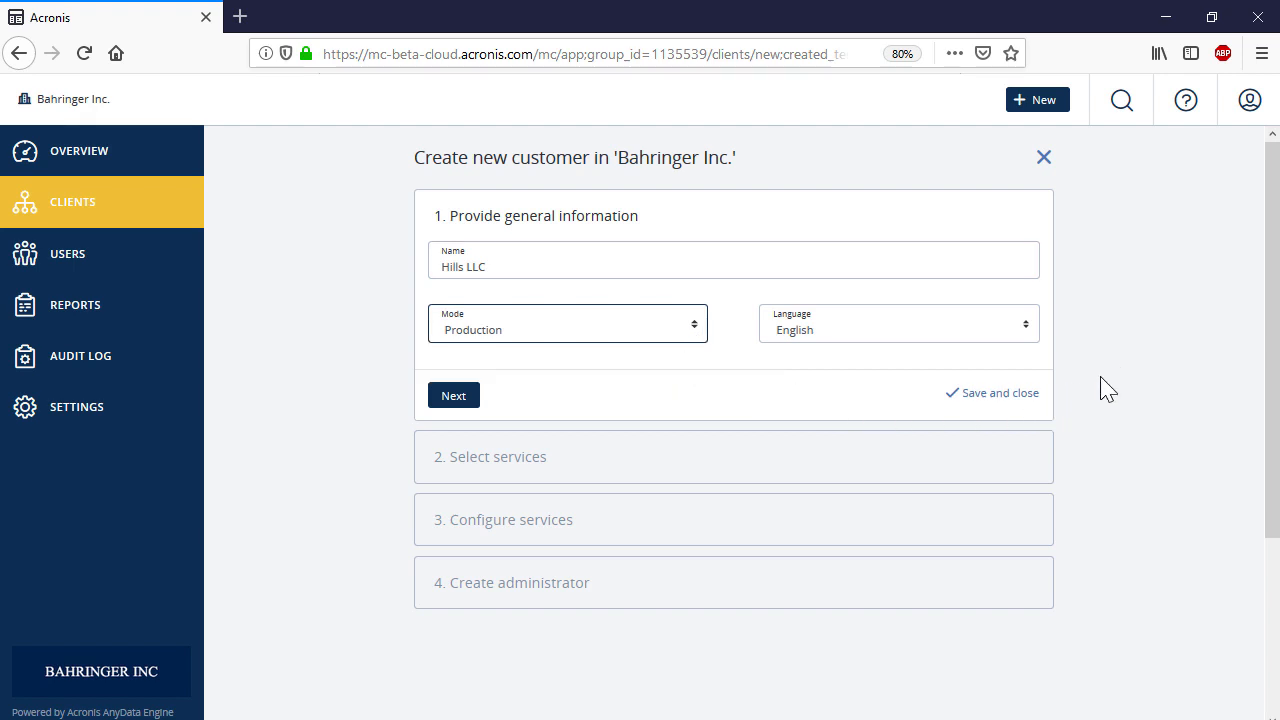
pyautogui.click(897, 323)
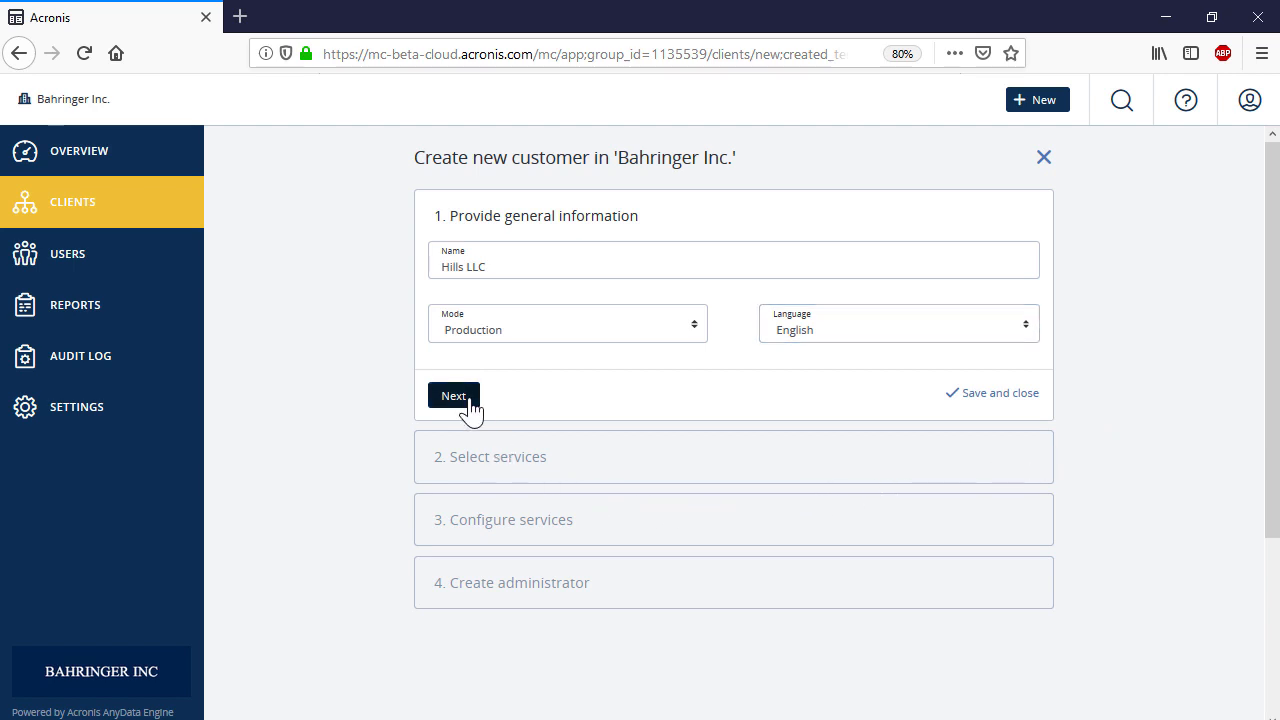
# Keep all services enabled and accept the default quota configuration
pyautogui.click(453, 395)
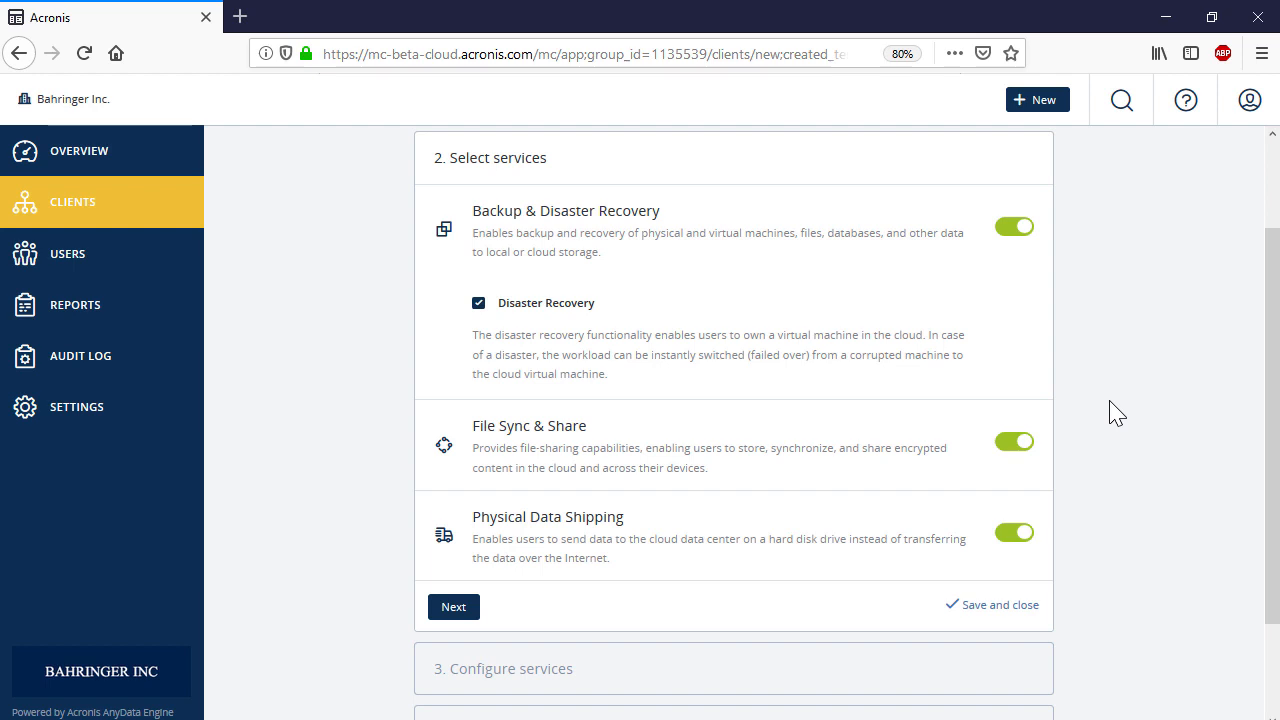
pyautogui.click(453, 607)
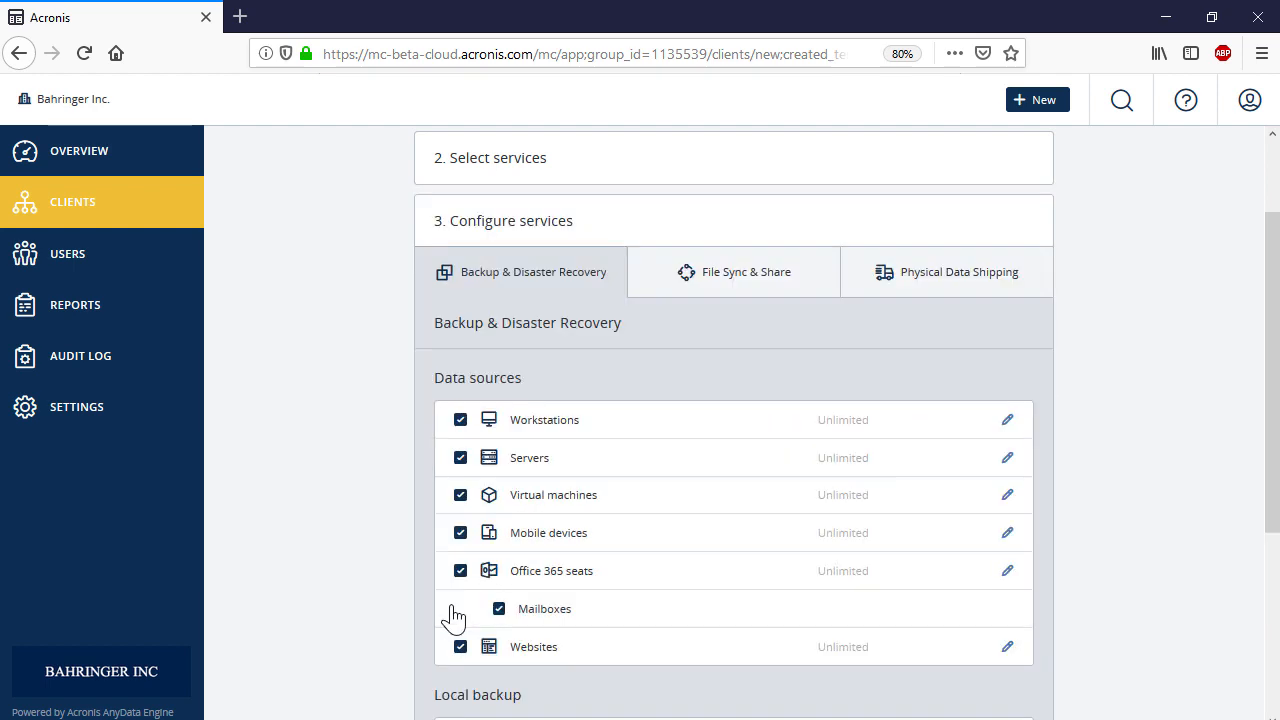
pyautogui.scroll(-3)
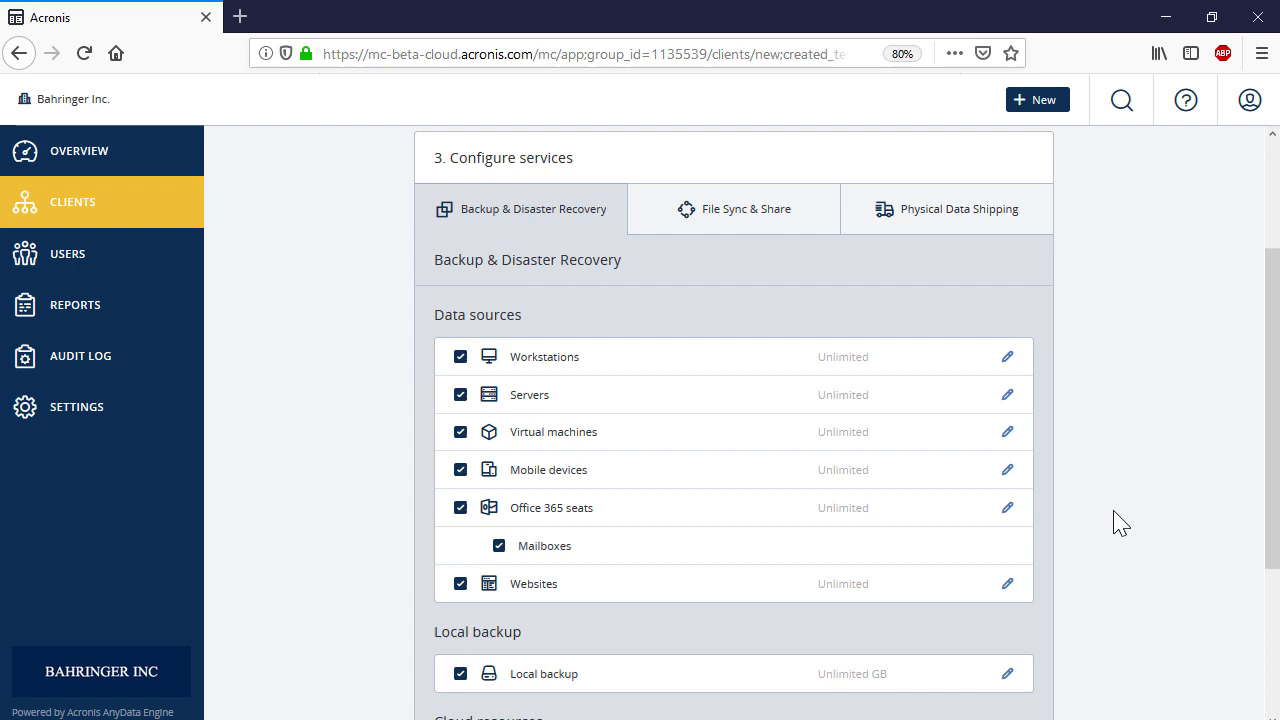
pyautogui.scroll(-3)
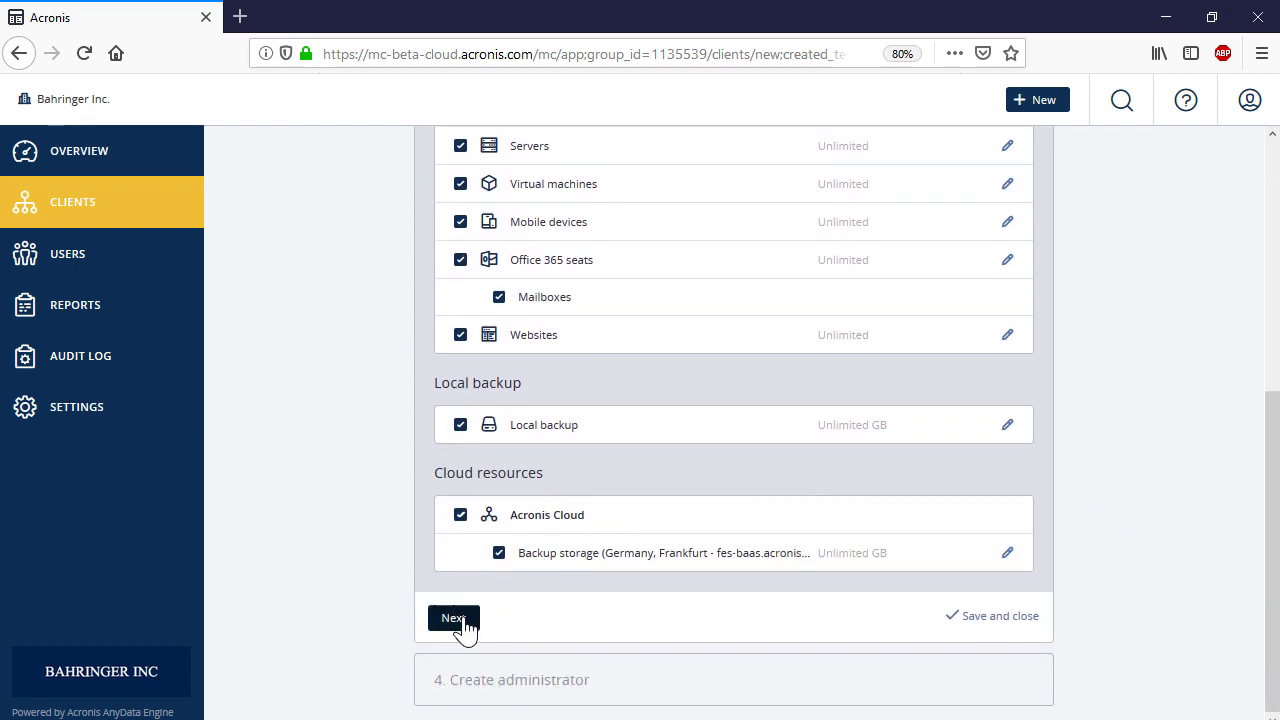
pyautogui.click(454, 617)
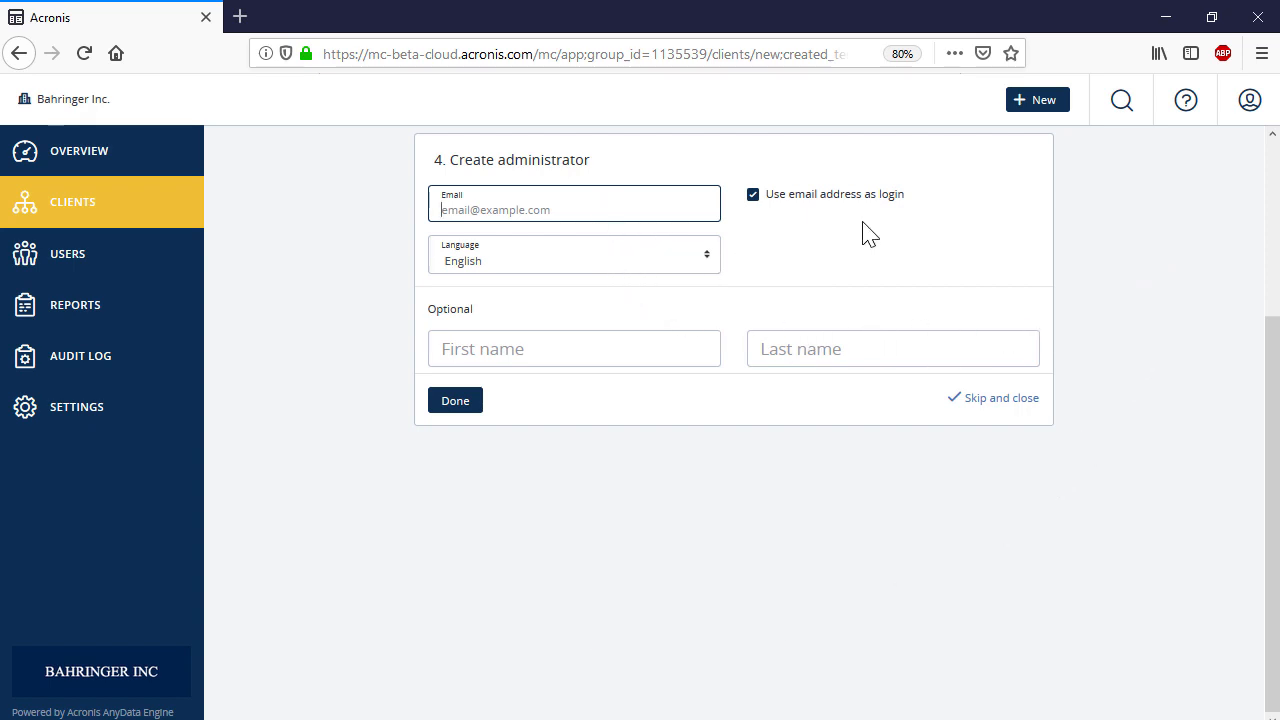
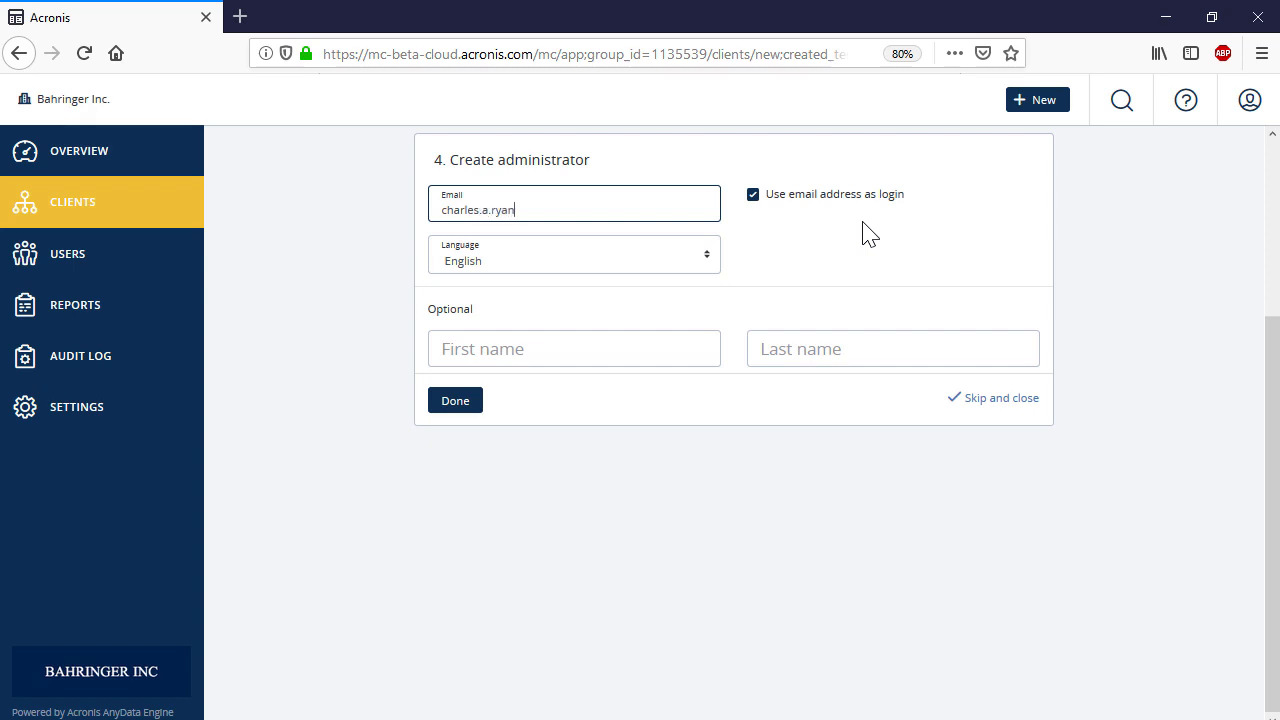
pyautogui.click(575, 254)
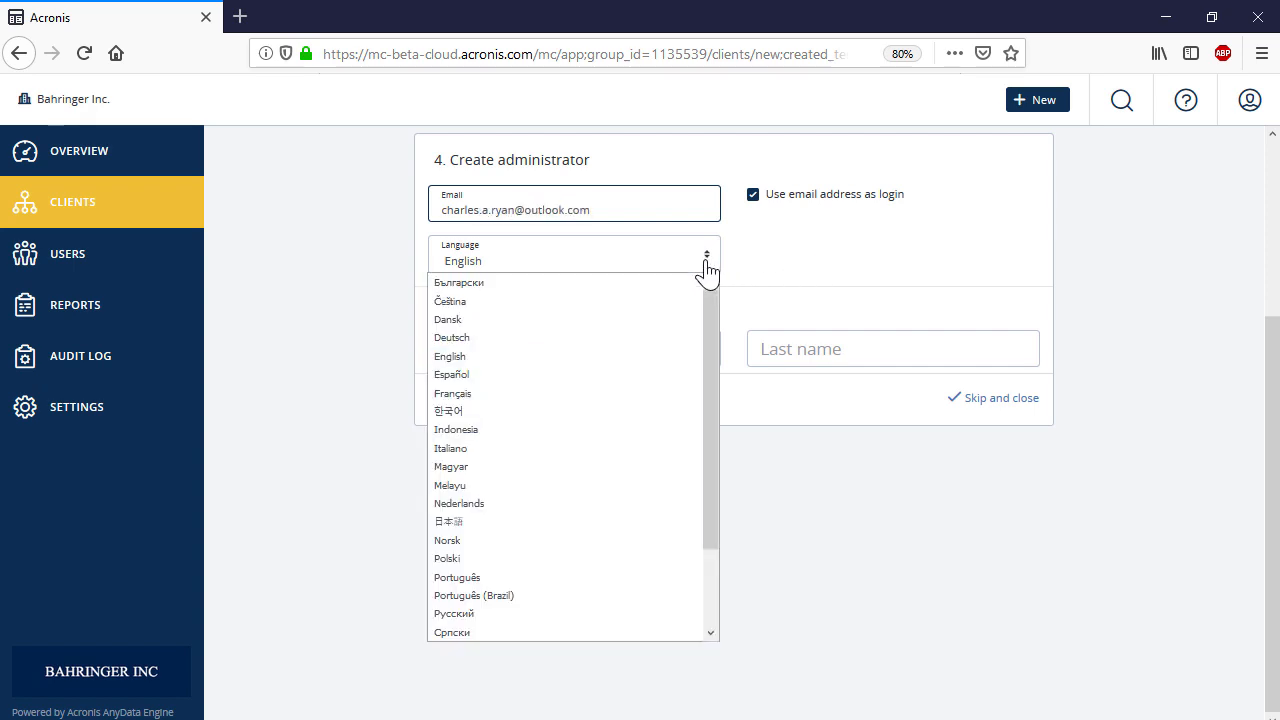
pyautogui.click(449, 356)
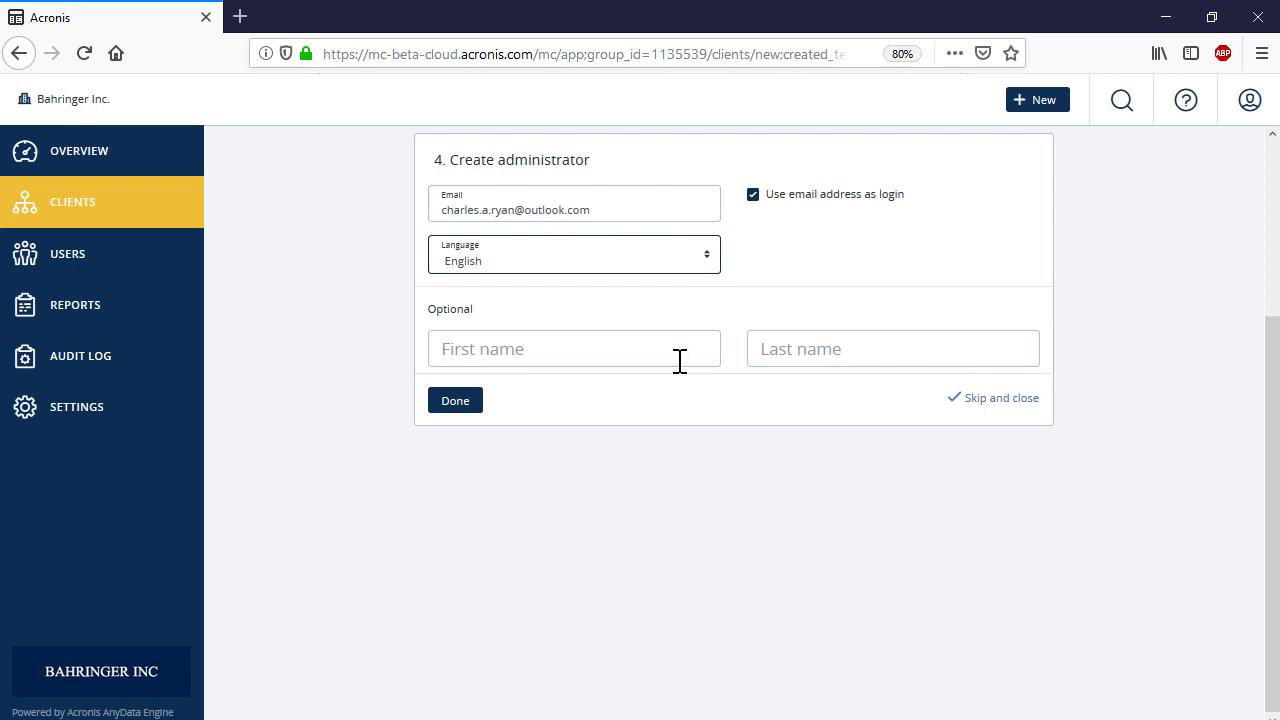
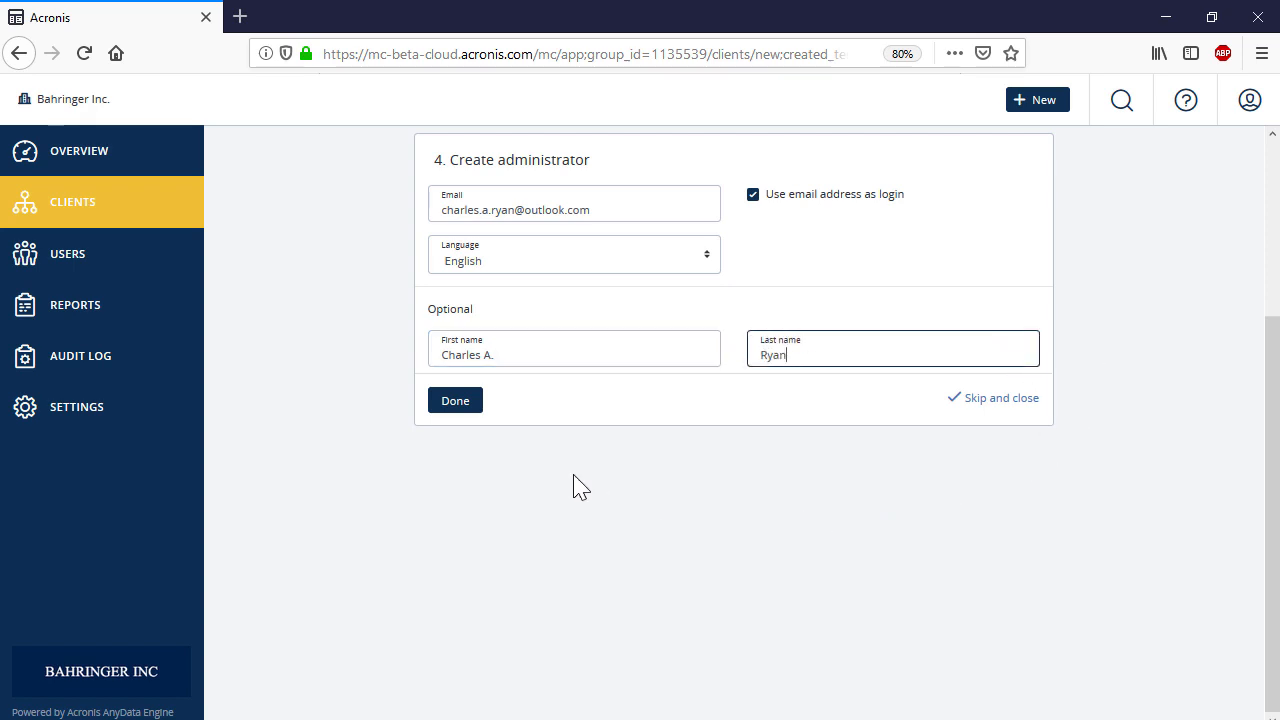
pyautogui.click(455, 400)
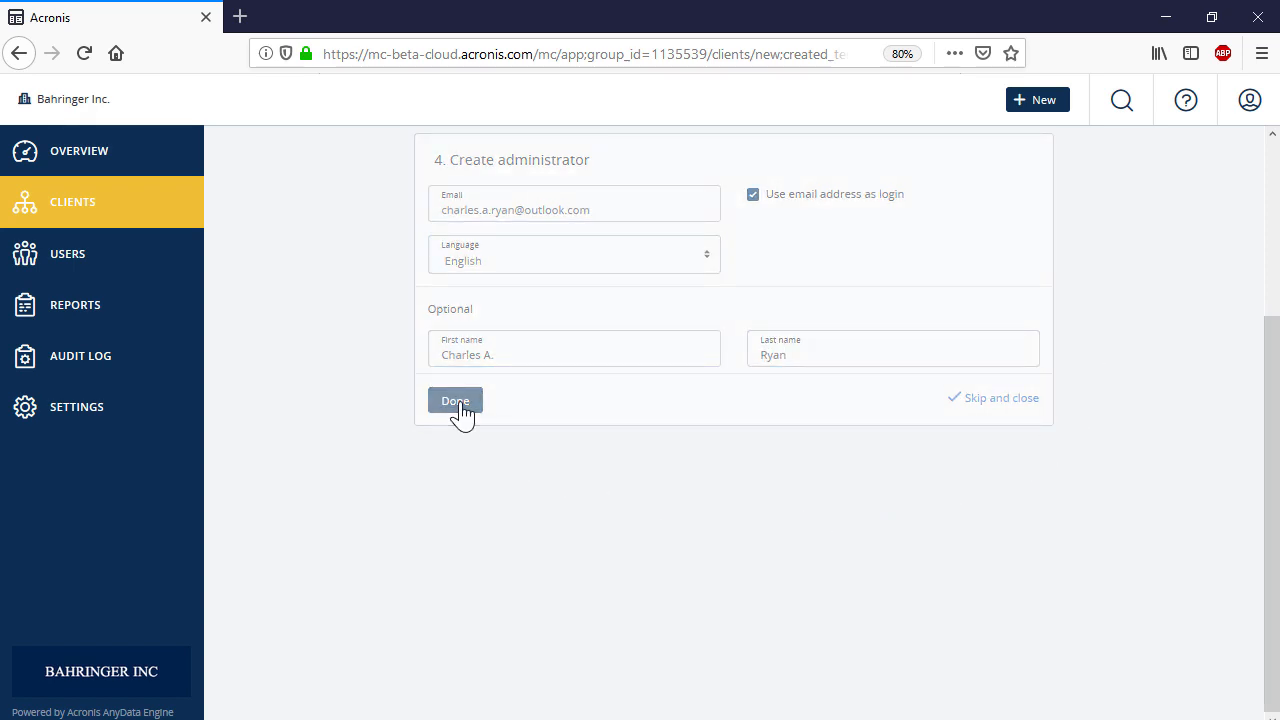
pyautogui.click(455, 400)
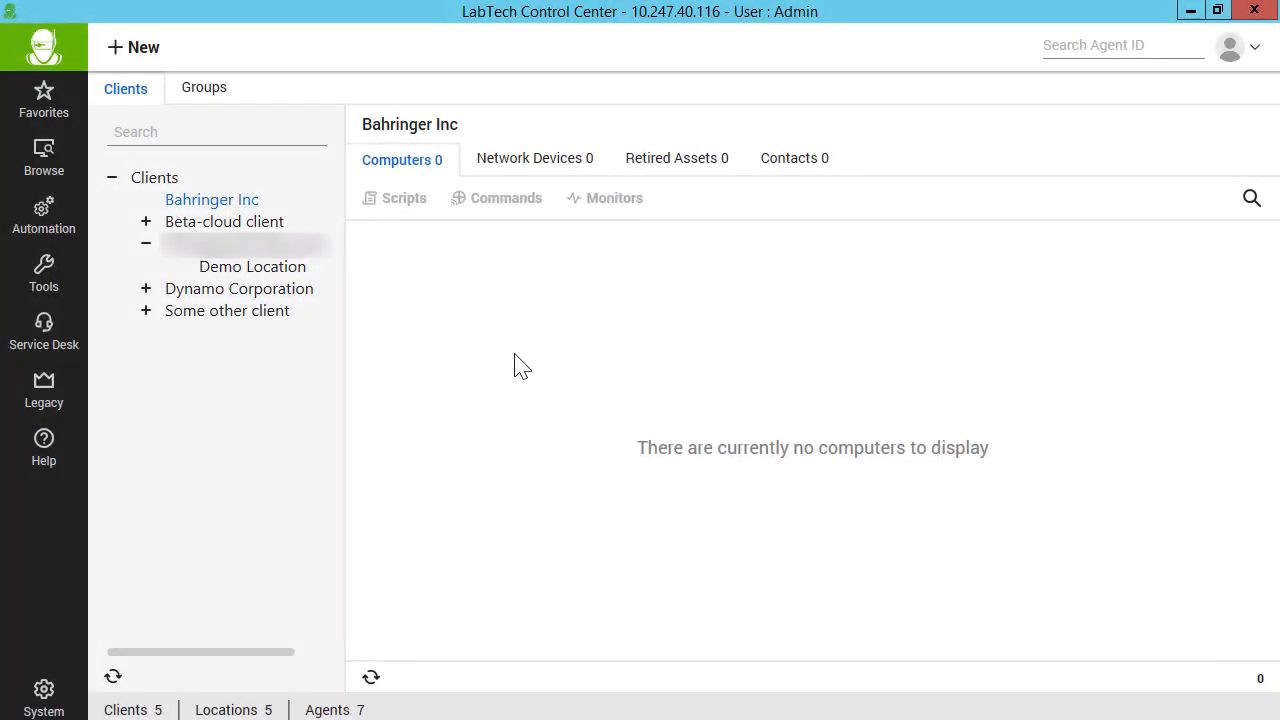
pyautogui.moveTo(465, 358)
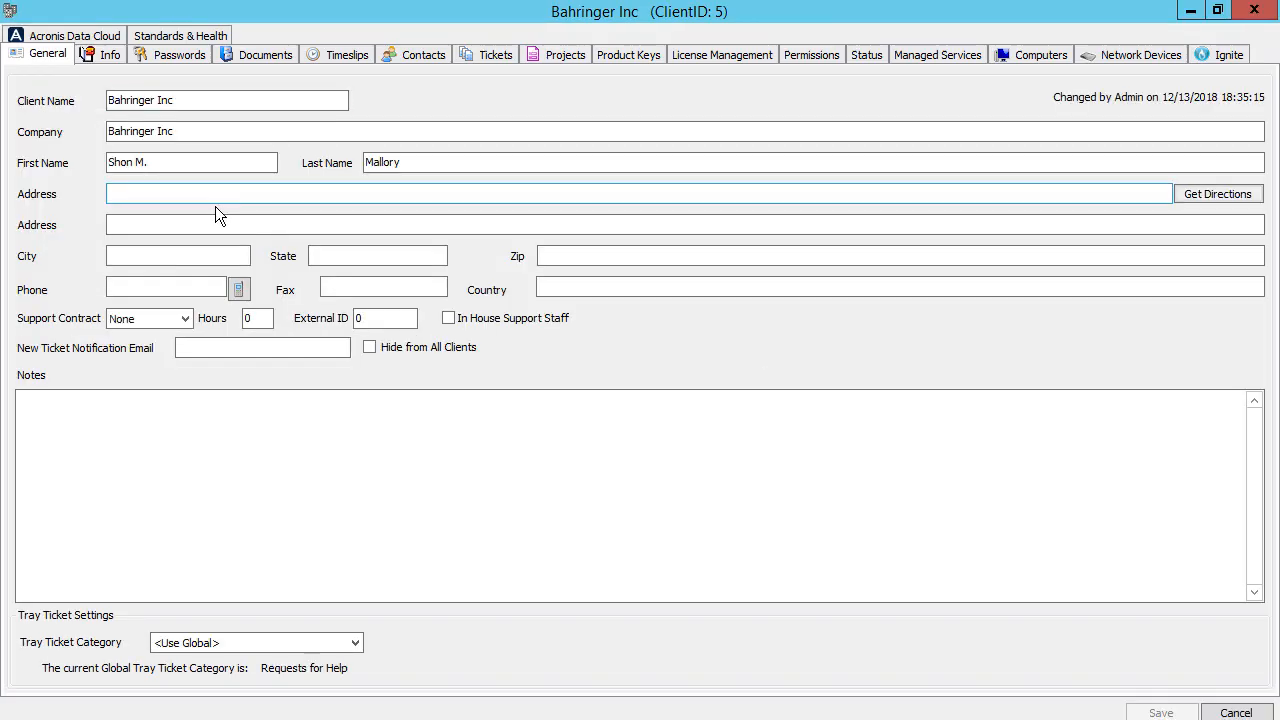
# Open Bahringer Inc's client window on its Acronis Data Cloud tab
pyautogui.click(227, 100)
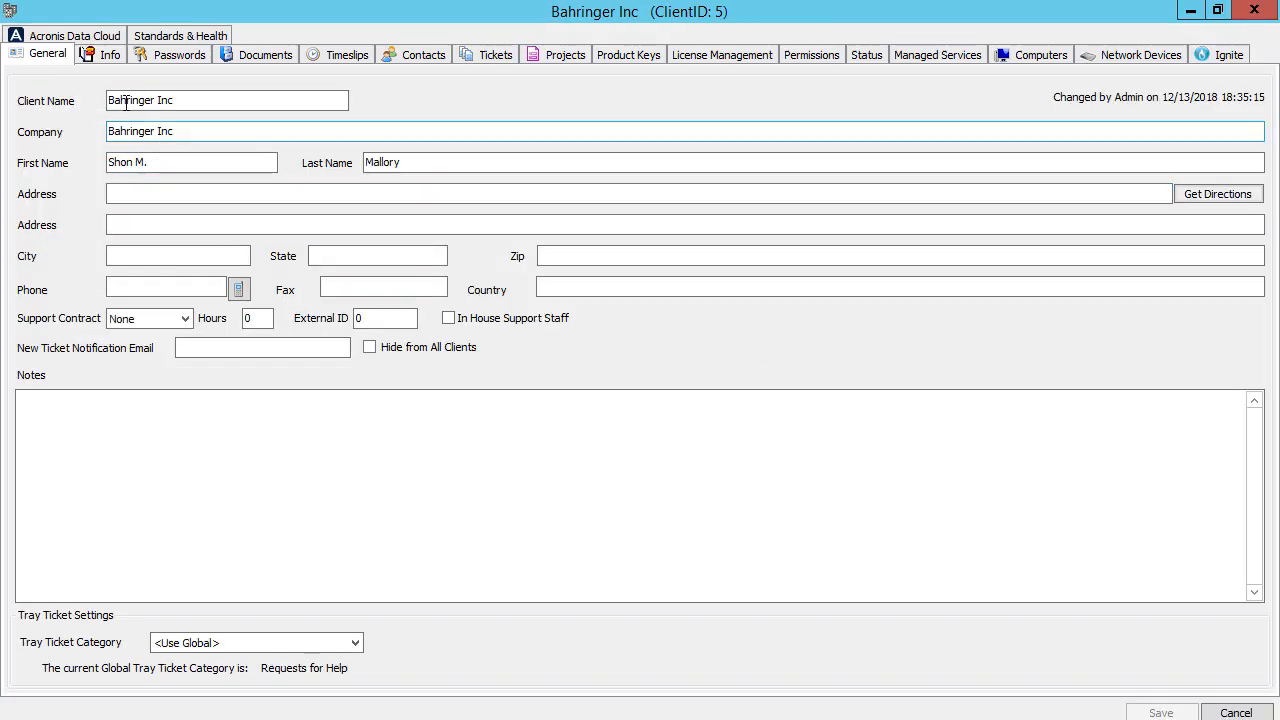
pyautogui.click(75, 35)
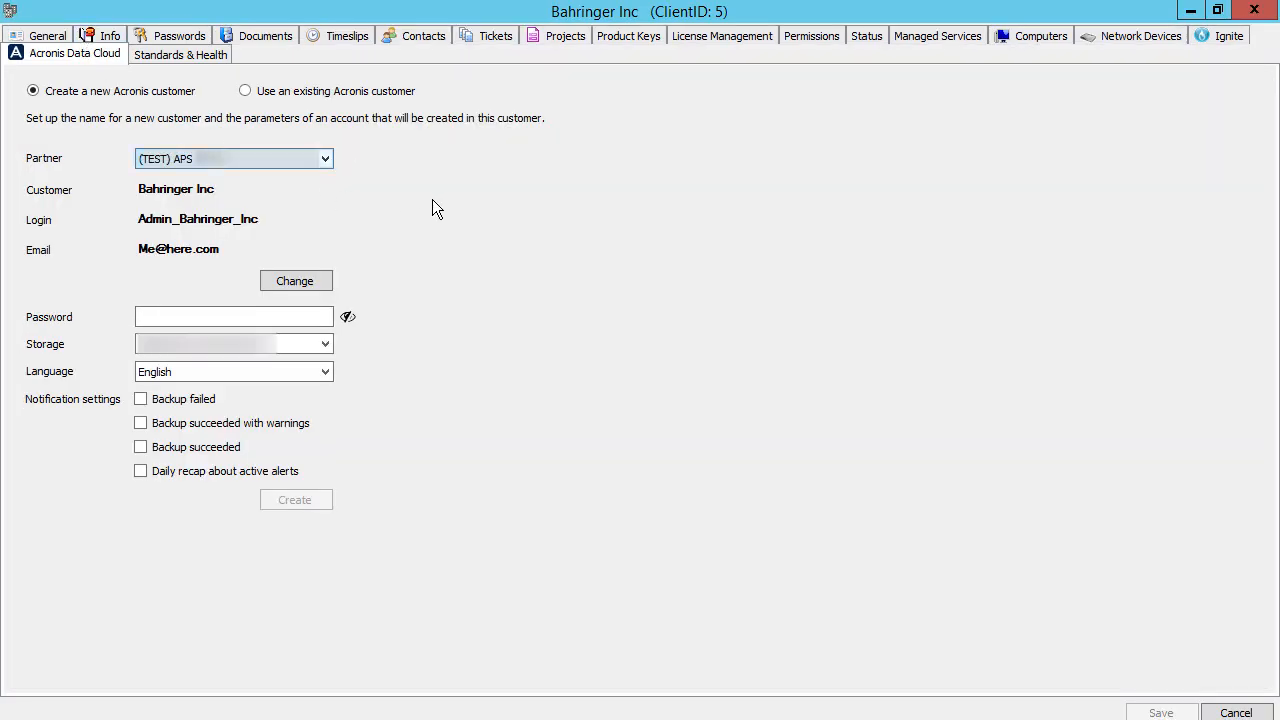
# Link existing Acronis customer Hills LLC under partner Bahringer Inc. with its login, and connect
pyautogui.click(245, 90)
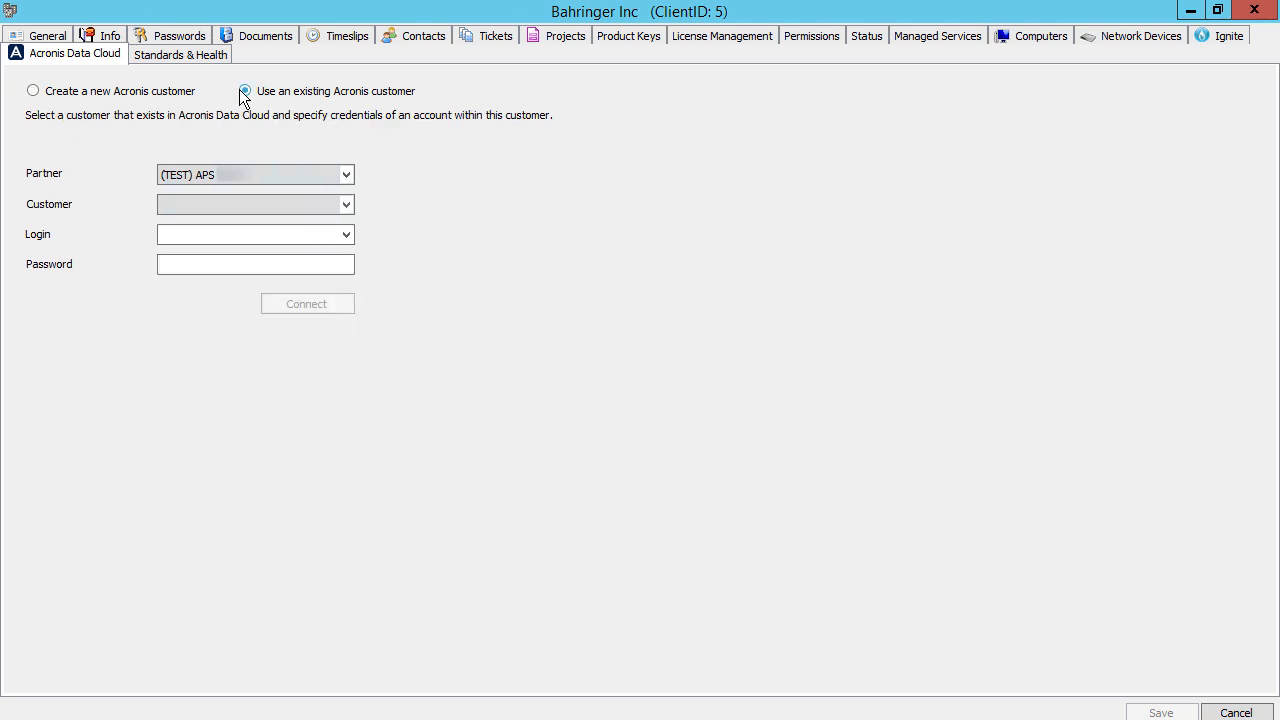
pyautogui.click(245, 91)
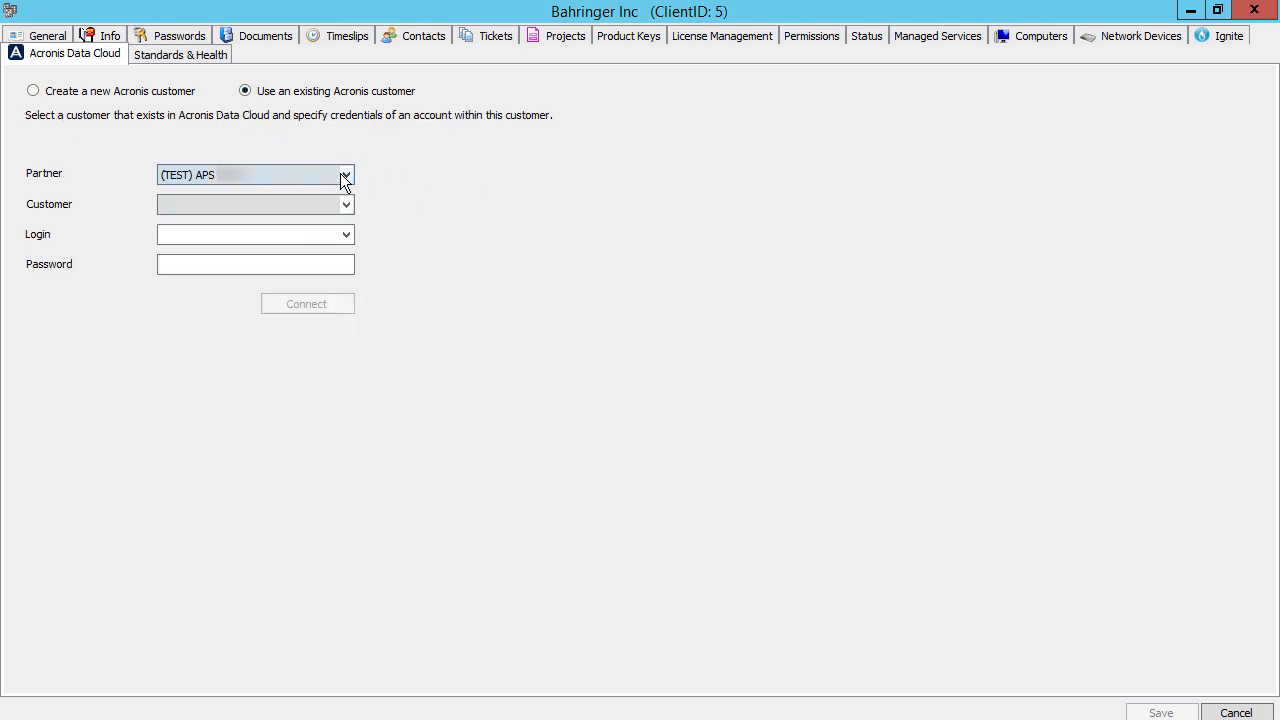
pyautogui.click(345, 175)
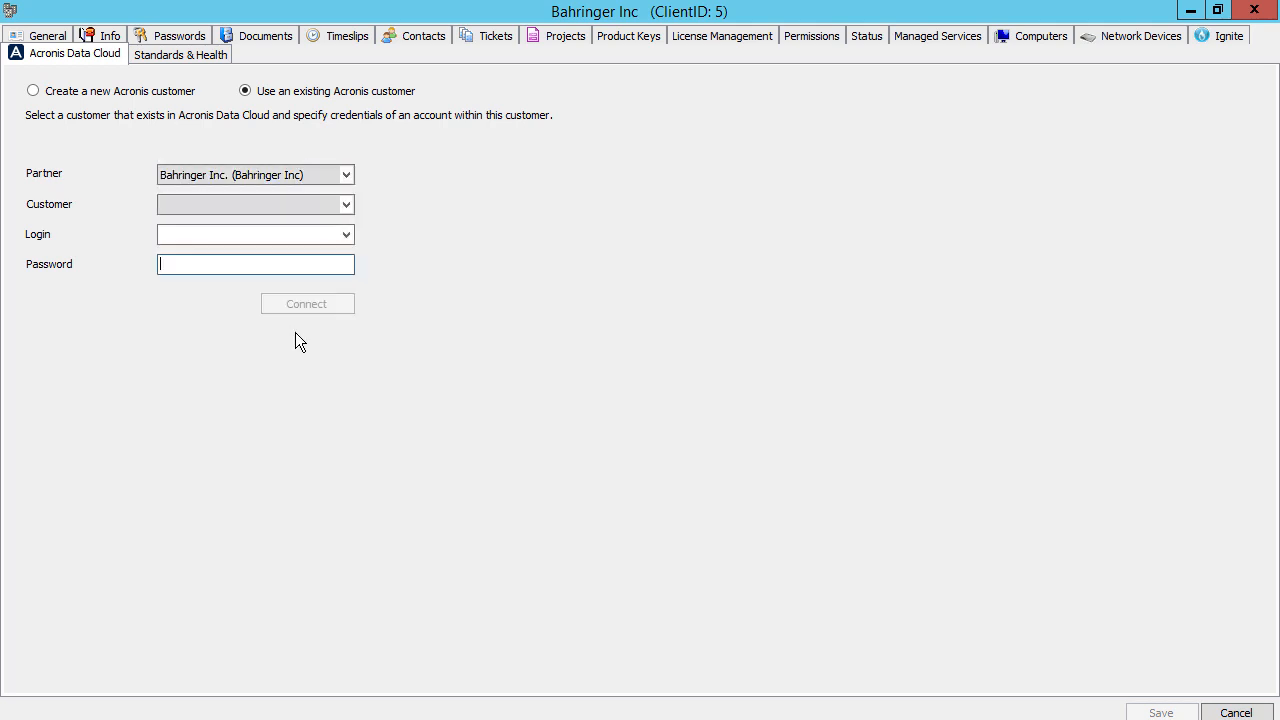
pyautogui.click(255, 204)
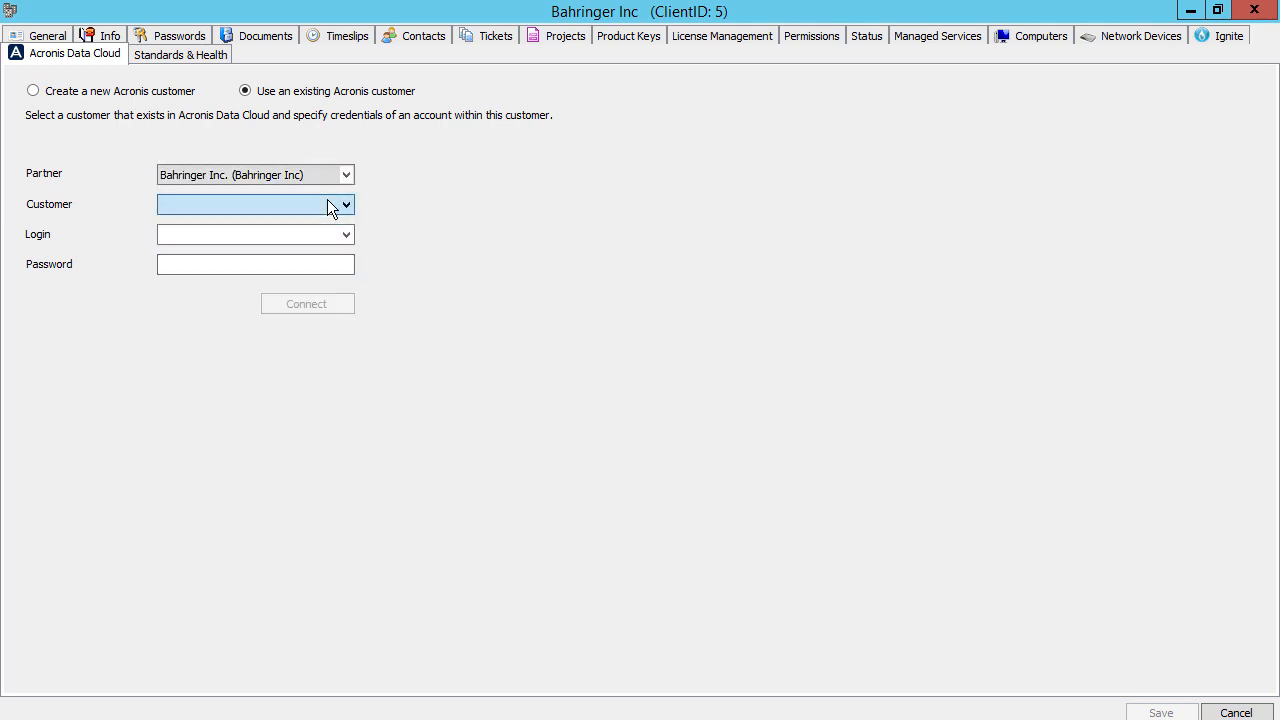
pyautogui.click(255, 204)
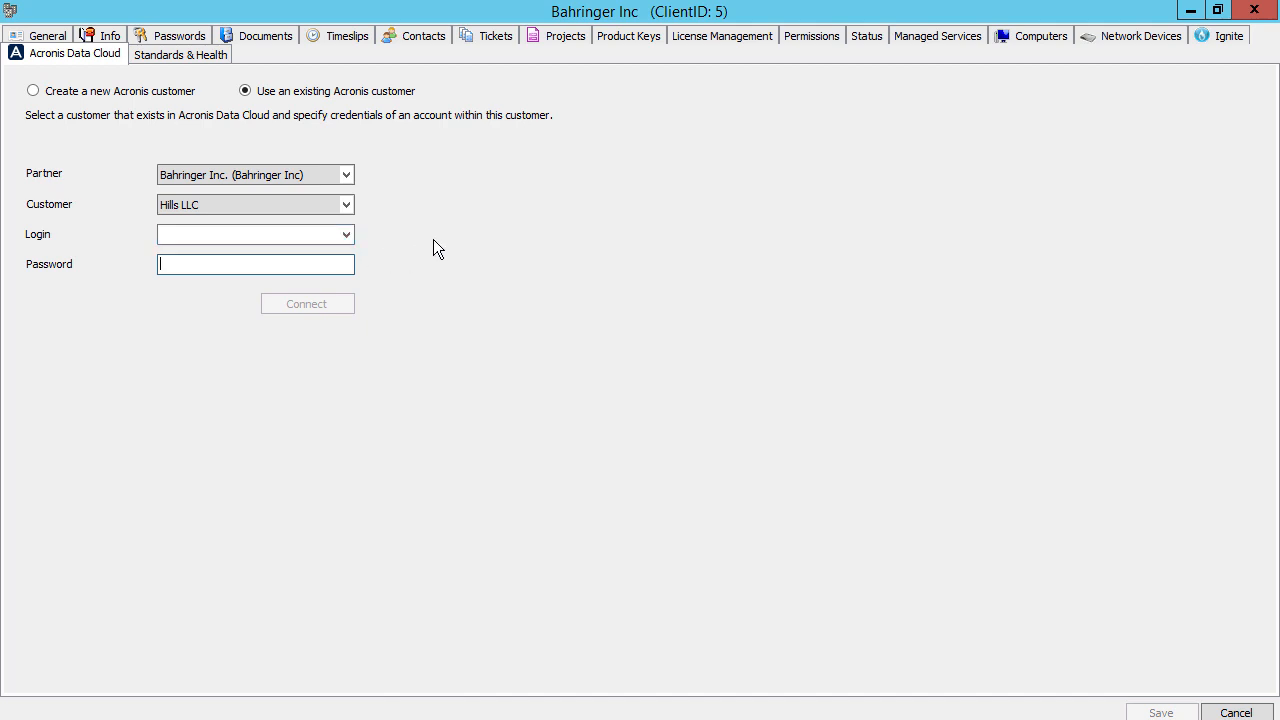
pyautogui.click(253, 234)
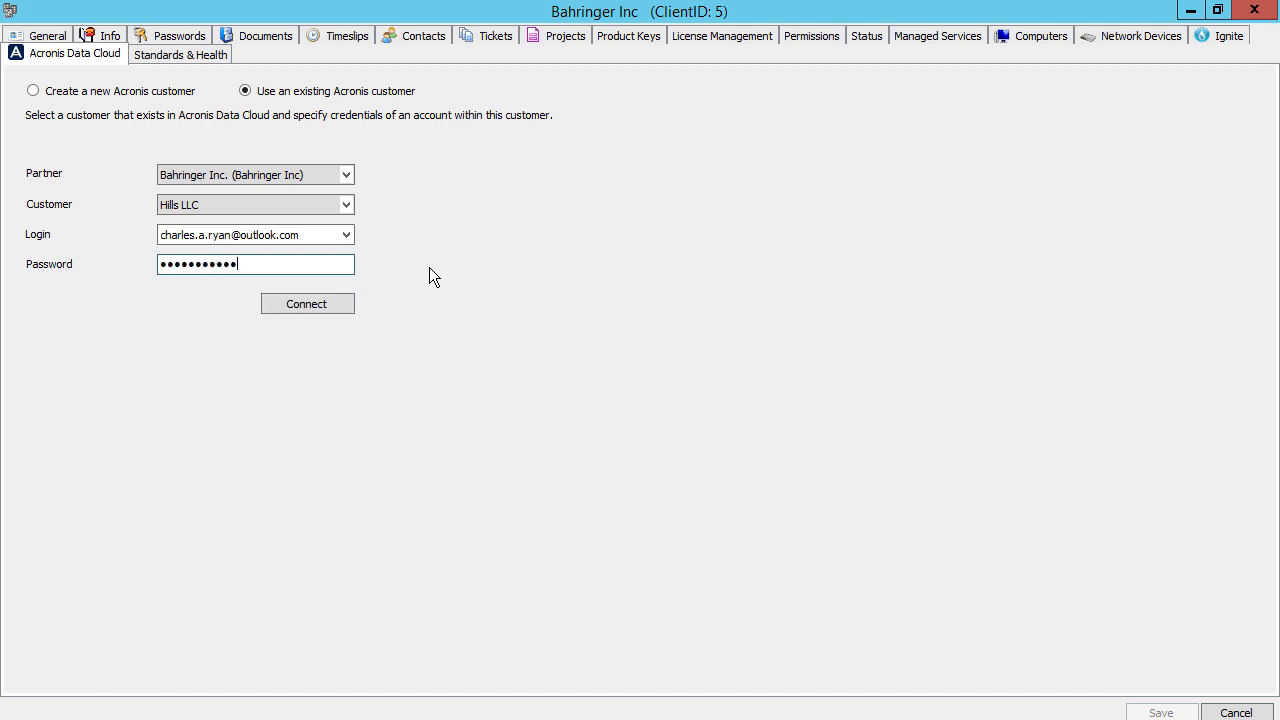
pyautogui.click(307, 304)
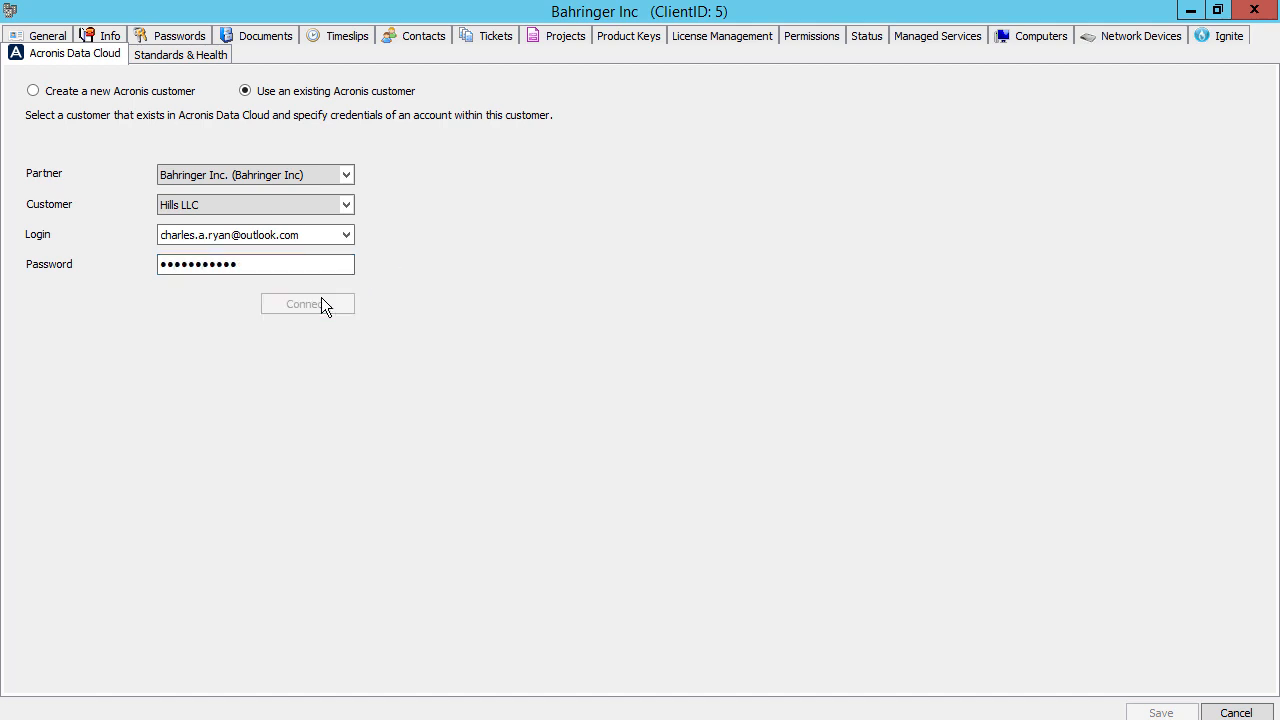
pyautogui.click(307, 303)
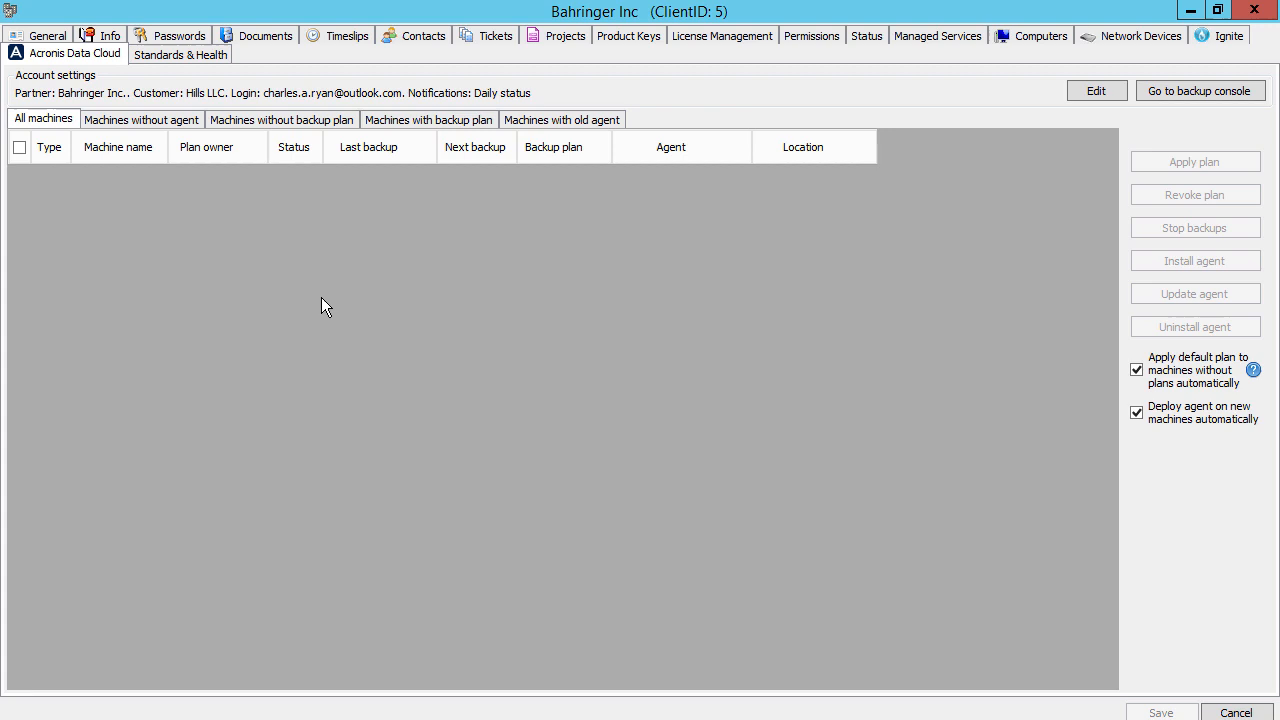